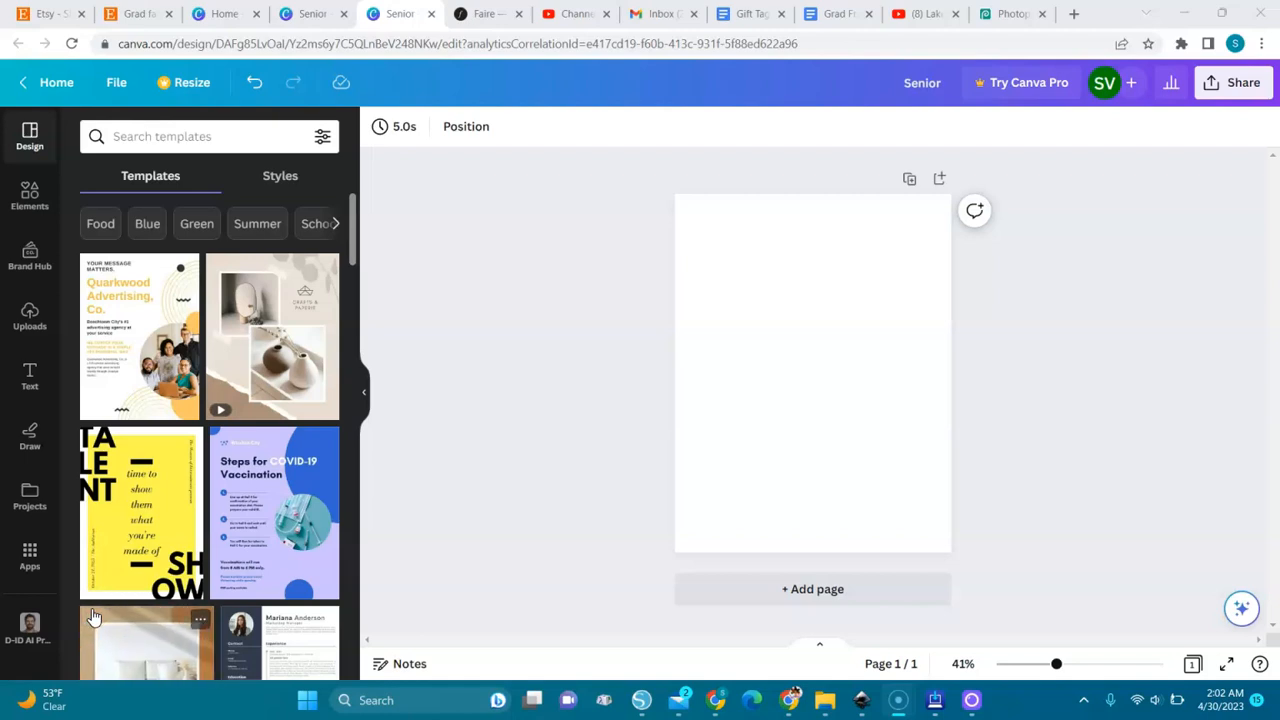
mouse_move(29, 429)
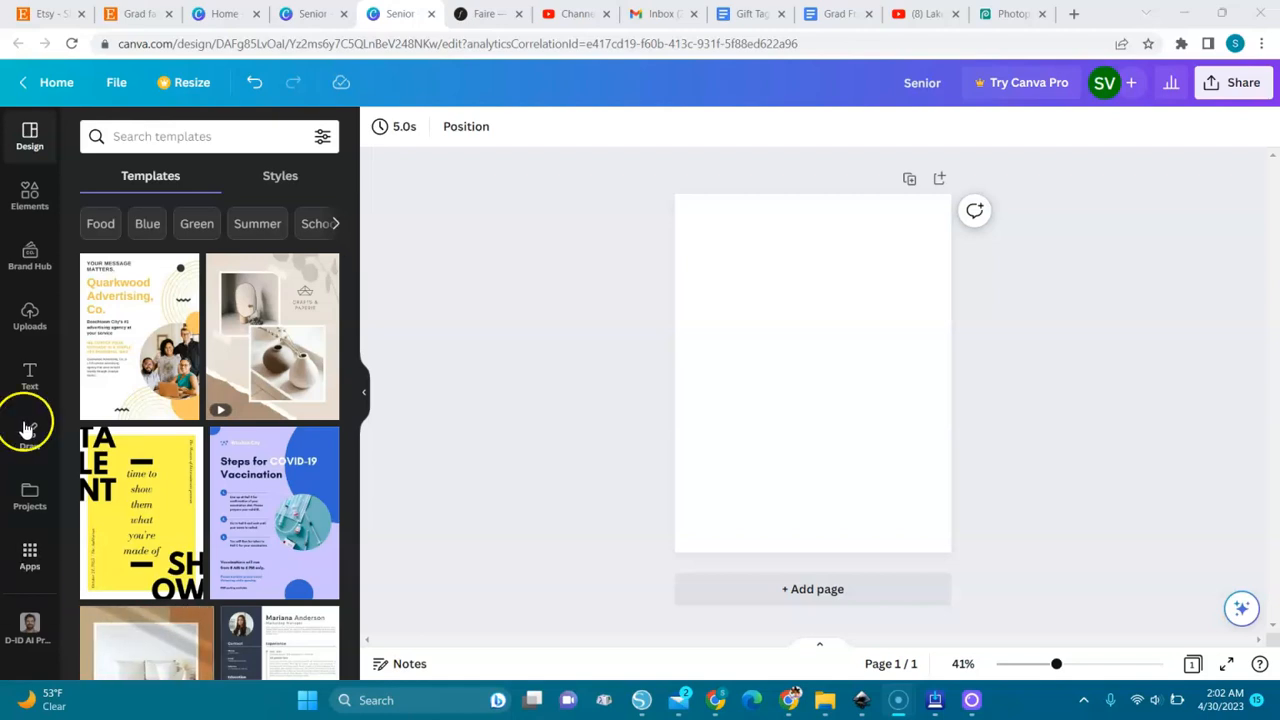
mouse_move(30, 280)
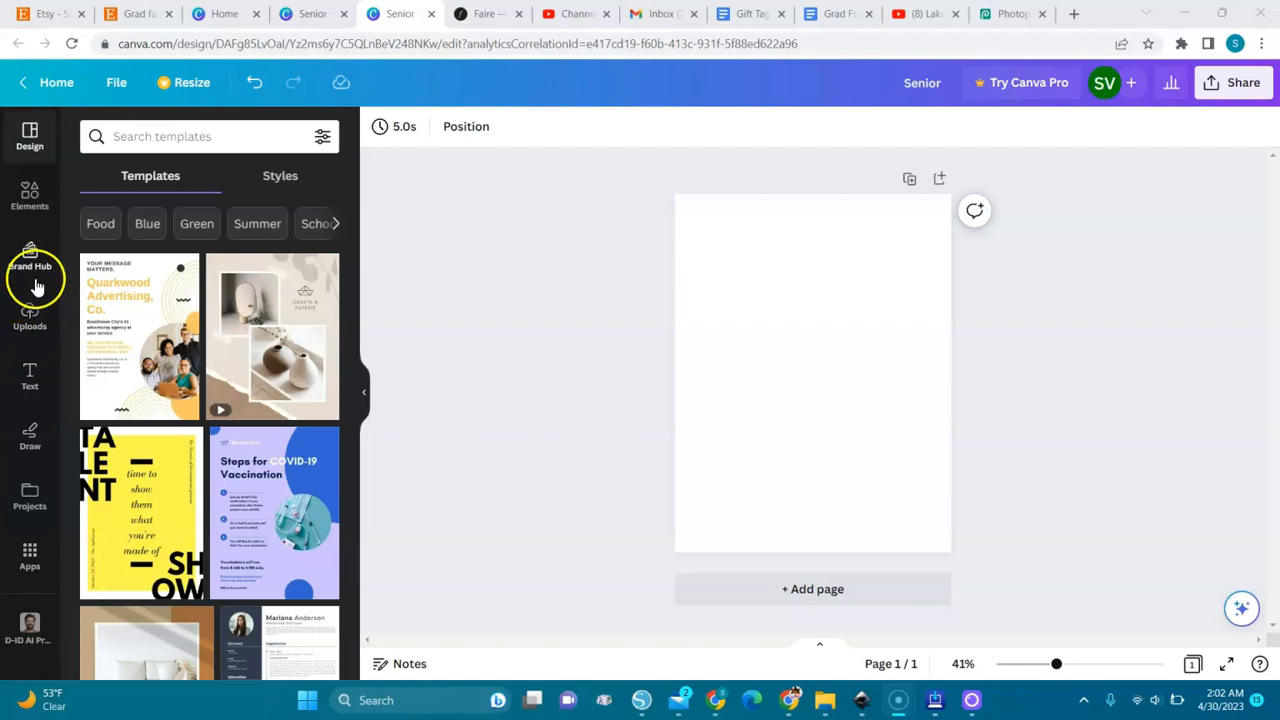
Add a grey circle from the Elements shapes library to the blank page.
left_click(30, 195)
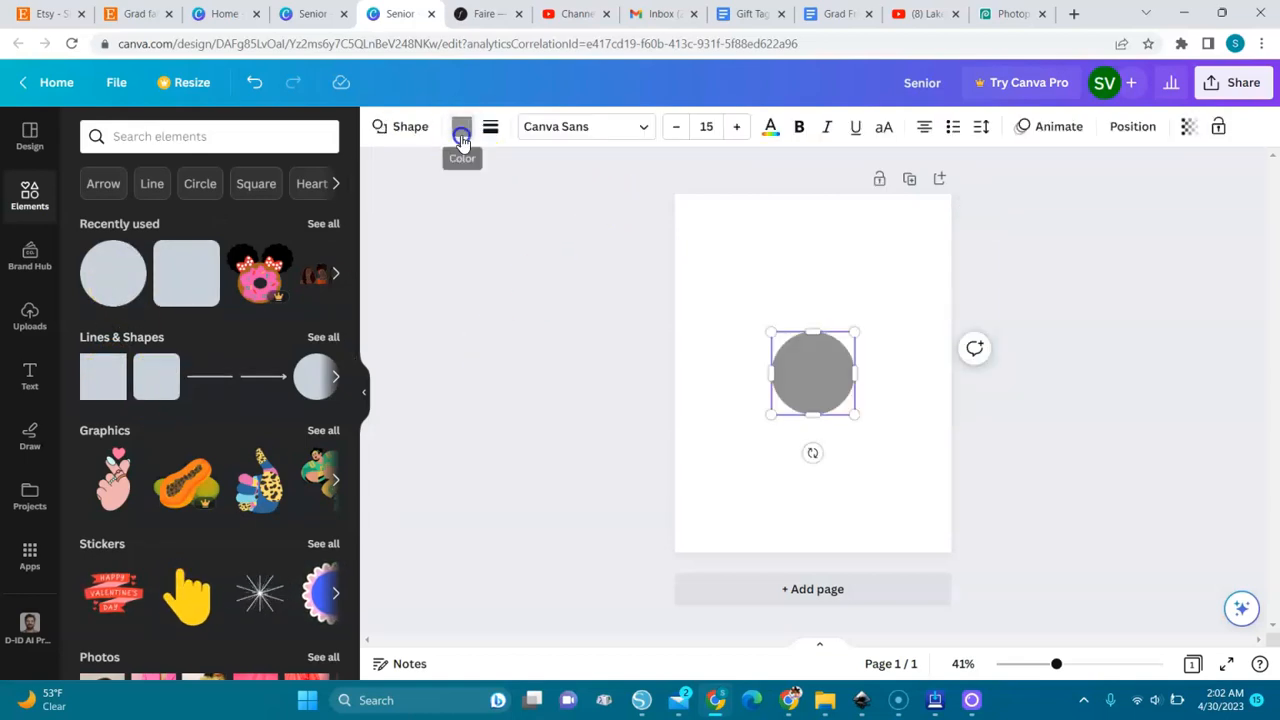
Try blue-purple and pink-yellow gradients, then fill the enlarged circle coral-to-purple.
left_click(461, 126)
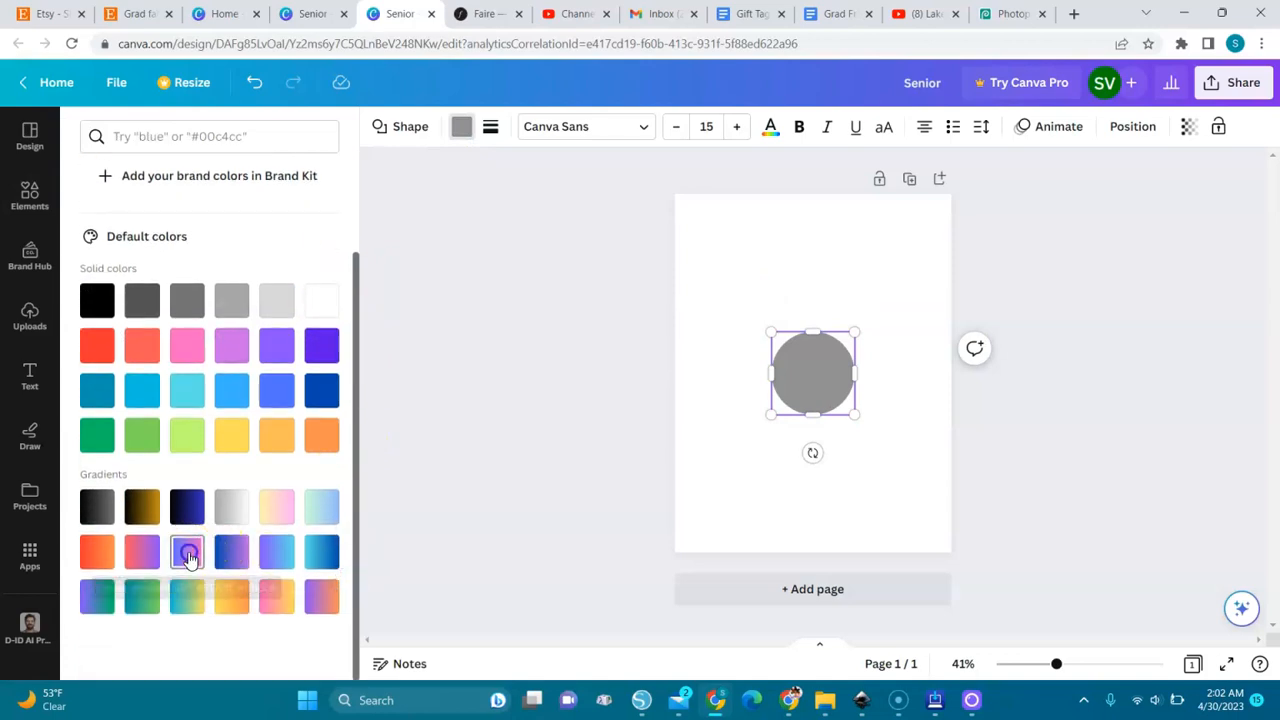
left_click(321, 551)
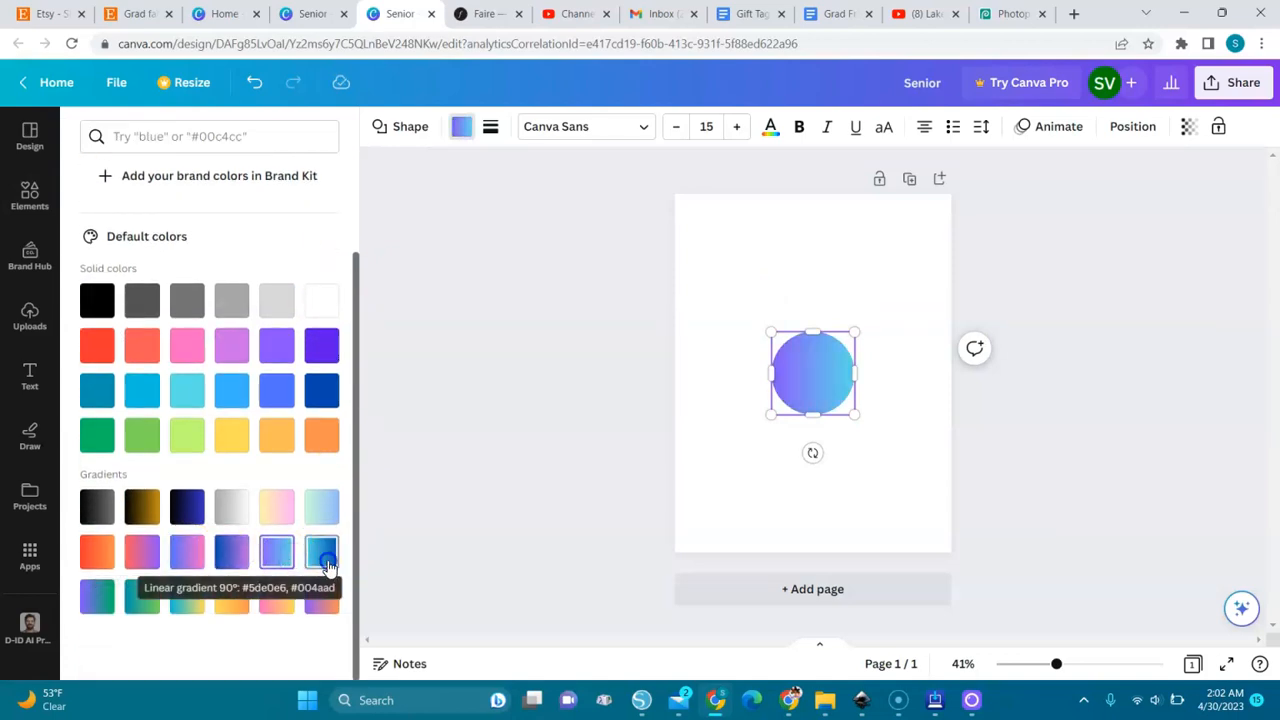
left_click(277, 507)
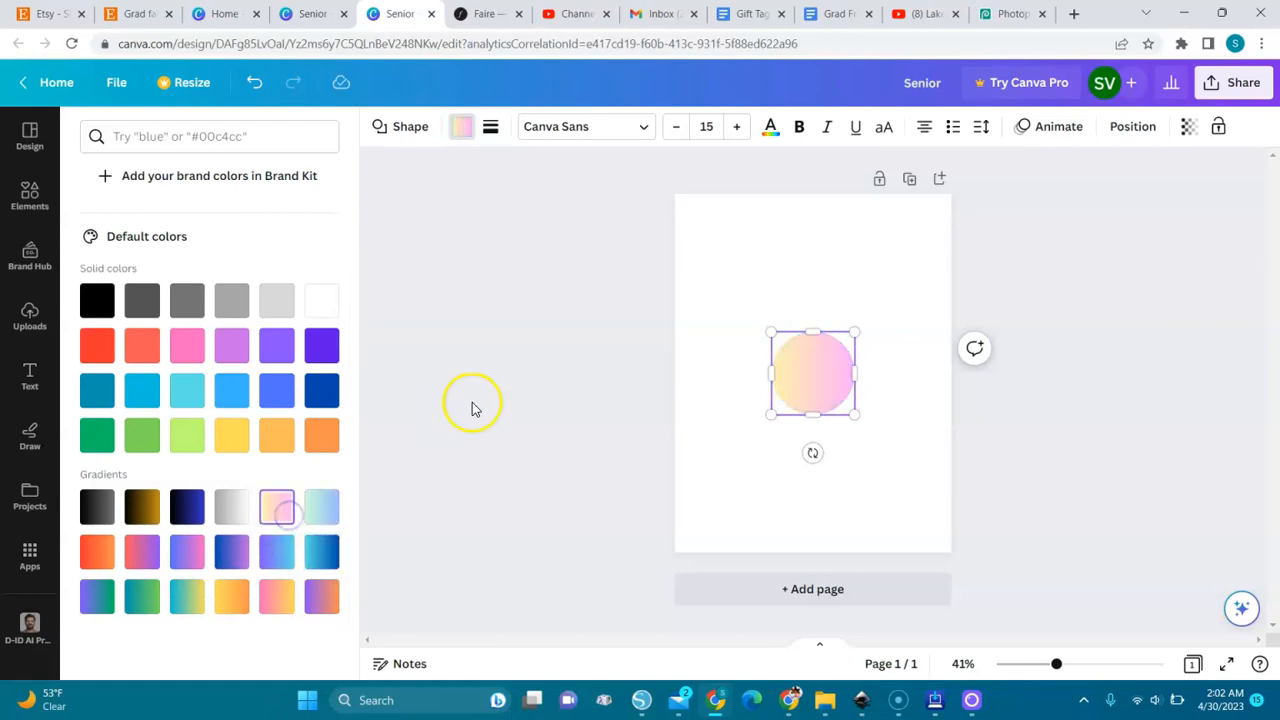
mouse_move(647, 252)
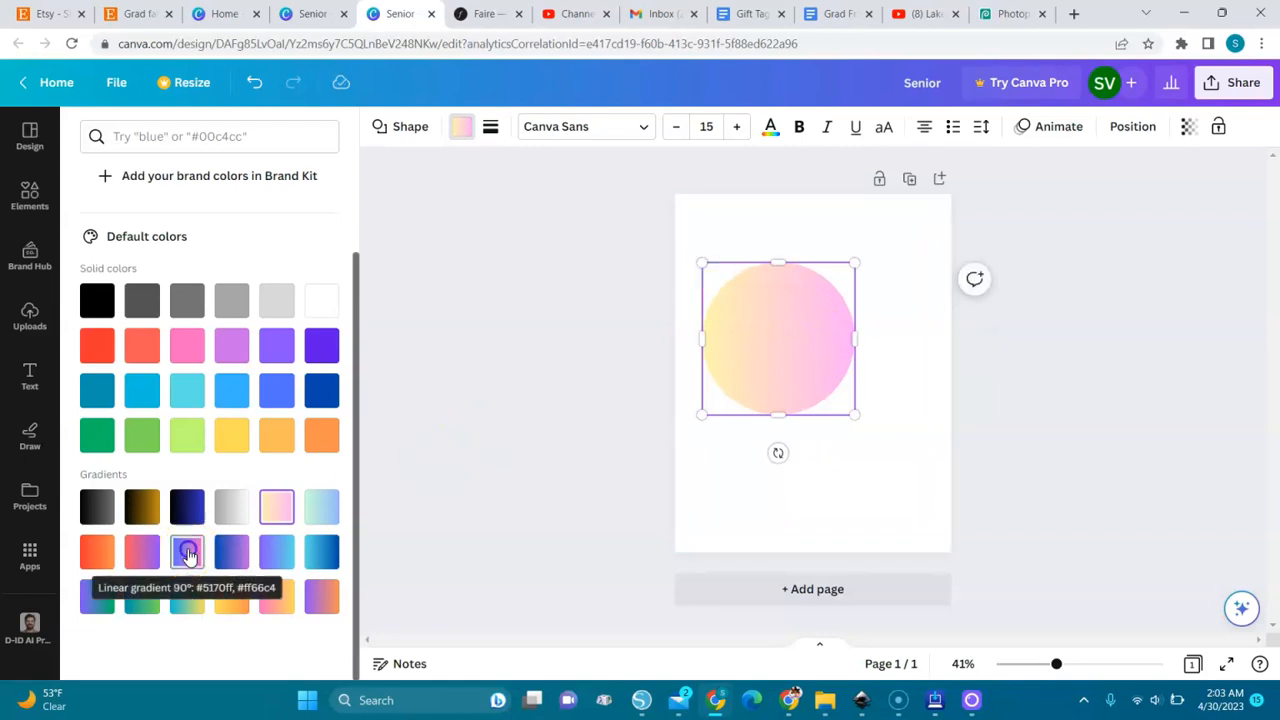
left_click(142, 551)
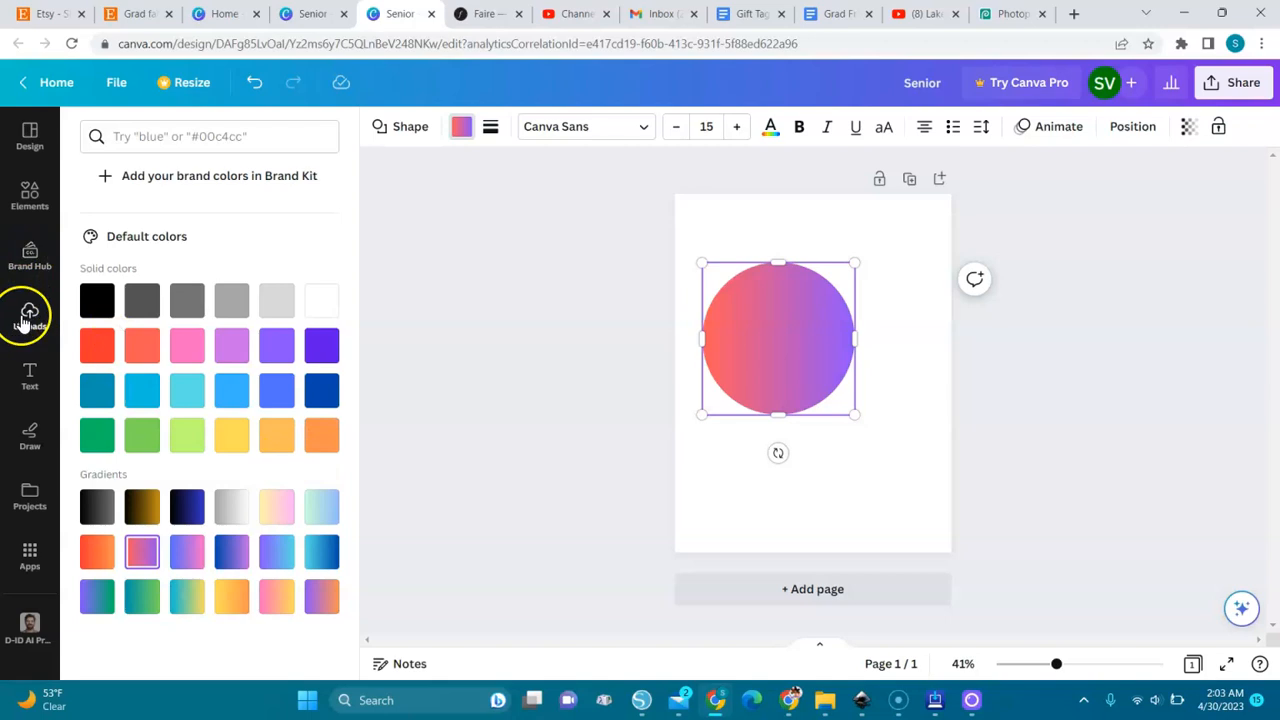
Place the black brush-stroke upload overlapping the circle's lower right.
left_click(30, 315)
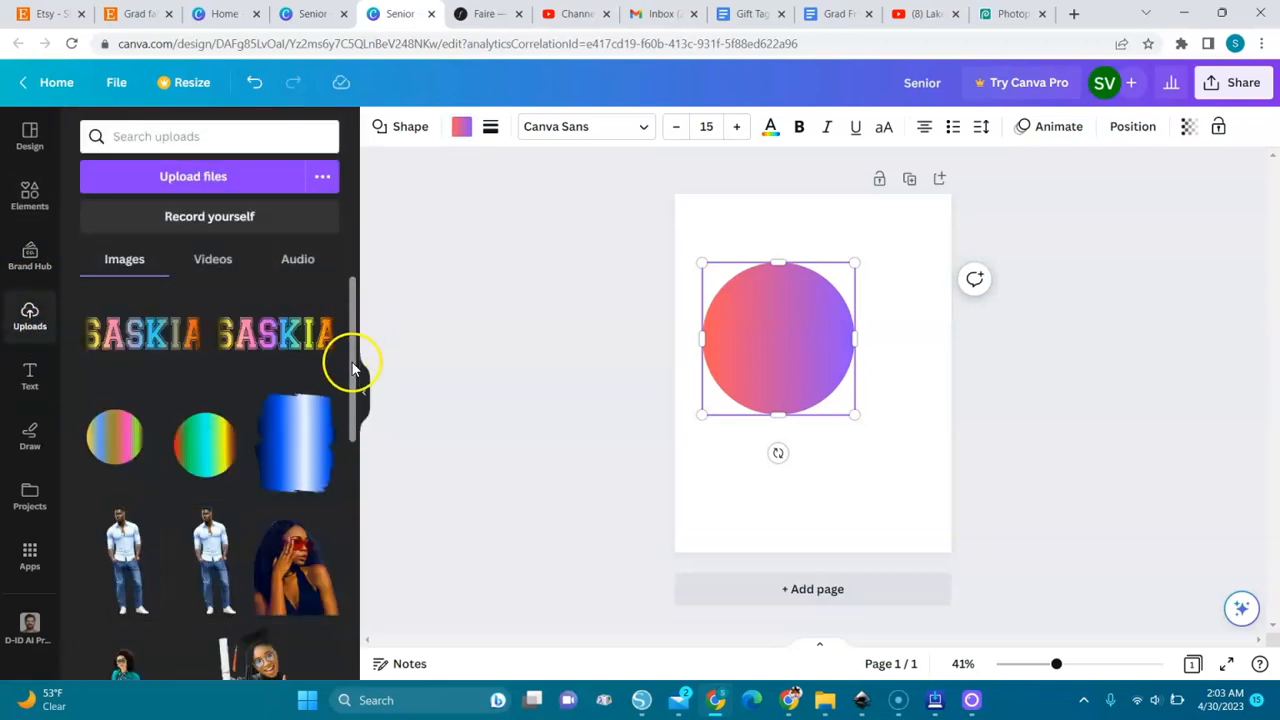
scroll("down", 3)
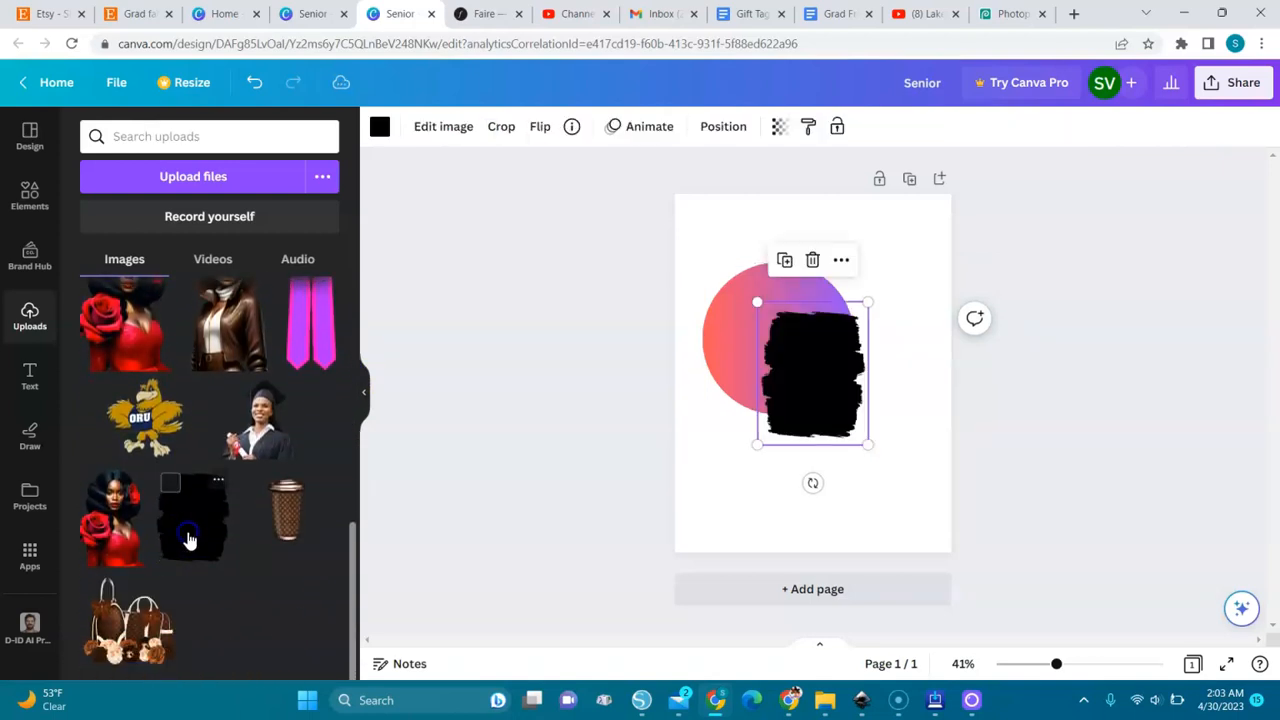
mouse_move(379, 126)
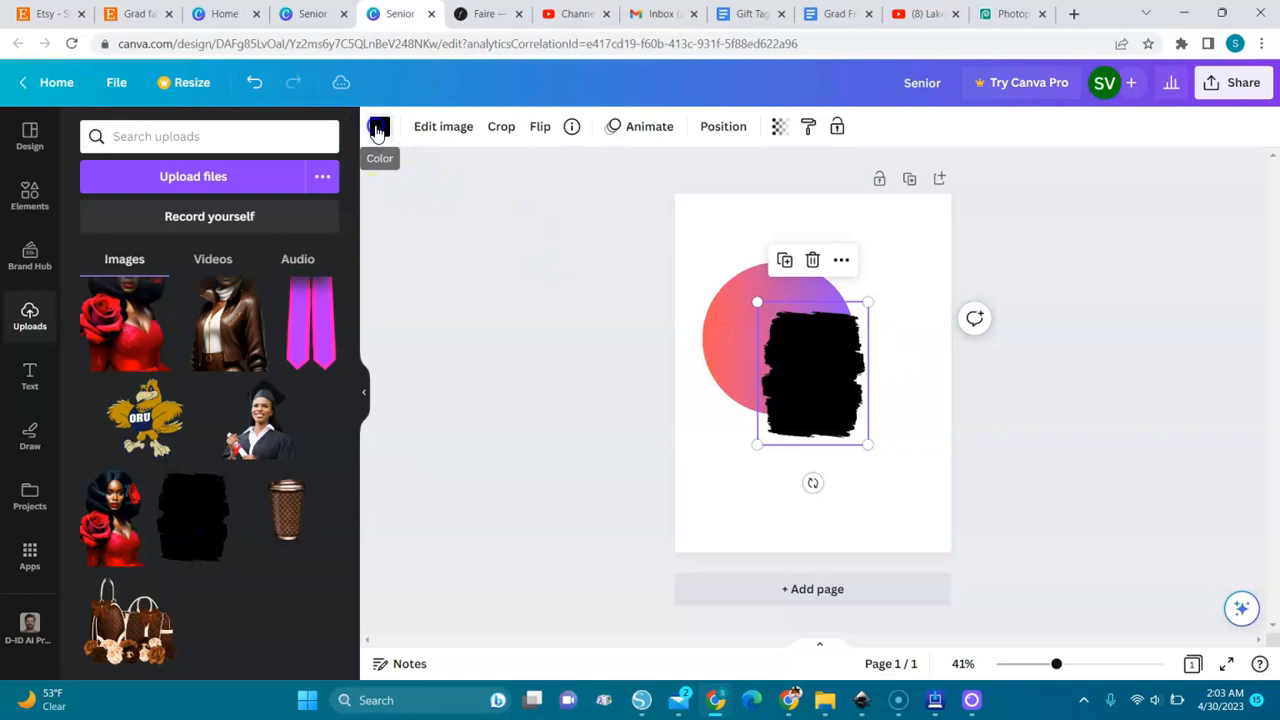
left_click(379, 126)
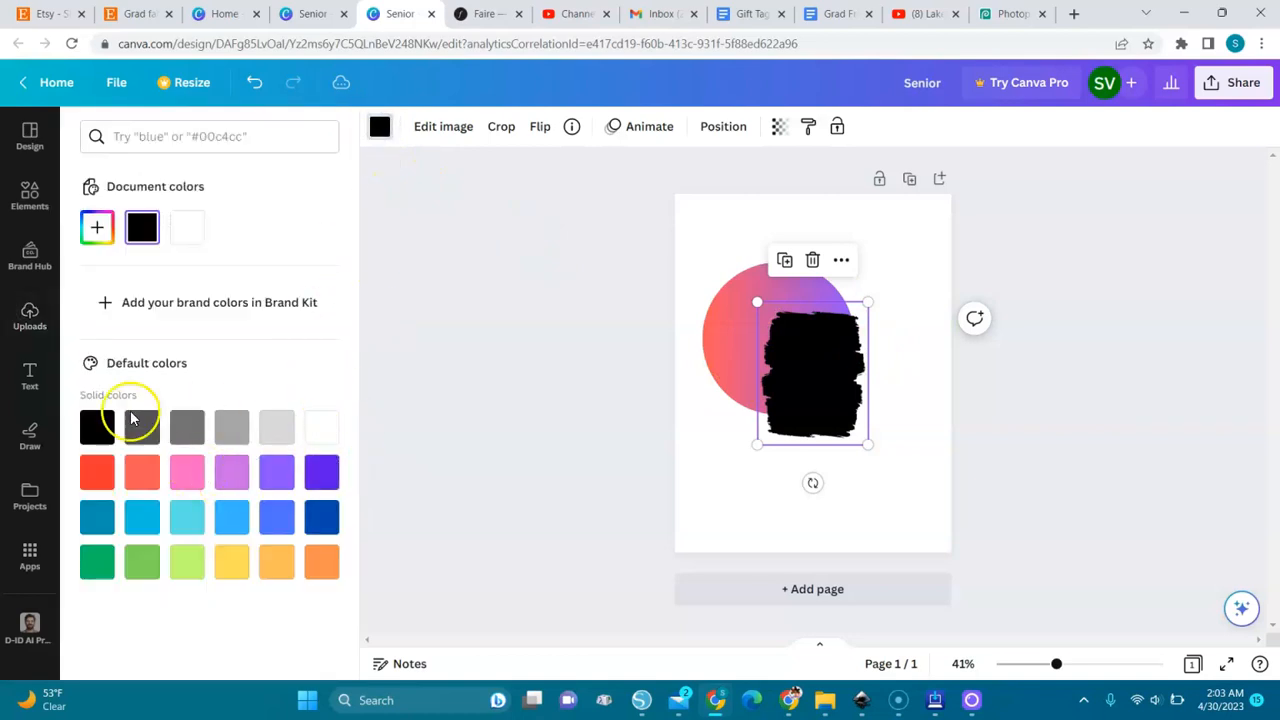
mouse_move(382, 451)
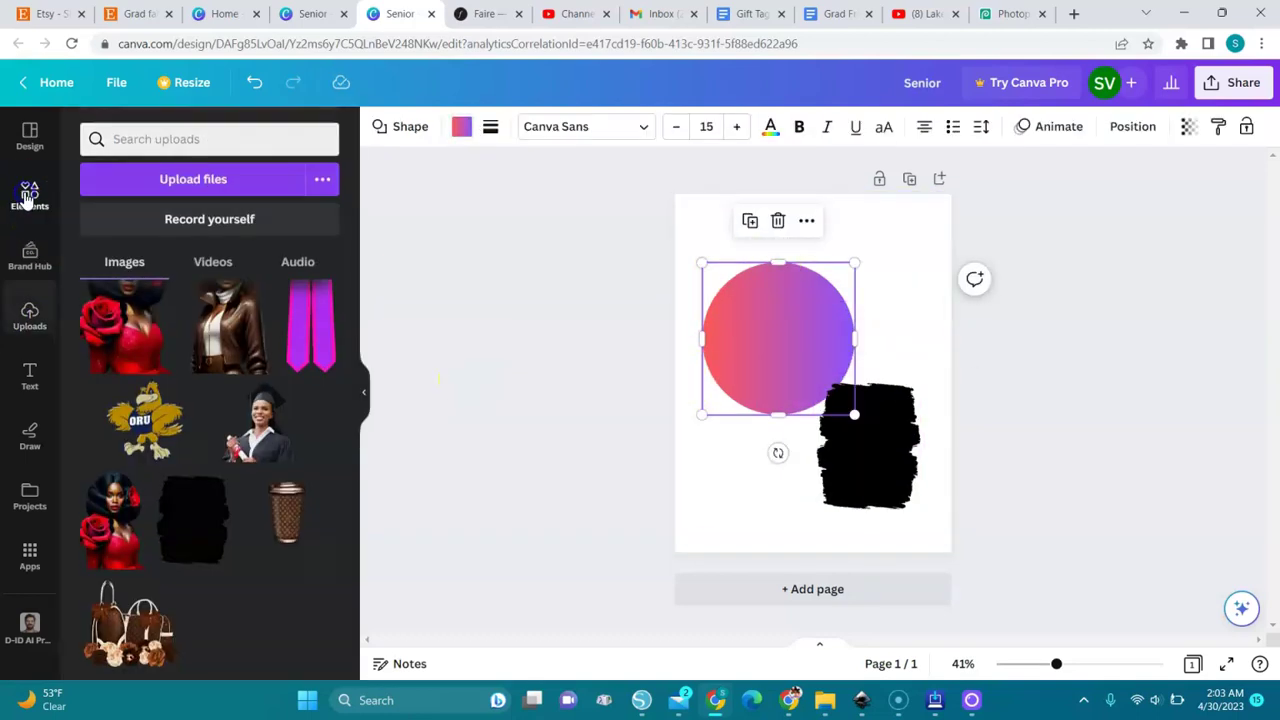
left_click(29, 197)
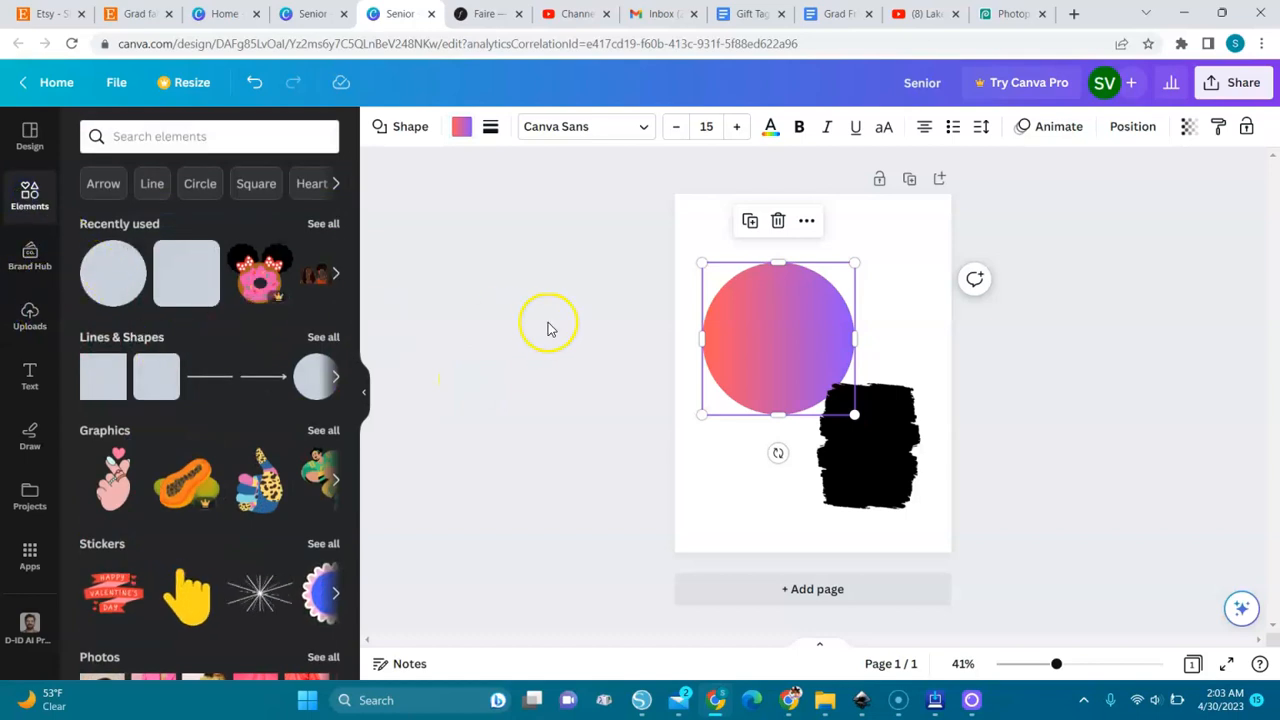
mouse_move(653, 507)
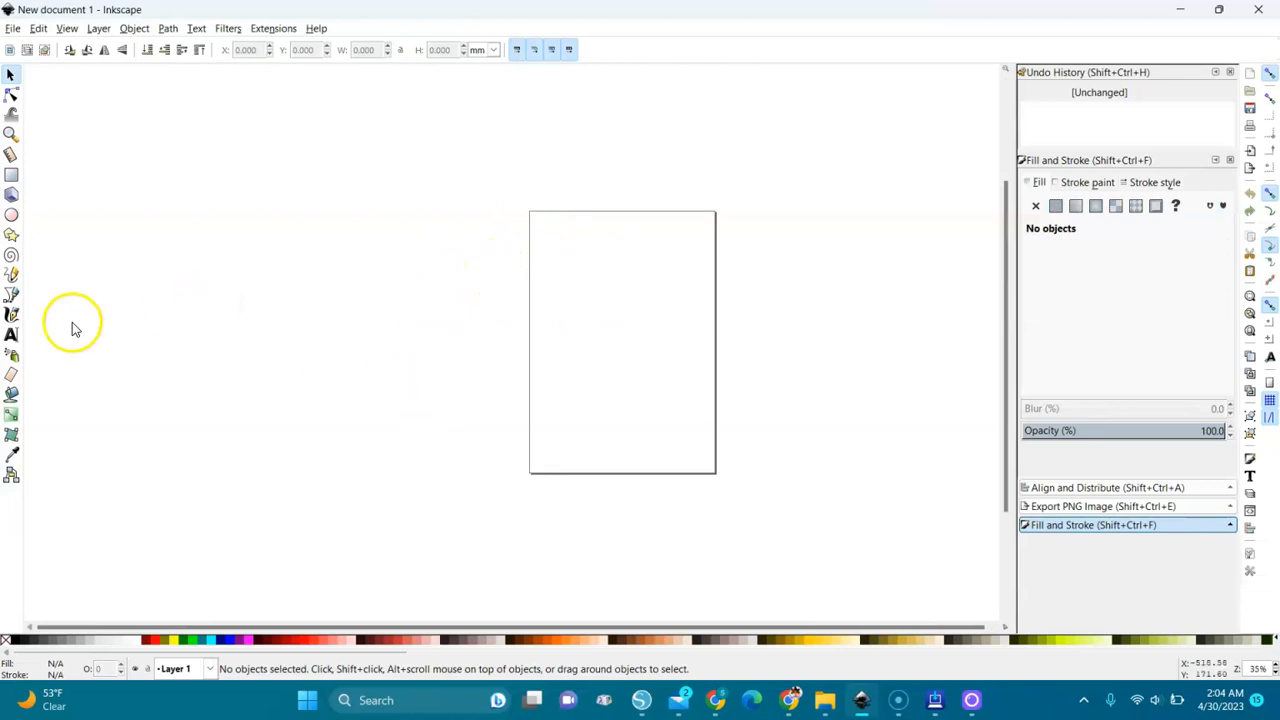
mouse_move(9, 336)
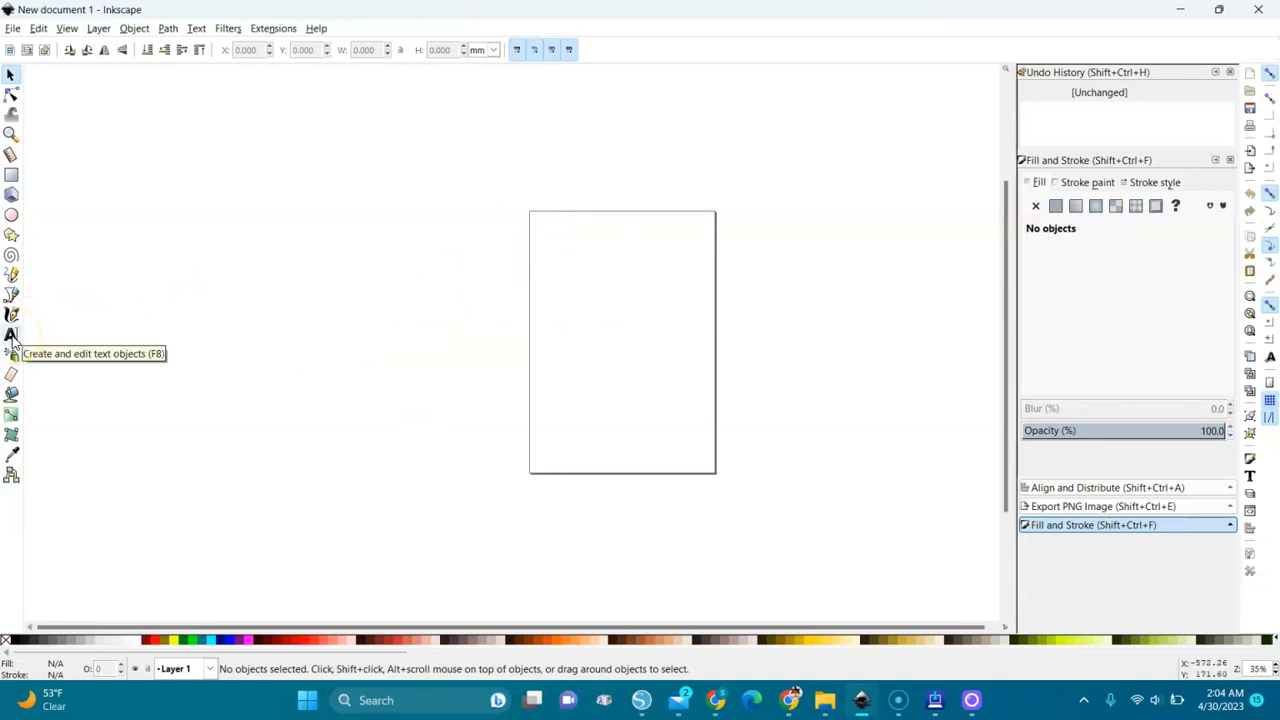
Type 'Saskia', scale it up large, and set the font to Gill Sans Ultra Bold.
left_click(13, 335)
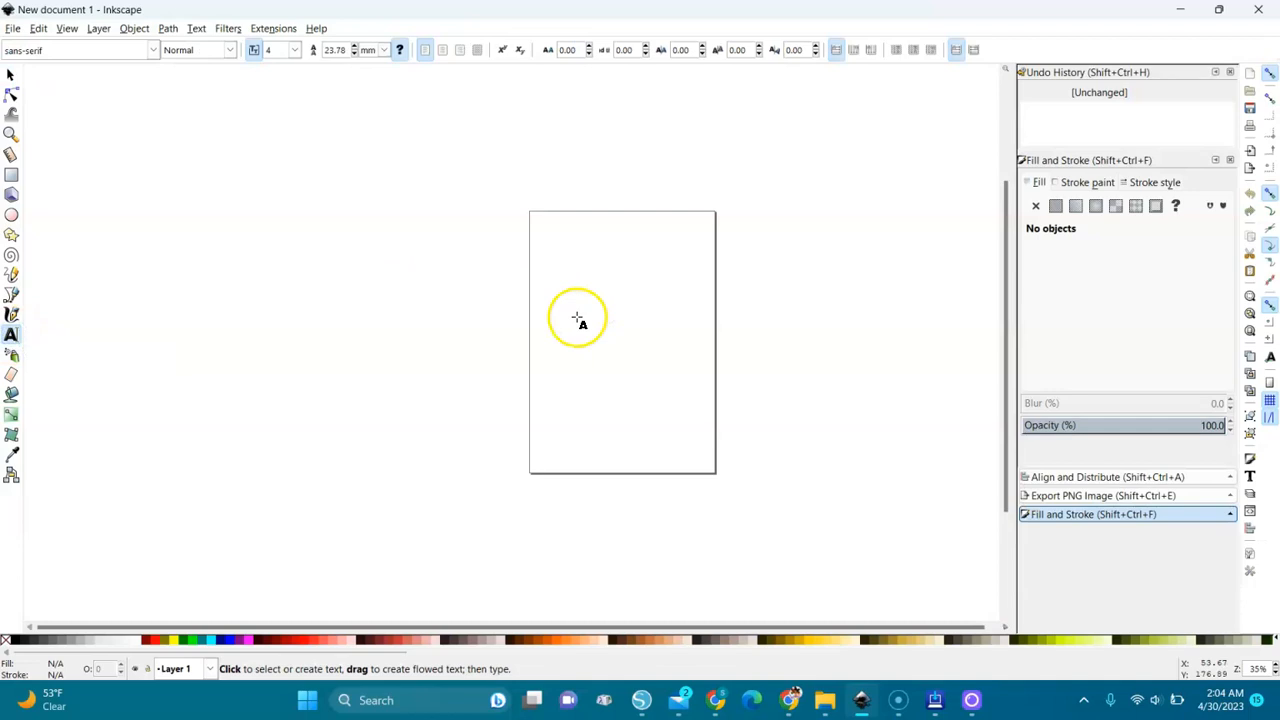
left_click(549, 290)
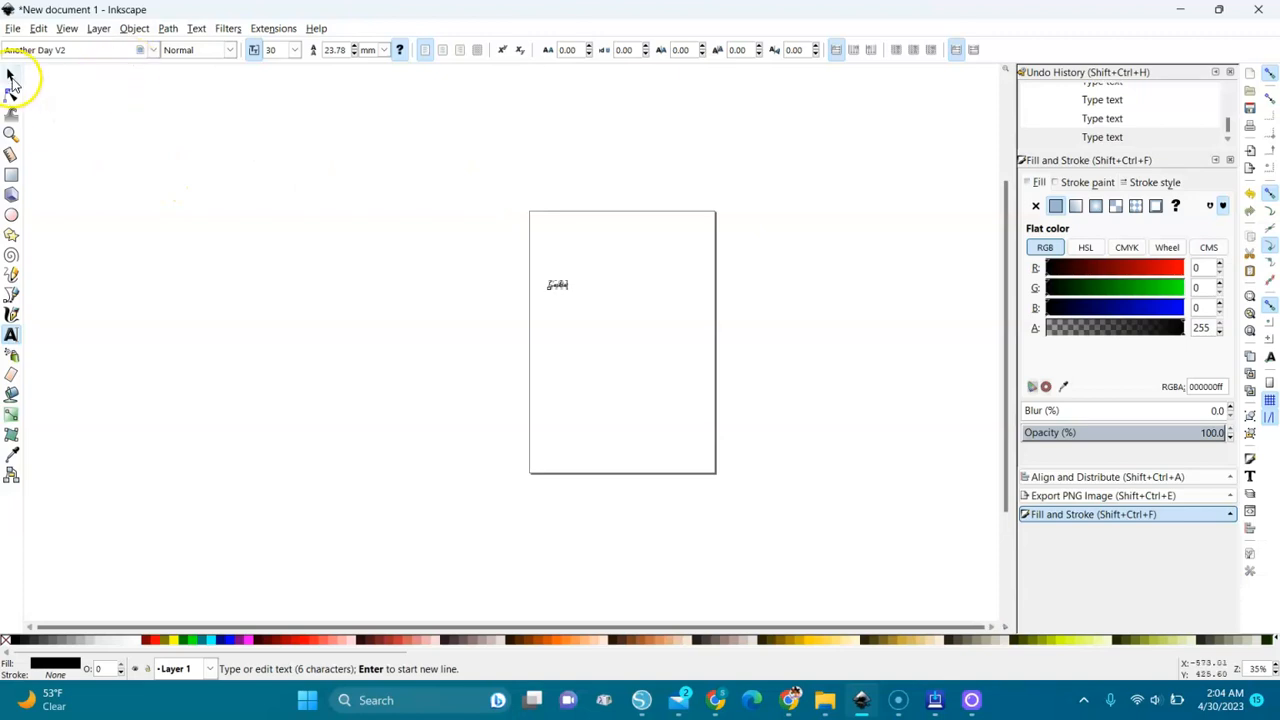
left_click(11, 76)
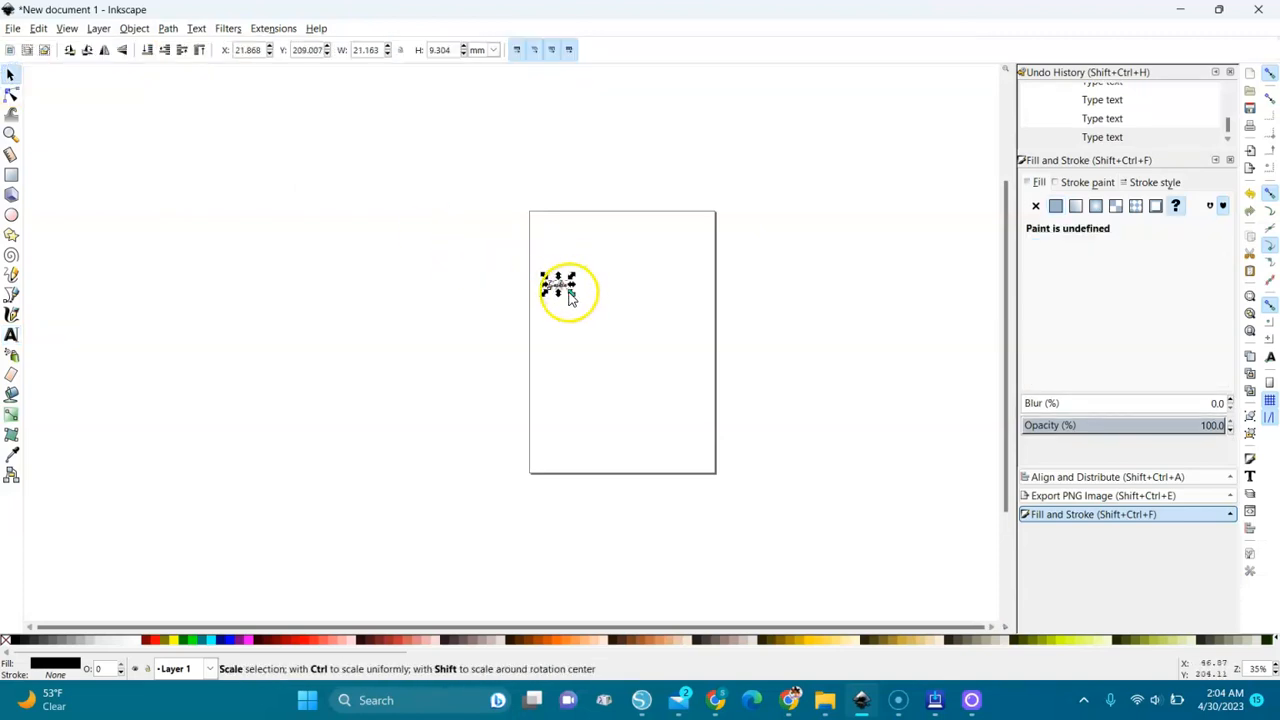
left_click_drag(585, 305, 712, 383)
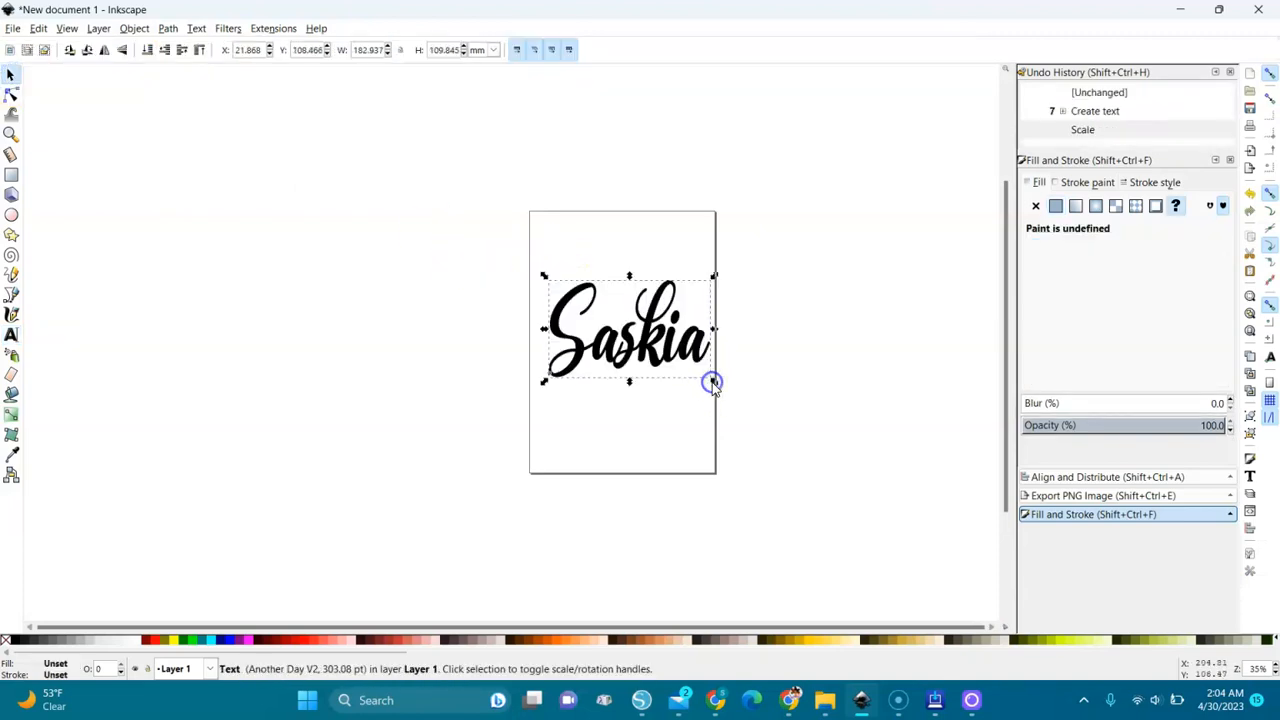
left_click_drag(712, 382, 528, 330)
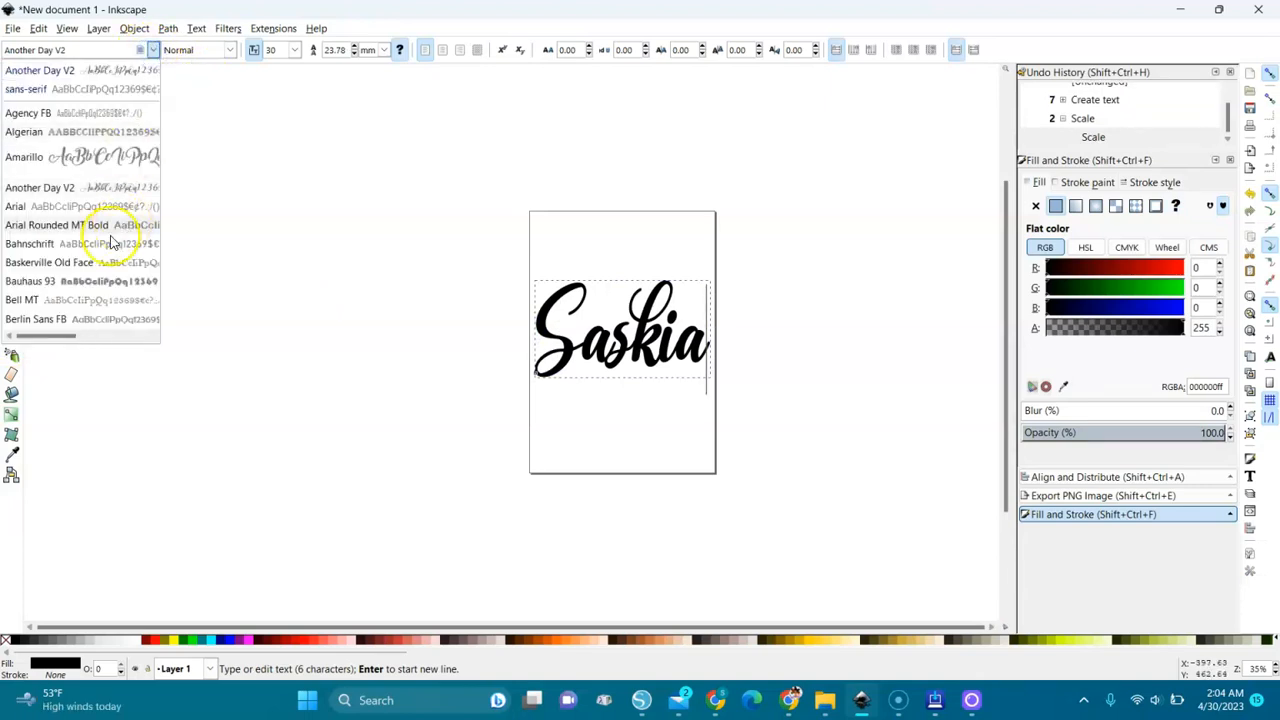
scroll("down", 3)
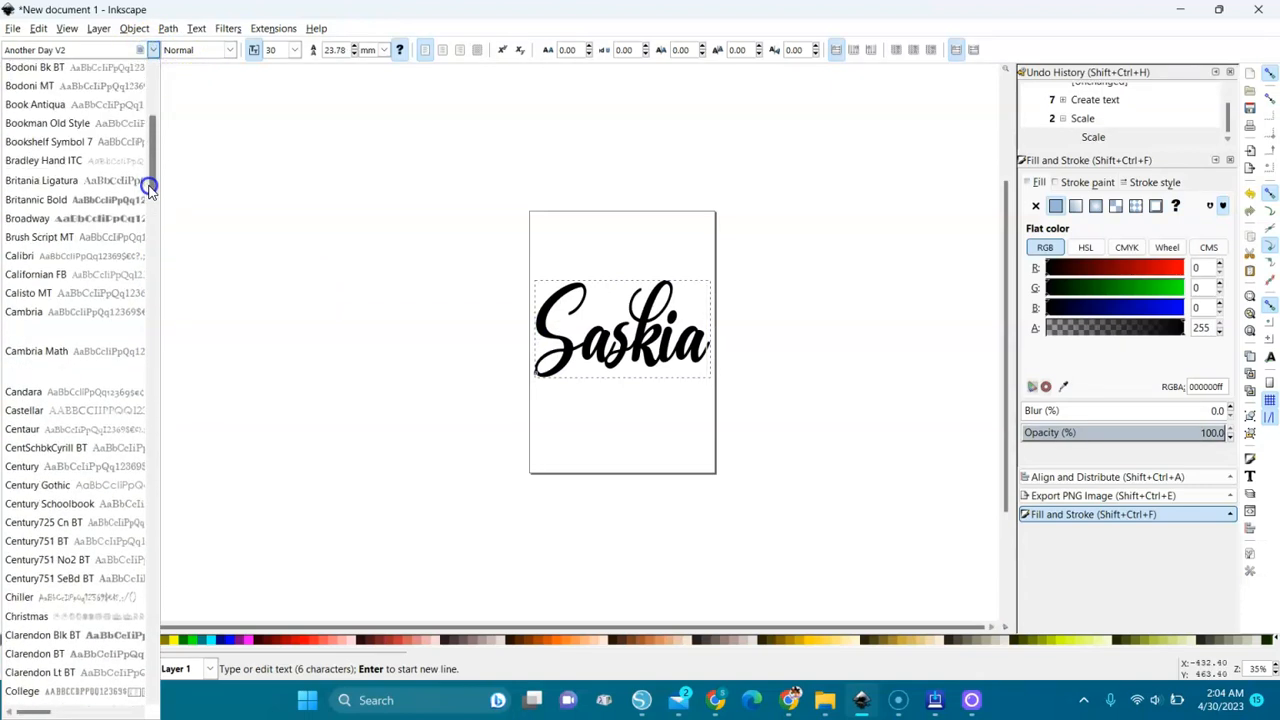
left_click(148, 189)
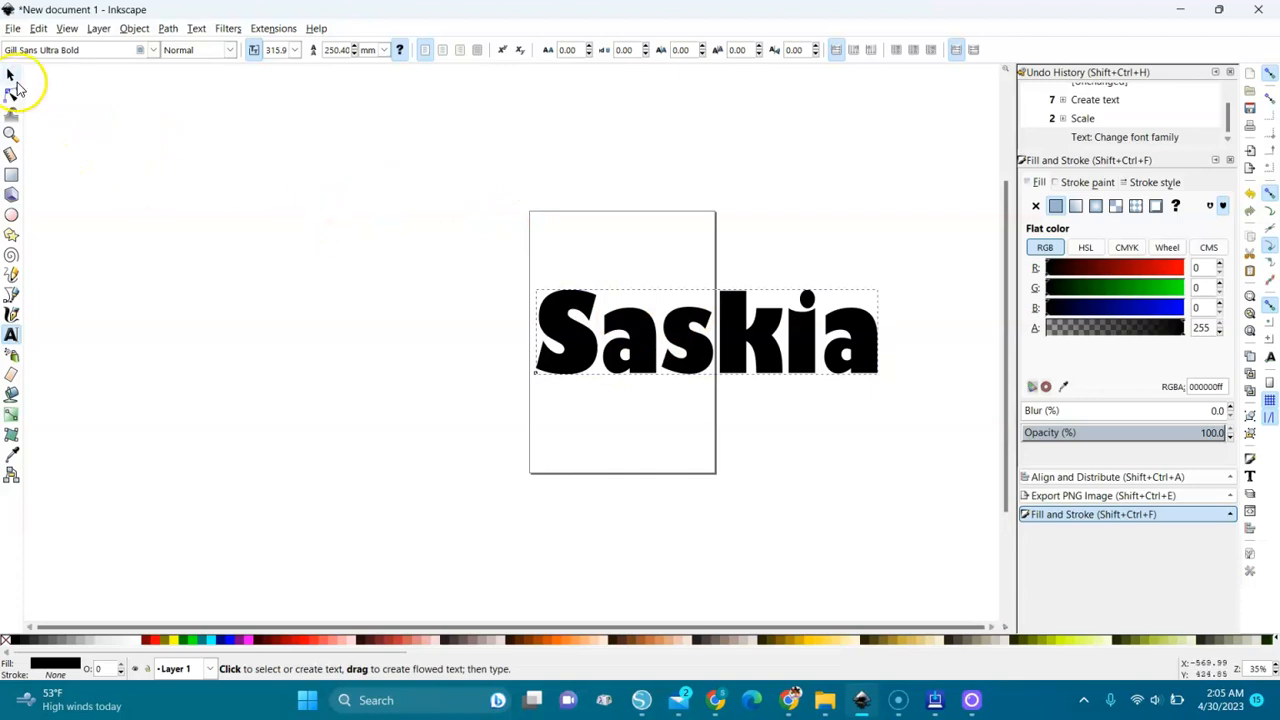
left_click(11, 75)
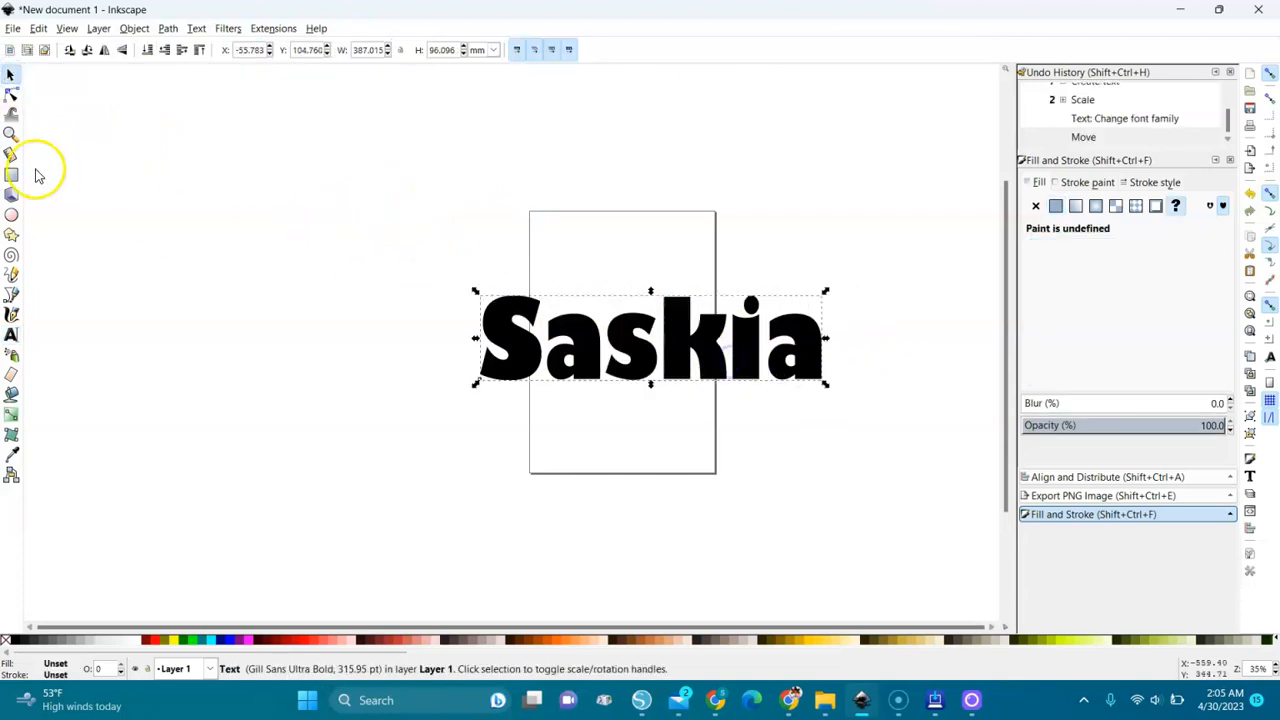
Make the page A4 landscape and scale Saskia to nearly the full page width.
left_click(13, 28)
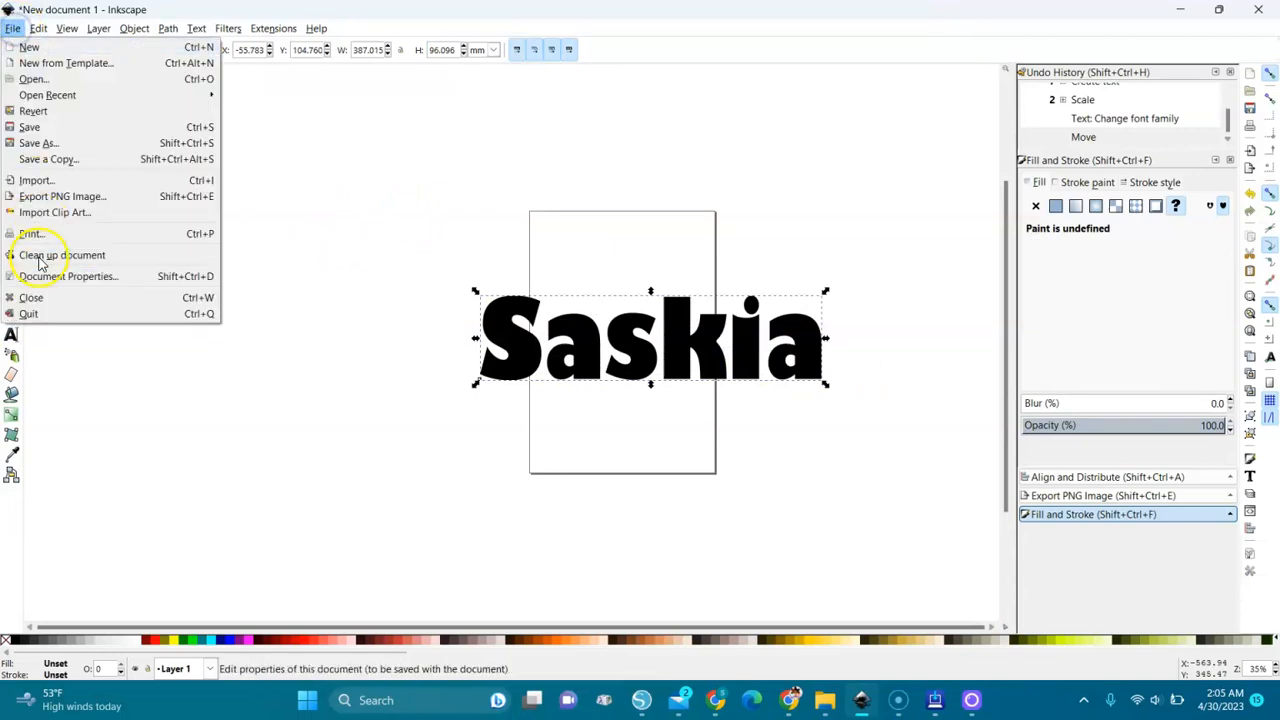
left_click(68, 276)
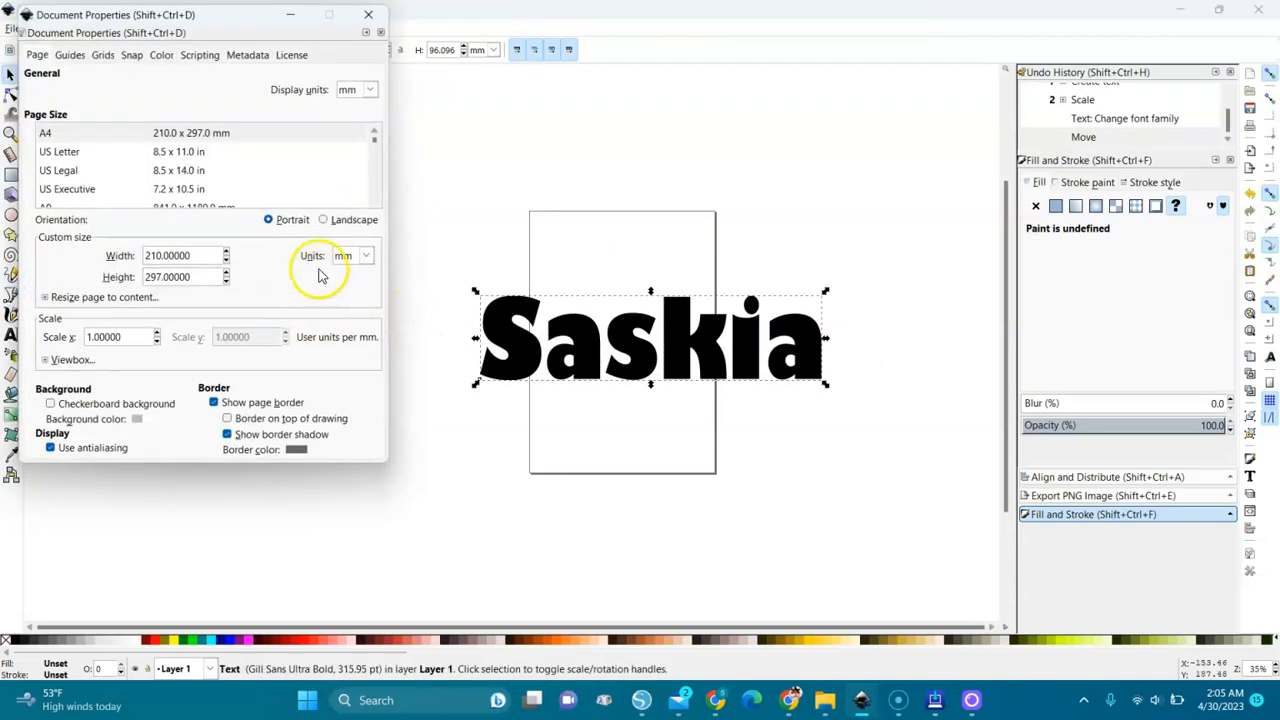
left_click(322, 219)
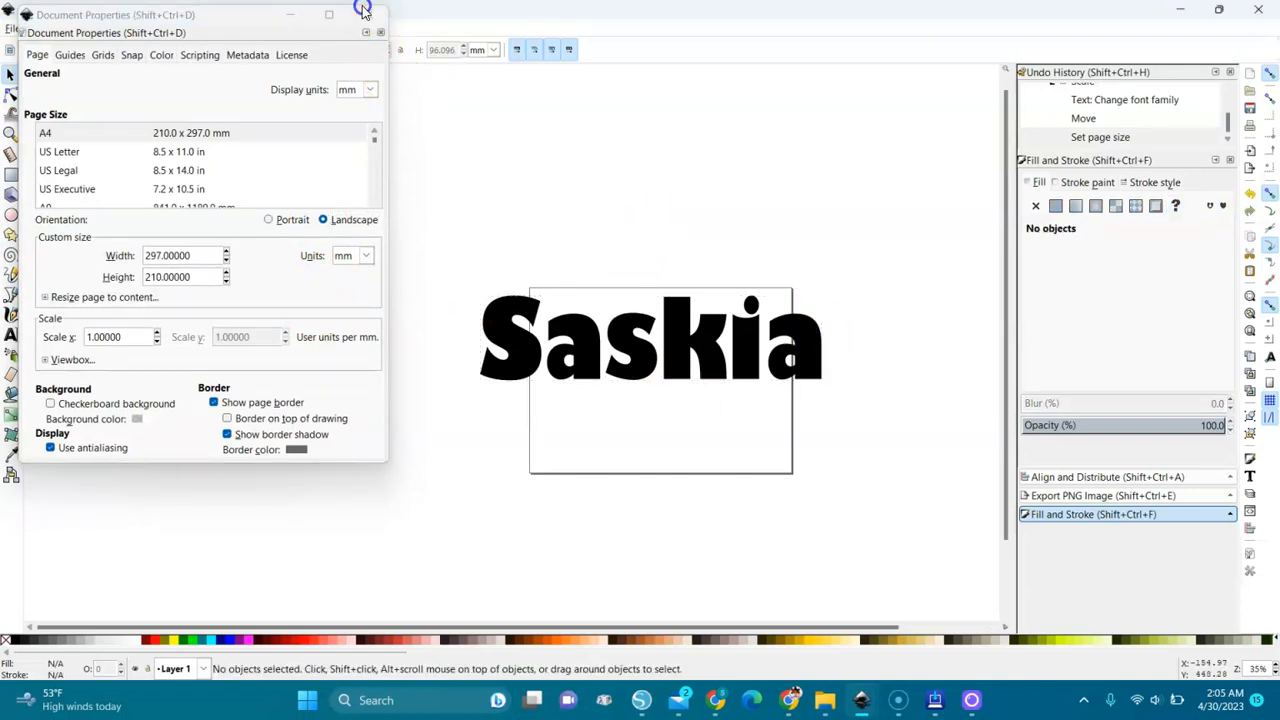
left_click(363, 11)
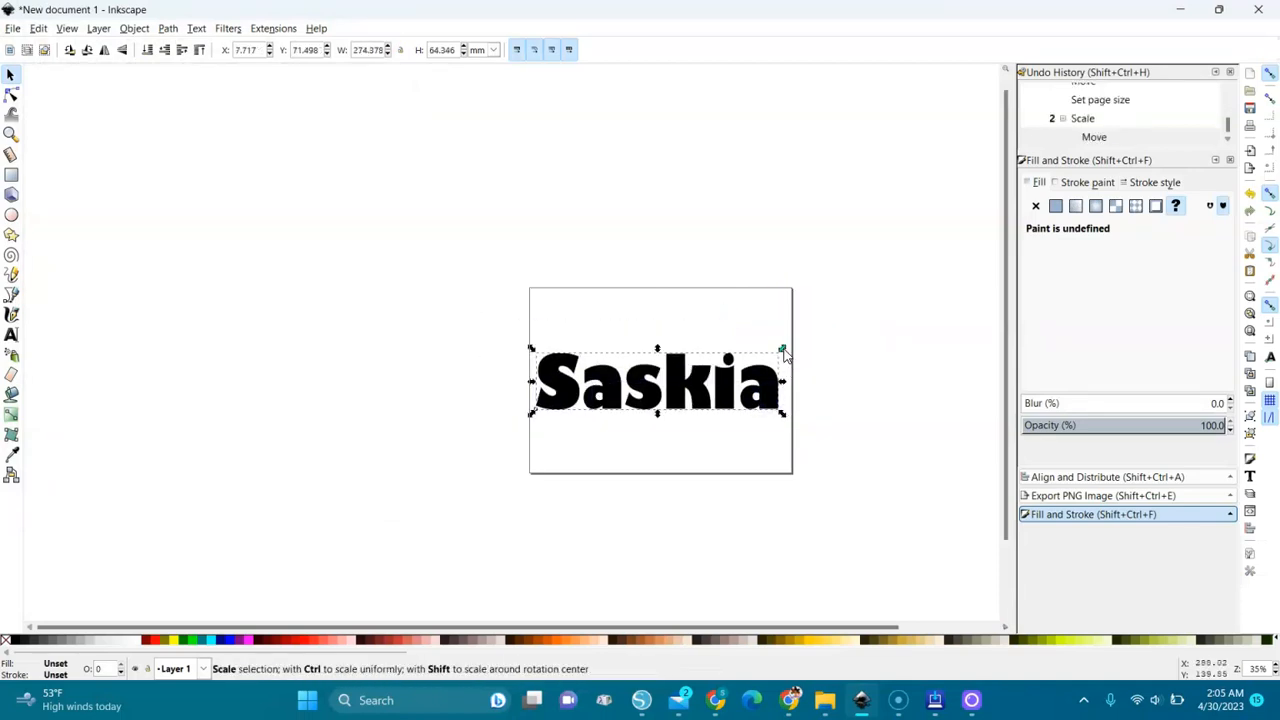
left_click_drag(783, 349, 790, 343)
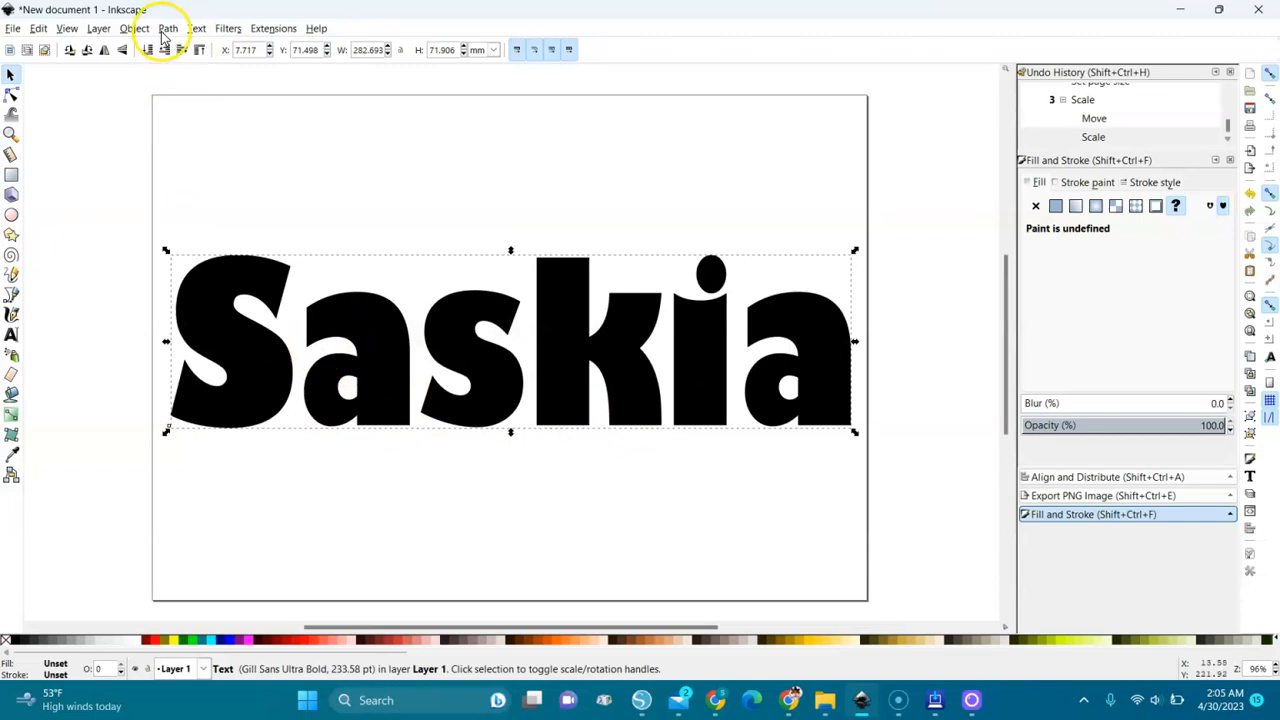
Convert Saskia to paths, ungroup the letters, and union them into one path.
left_click(168, 28)
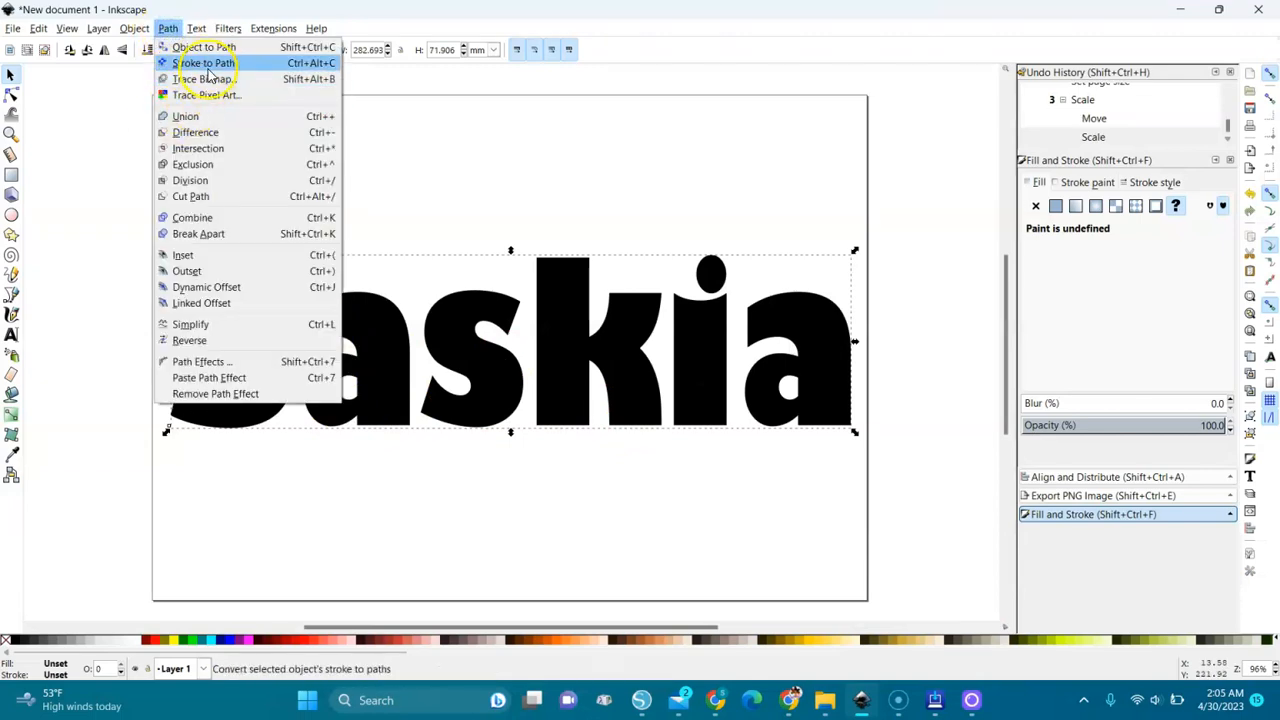
left_click(205, 47)
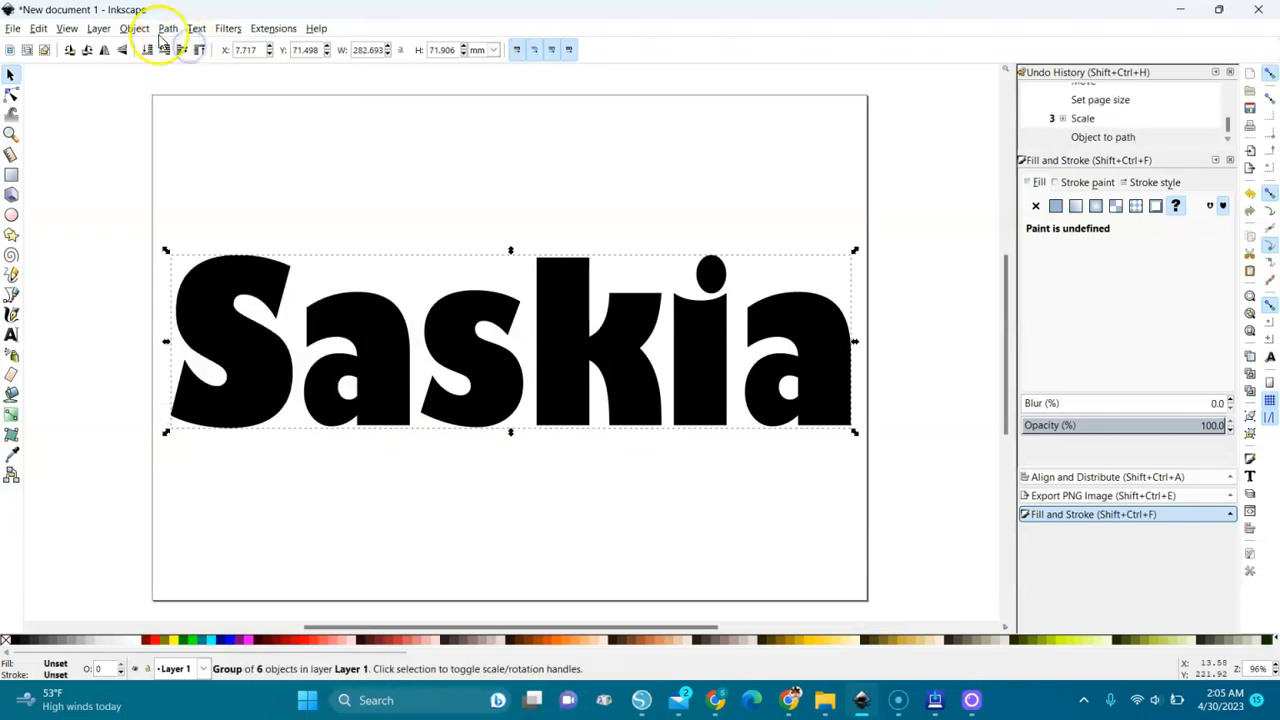
left_click(134, 28)
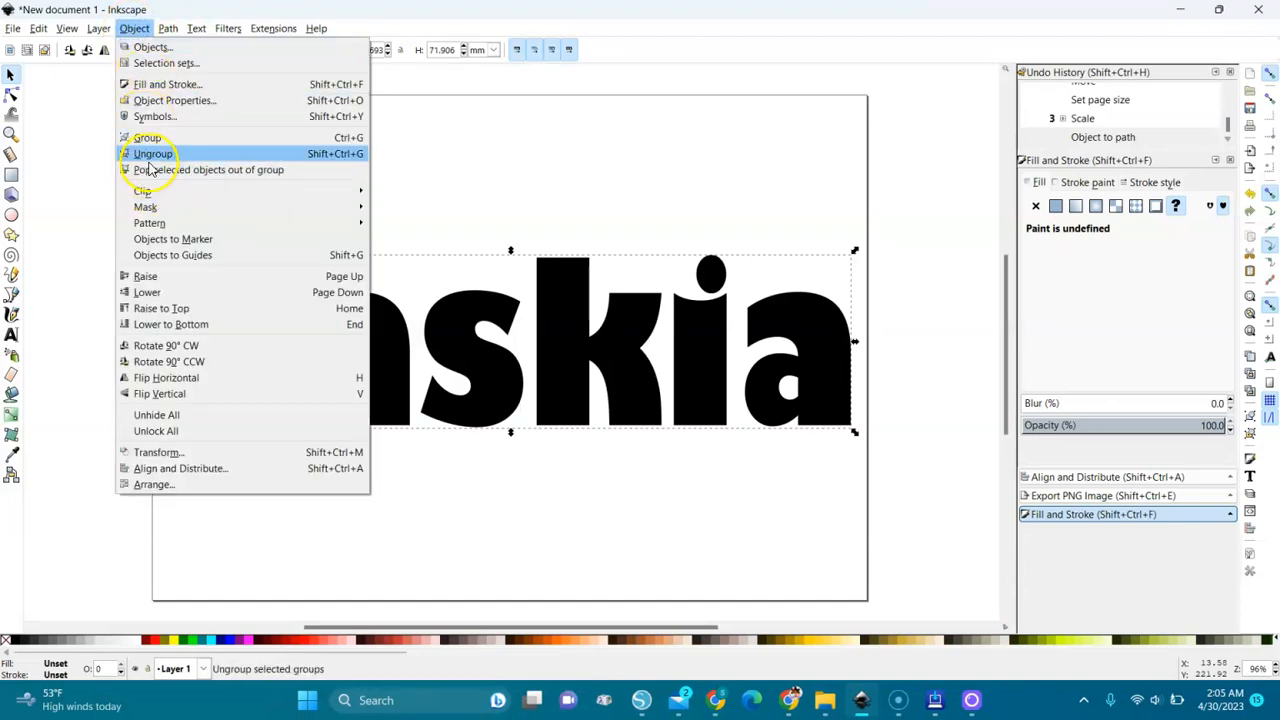
left_click(152, 153)
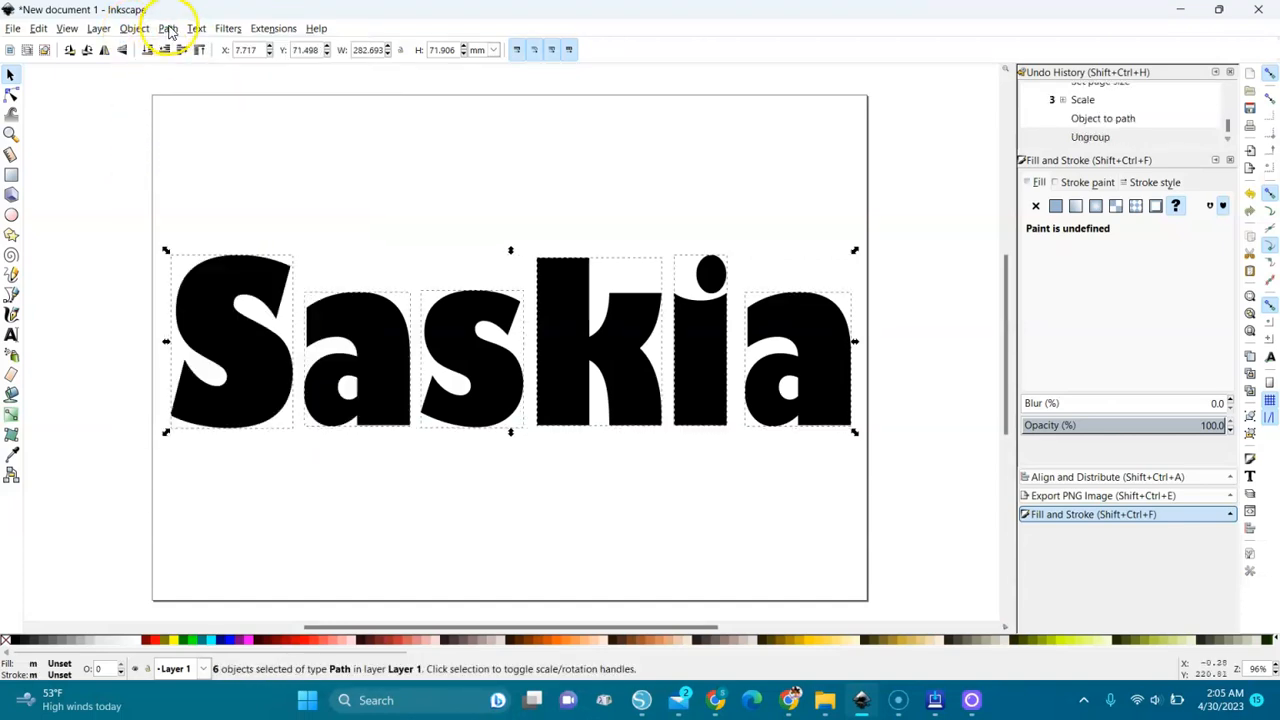
left_click(168, 28)
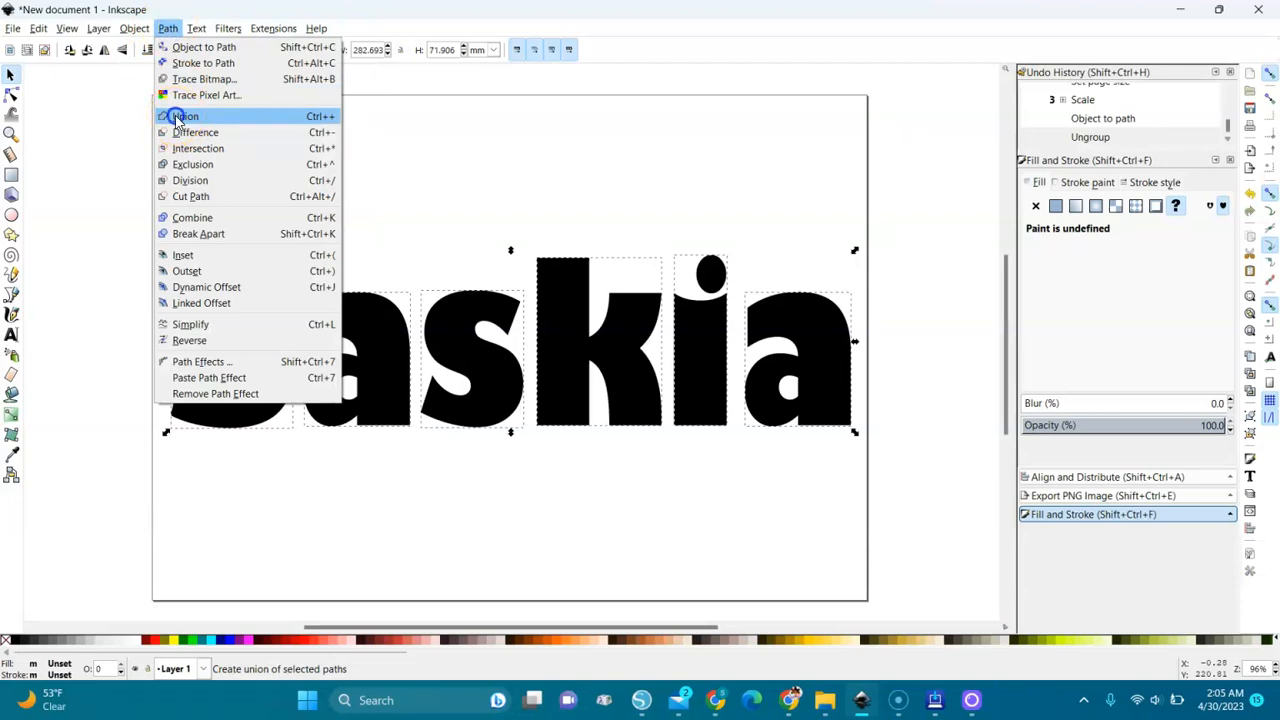
left_click(183, 116)
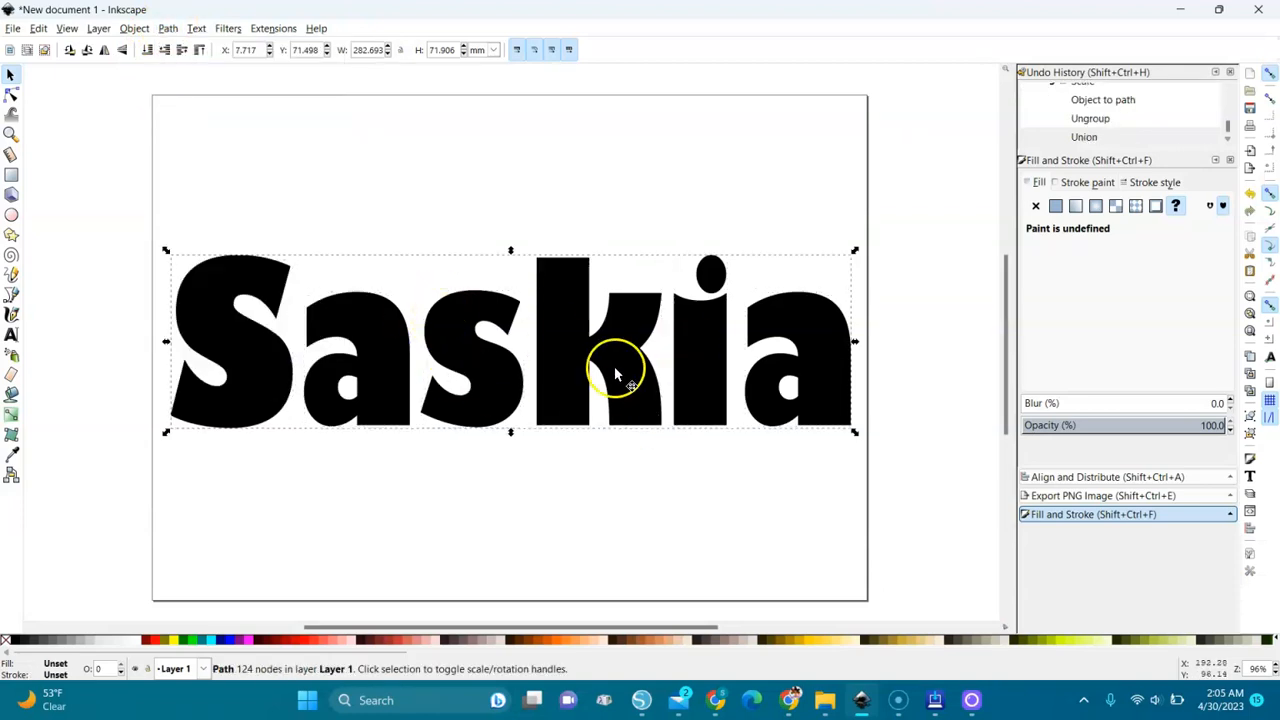
mouse_move(335, 363)
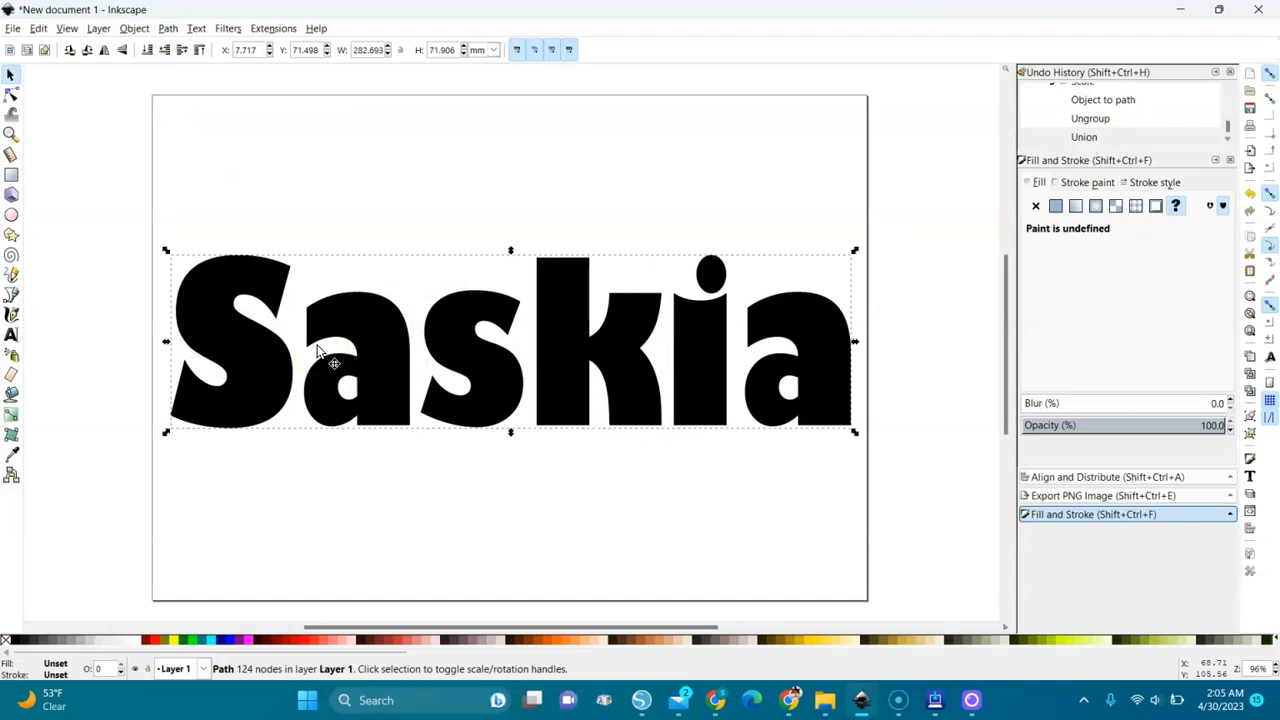
mouse_move(256, 442)
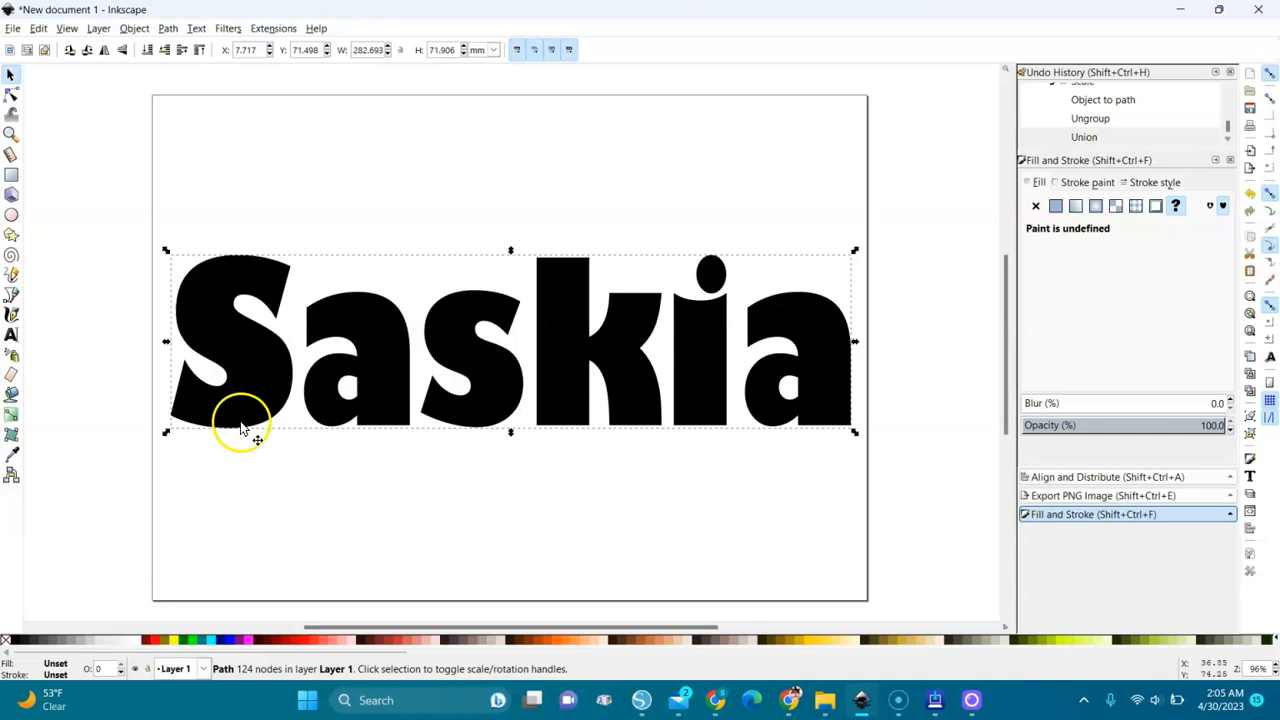
mouse_move(13, 400)
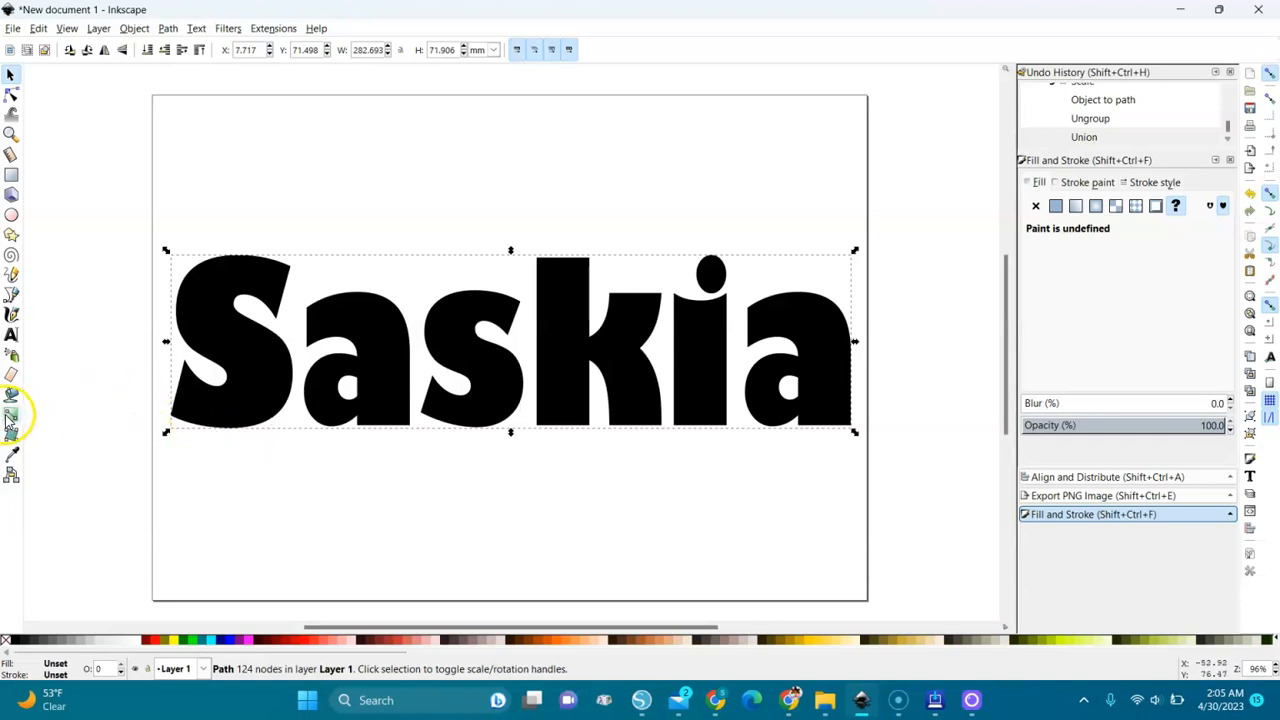
mouse_move(11, 417)
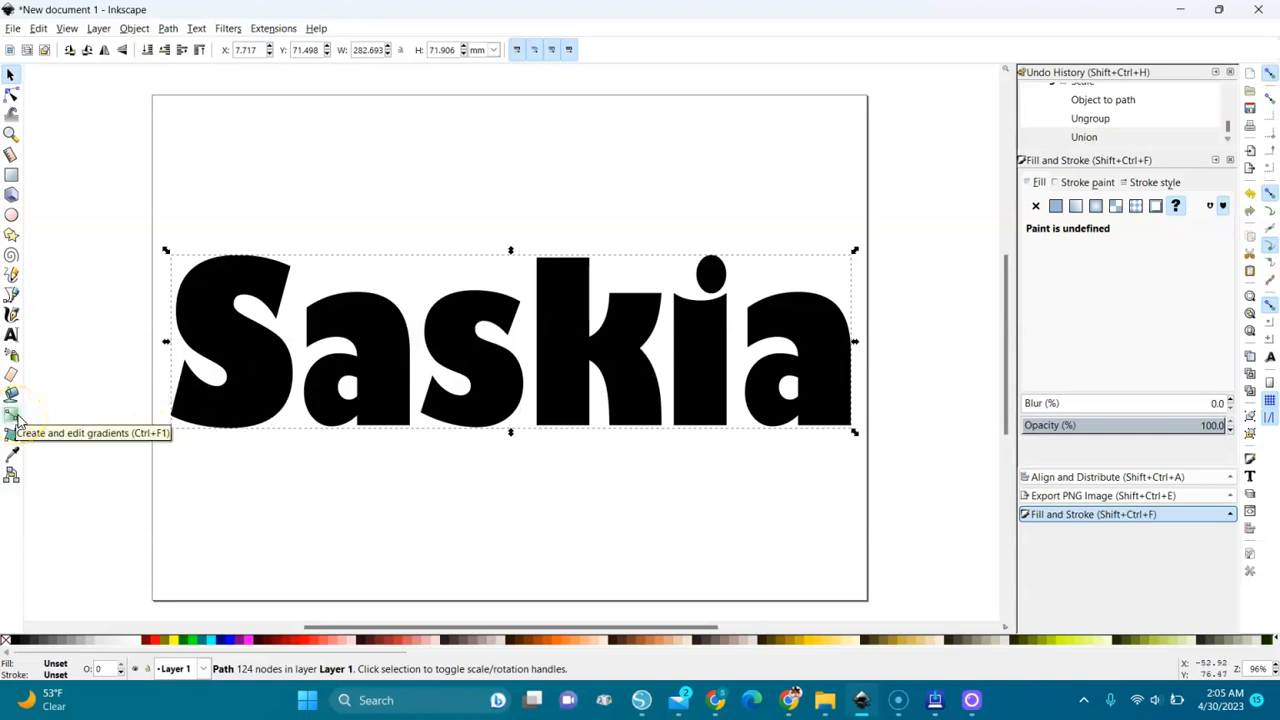
Draw a linear gradient across the Saskia word and position its end stops.
left_click(11, 415)
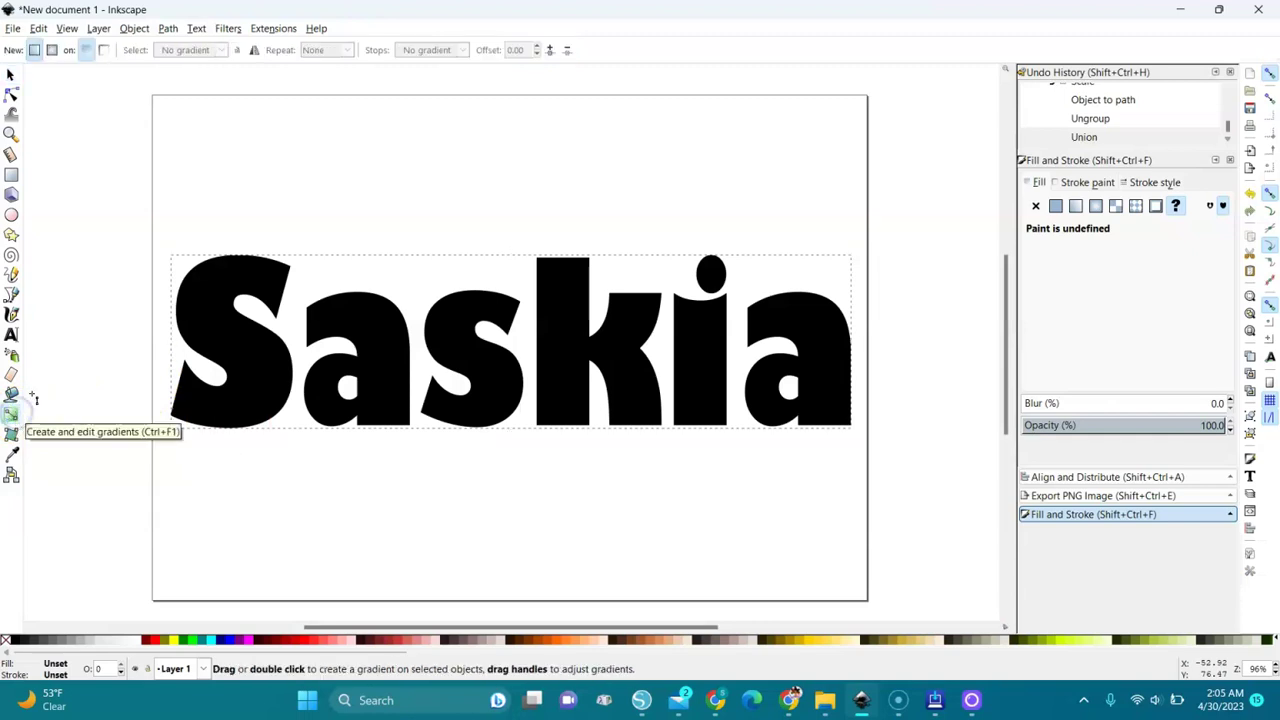
mouse_move(148, 240)
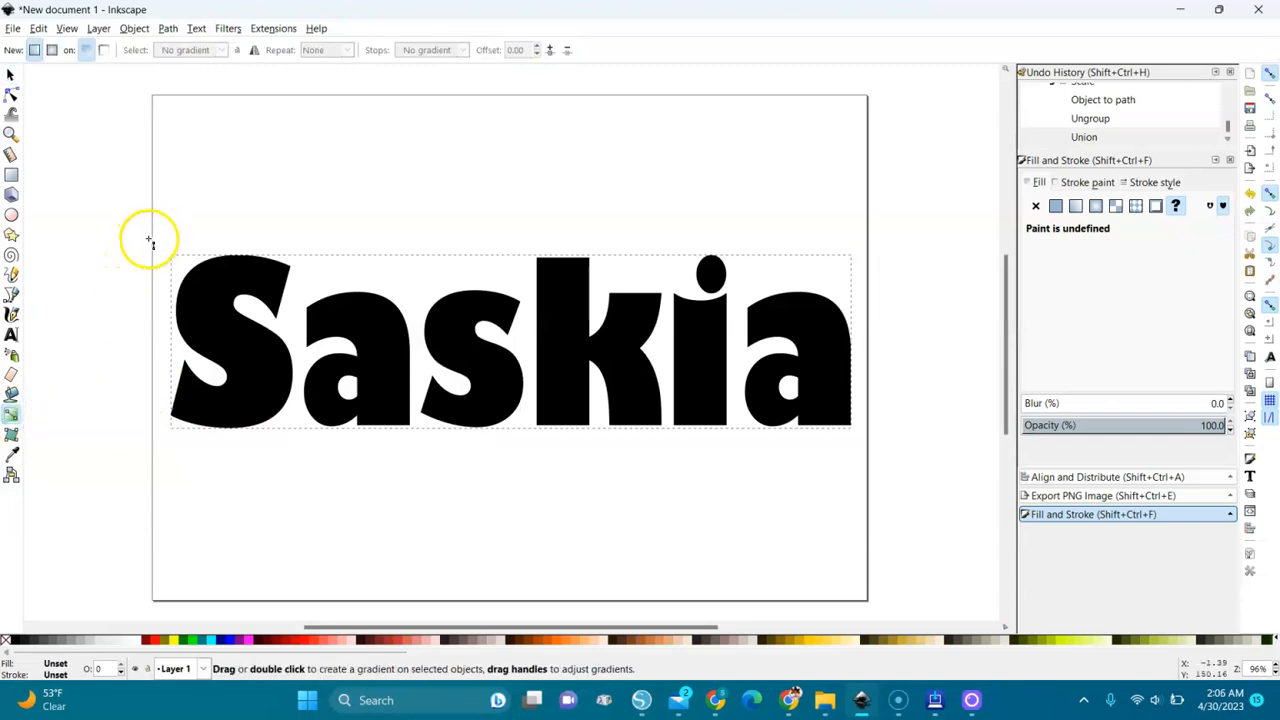
mouse_move(142, 318)
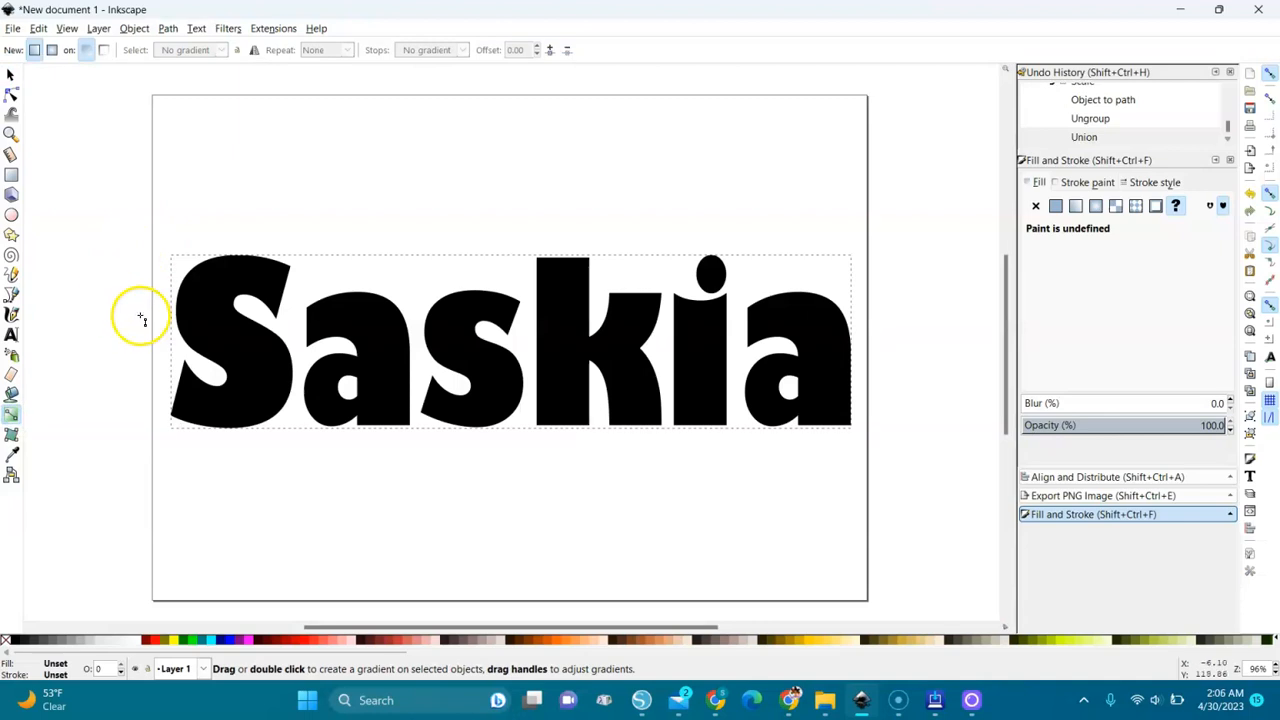
mouse_move(160, 328)
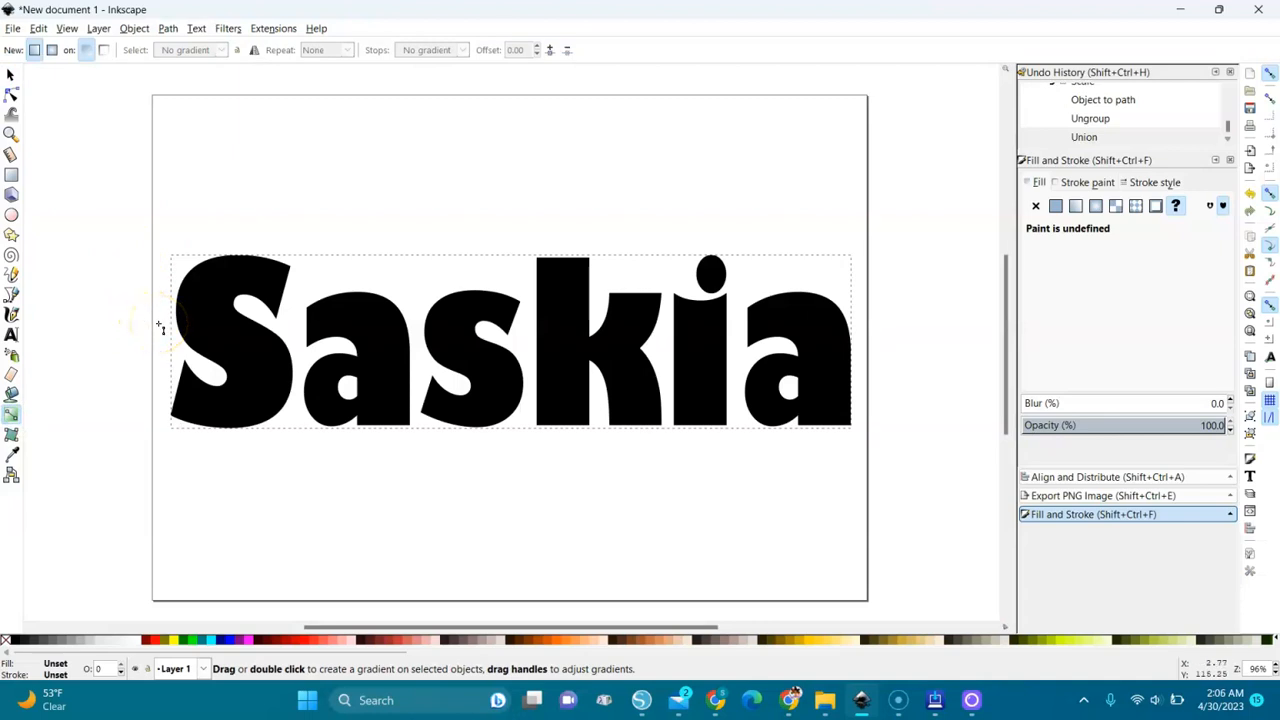
left_click_drag(160, 325, 372, 331)
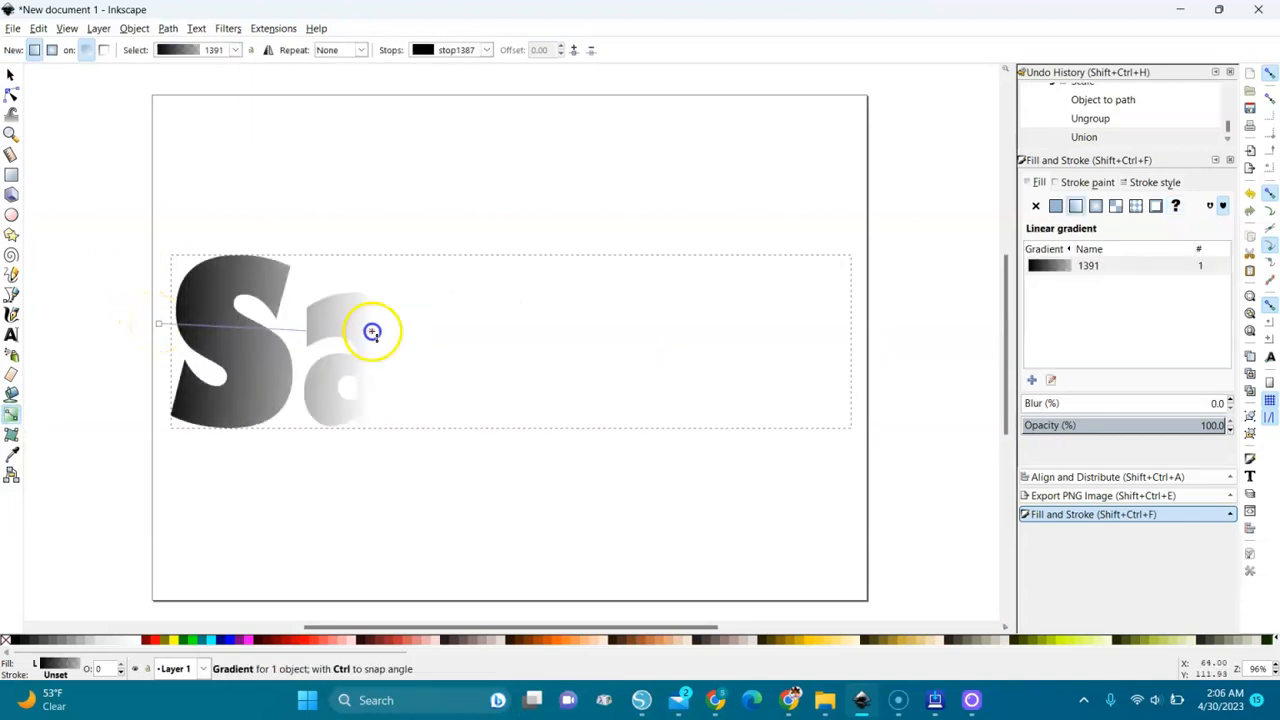
left_click_drag(372, 331, 915, 335)
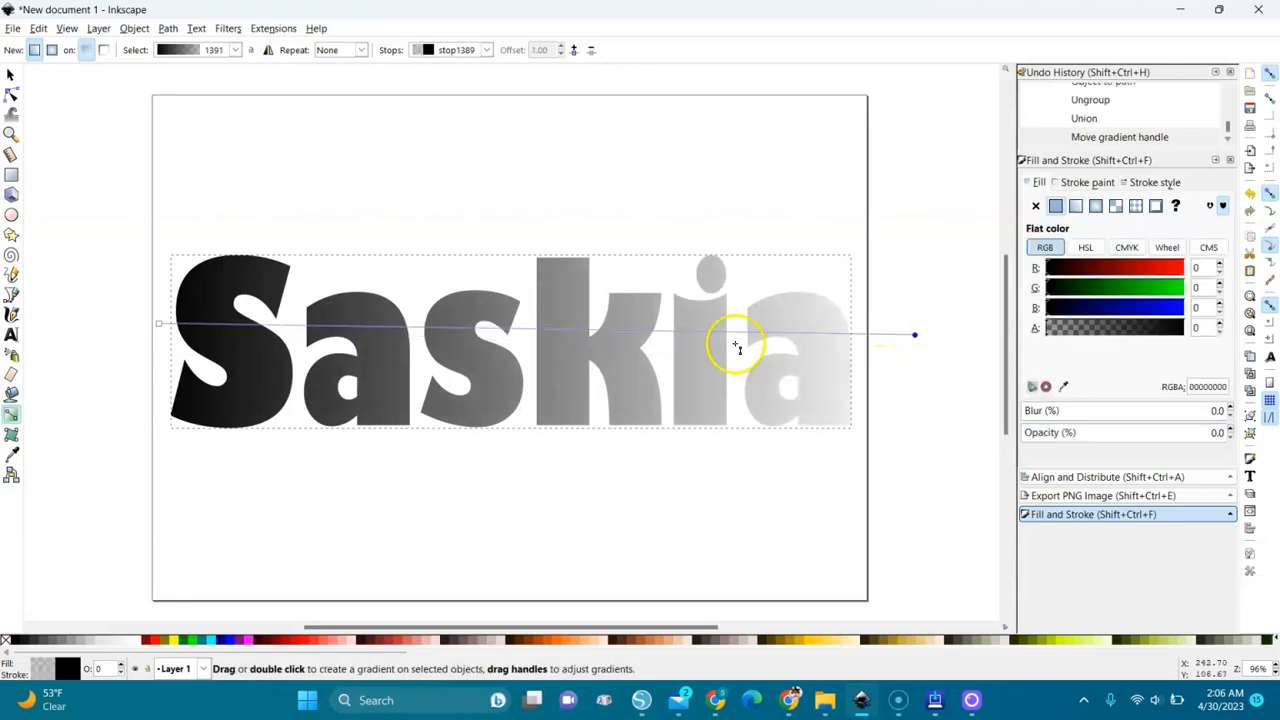
left_click_drag(738, 347, 215, 321)
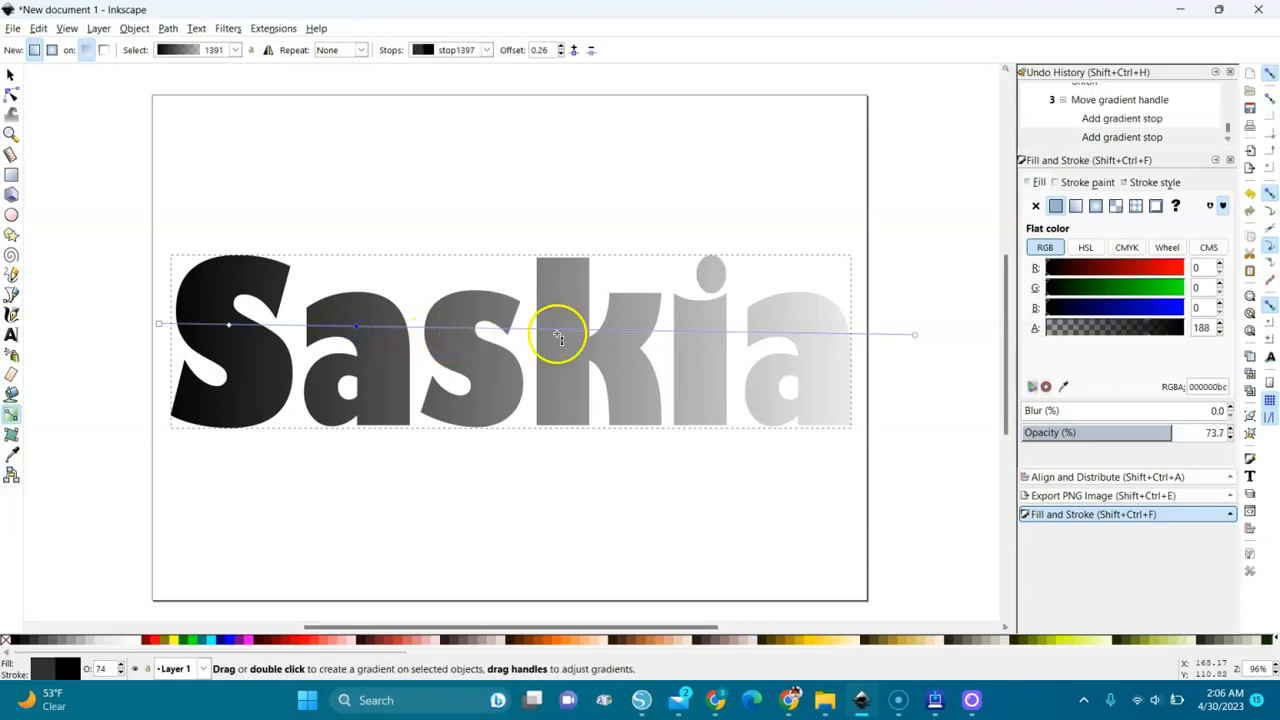
Place middle gradient stops under the k and i, removing an extra stop.
left_click_drag(560, 333, 705, 333)
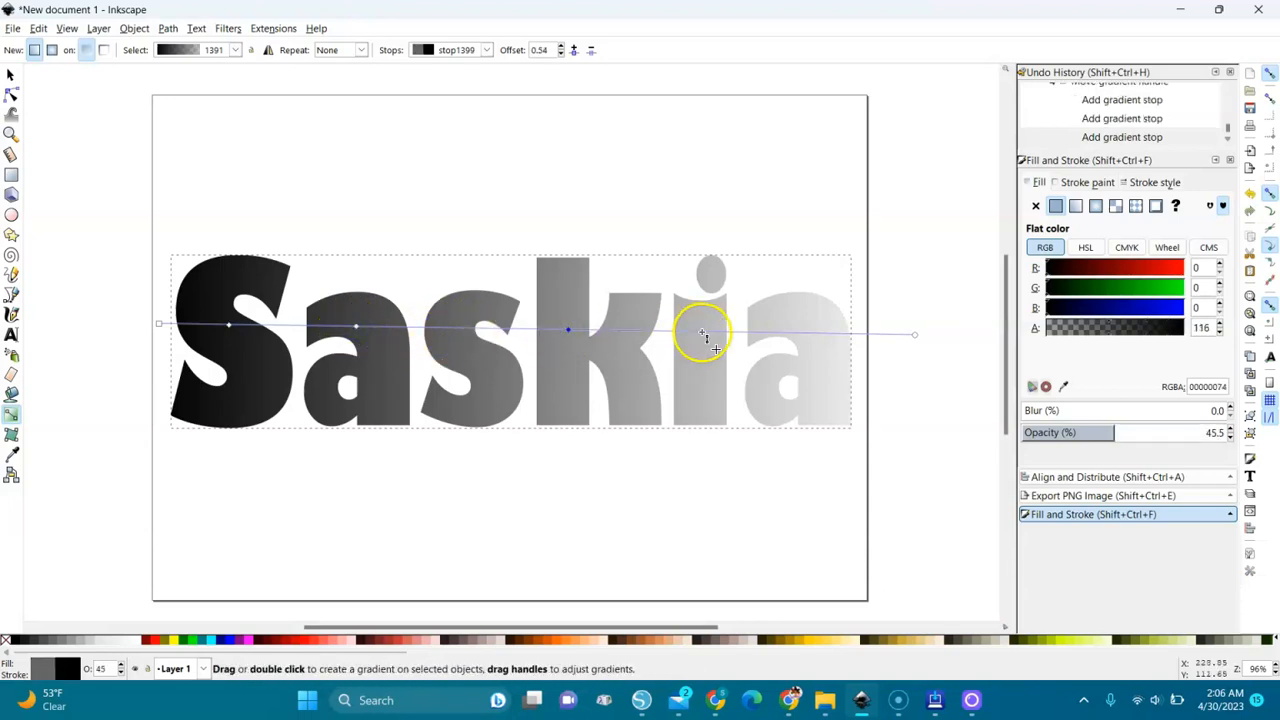
left_click_drag(703, 332, 595, 332)
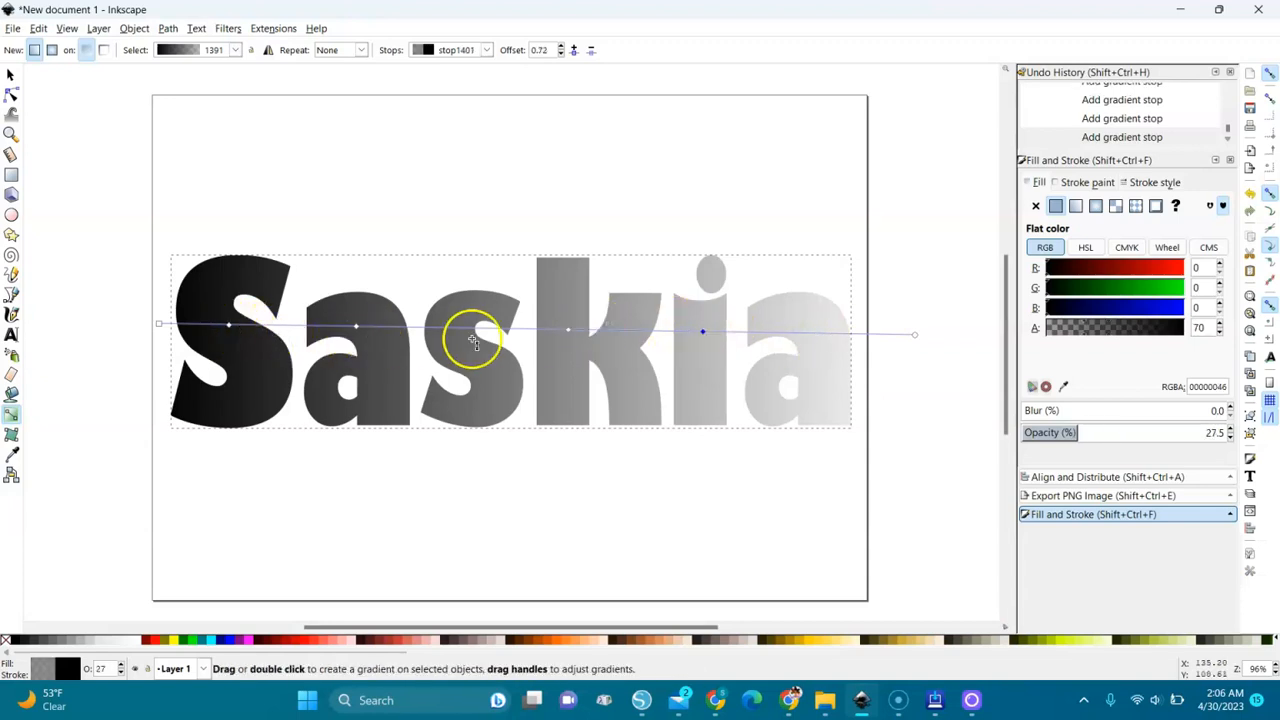
left_click(702, 331)
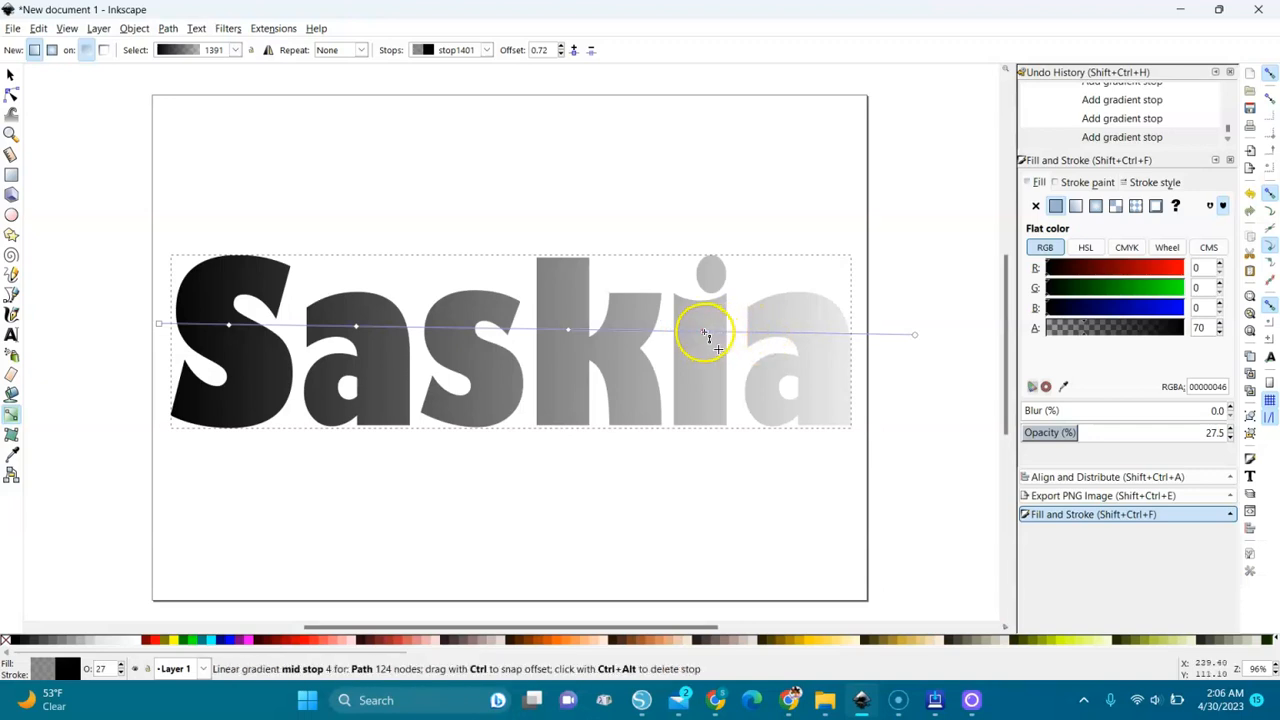
left_click(703, 330)
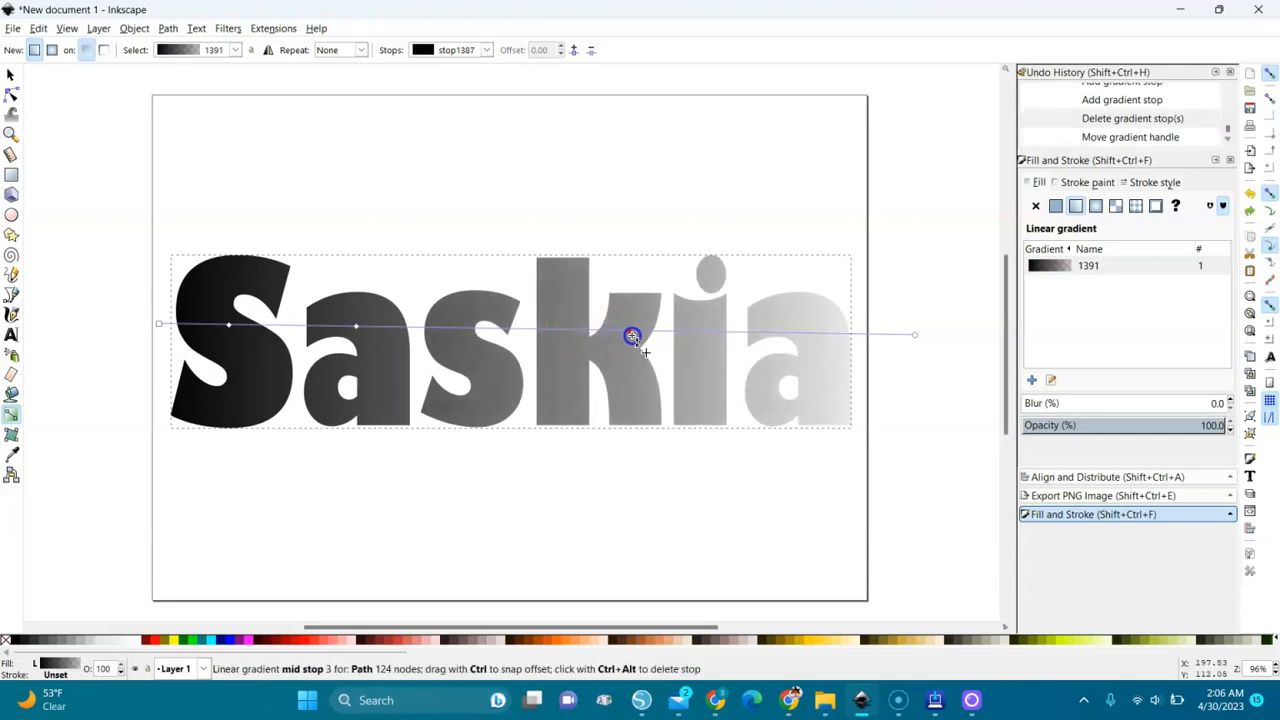
left_click_drag(632, 335, 710, 343)
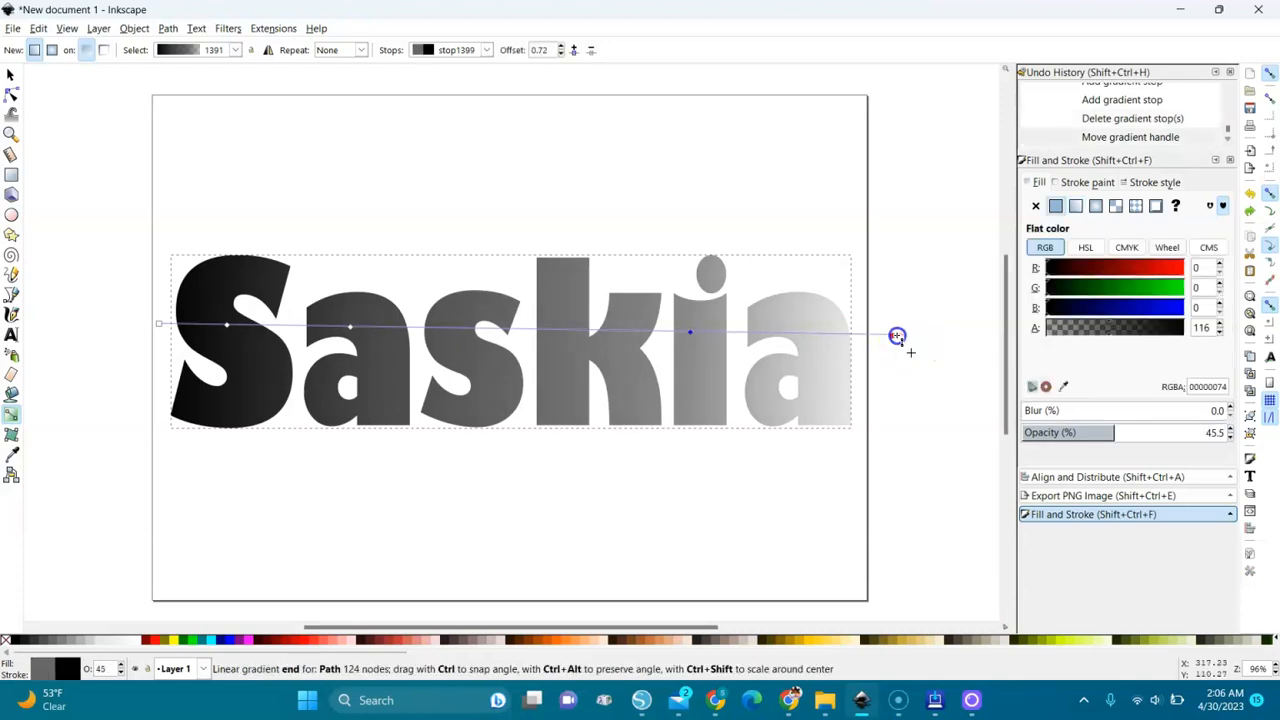
left_click_drag(897, 336, 852, 336)
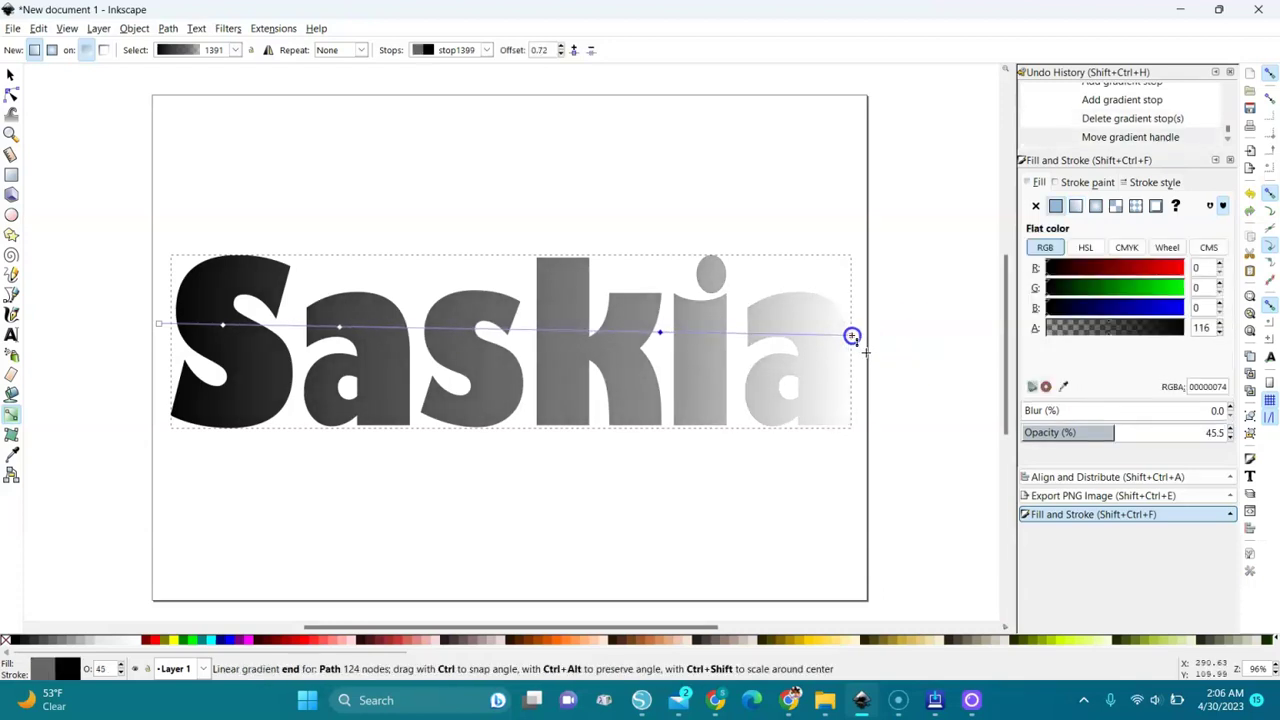
left_click(340, 329)
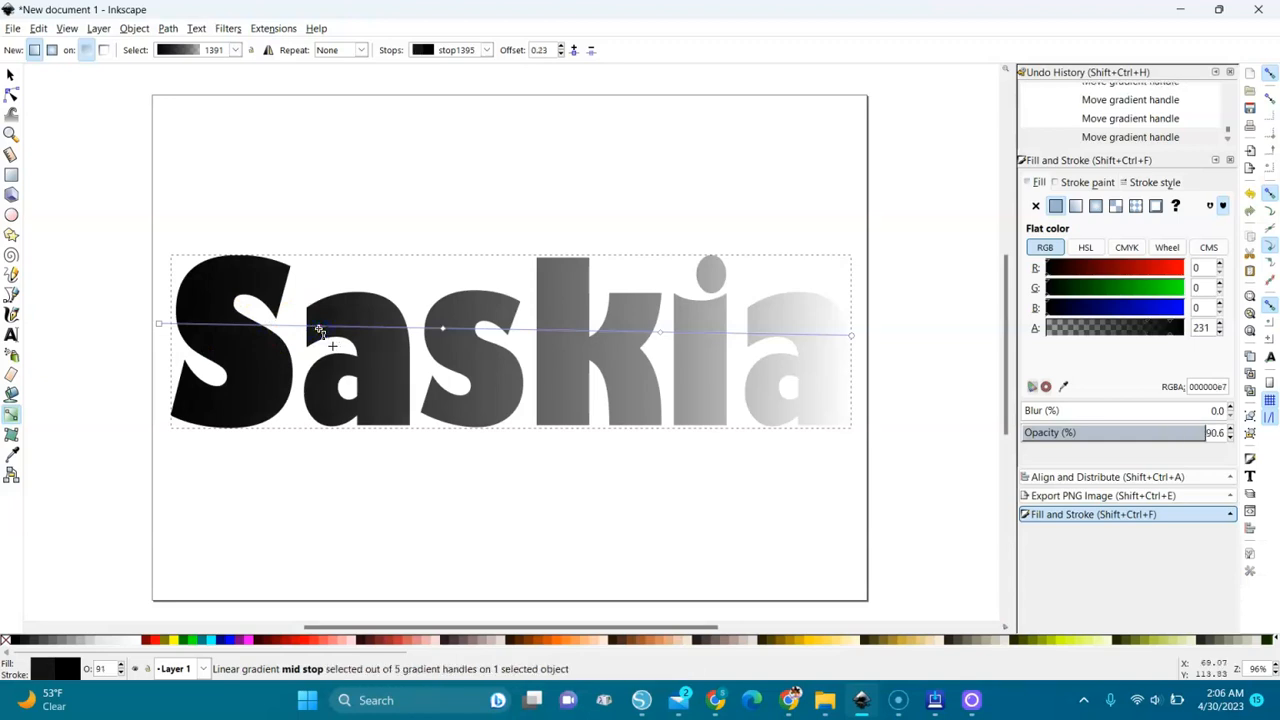
Colour the gradient stops from the palette, making the leftmost stop blue.
left_click(318, 327)
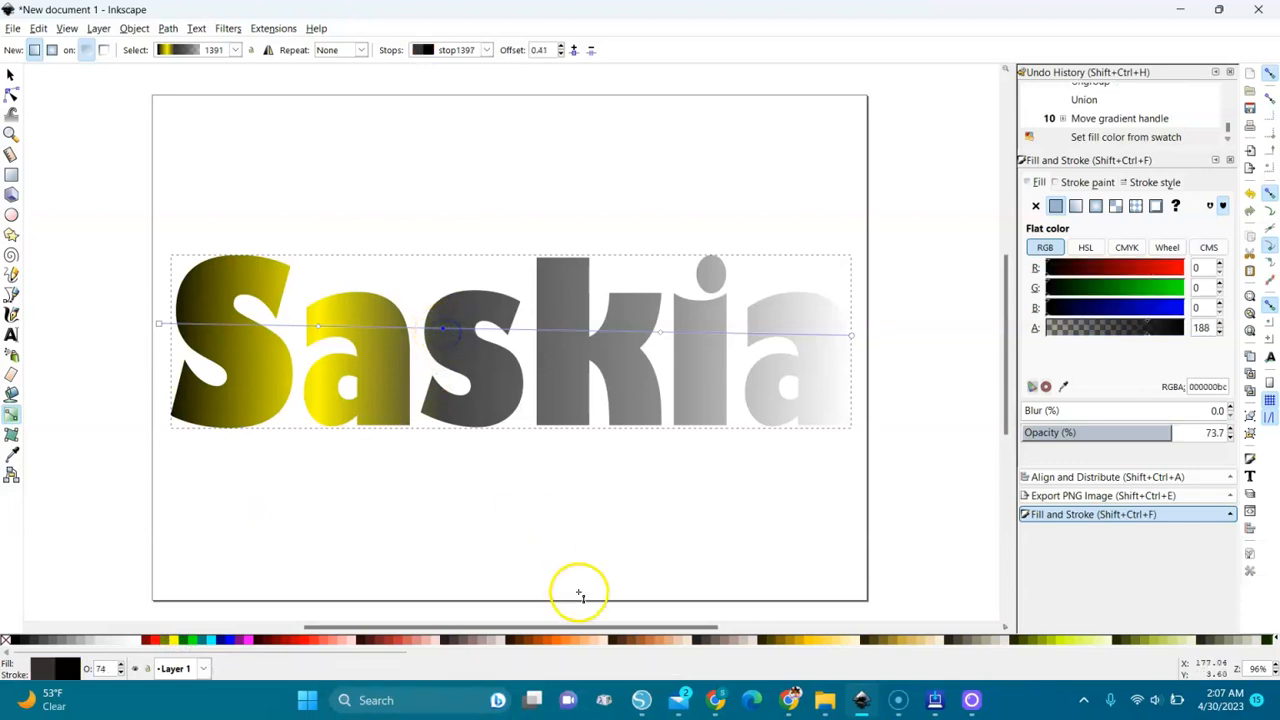
mouse_move(207, 640)
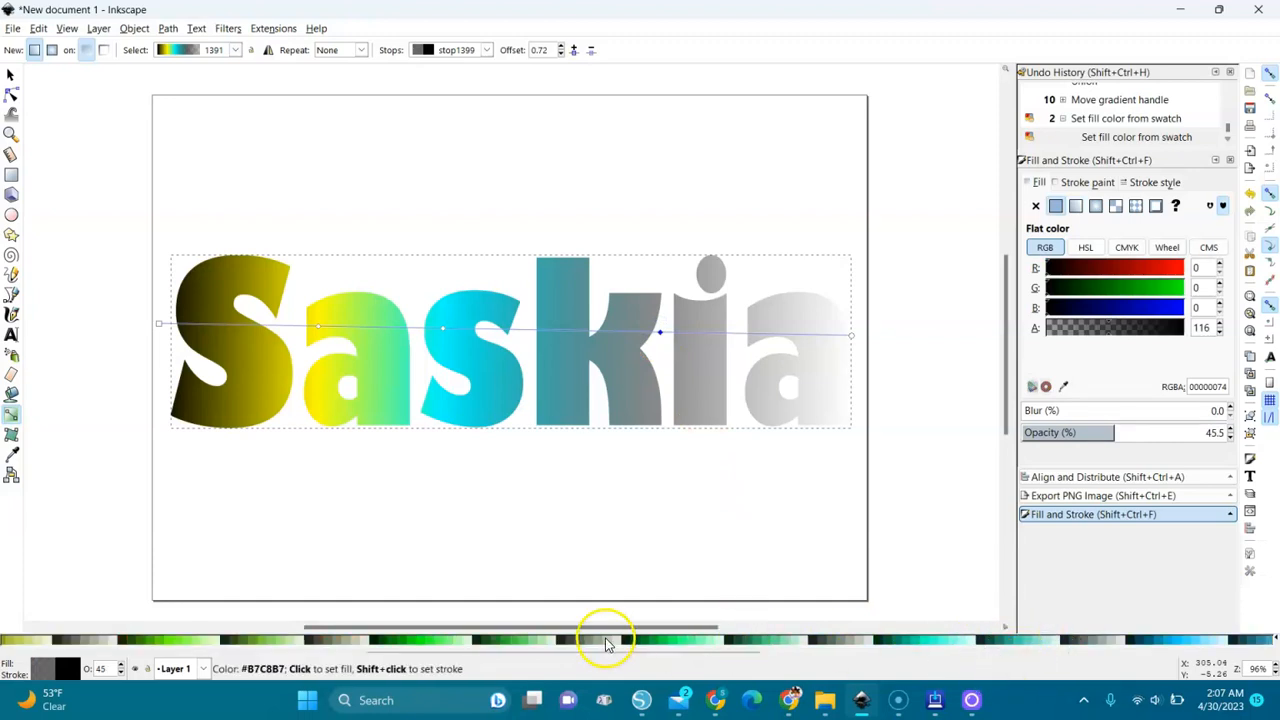
left_click(678, 637)
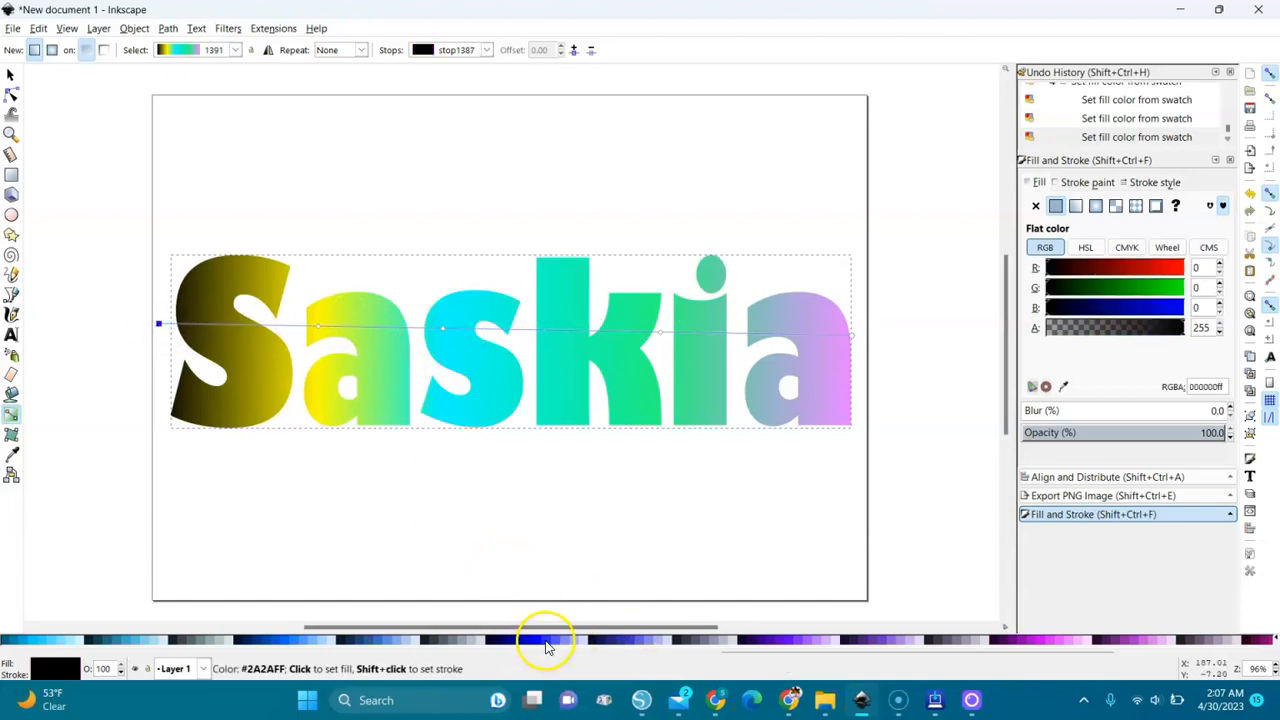
left_click(547, 632)
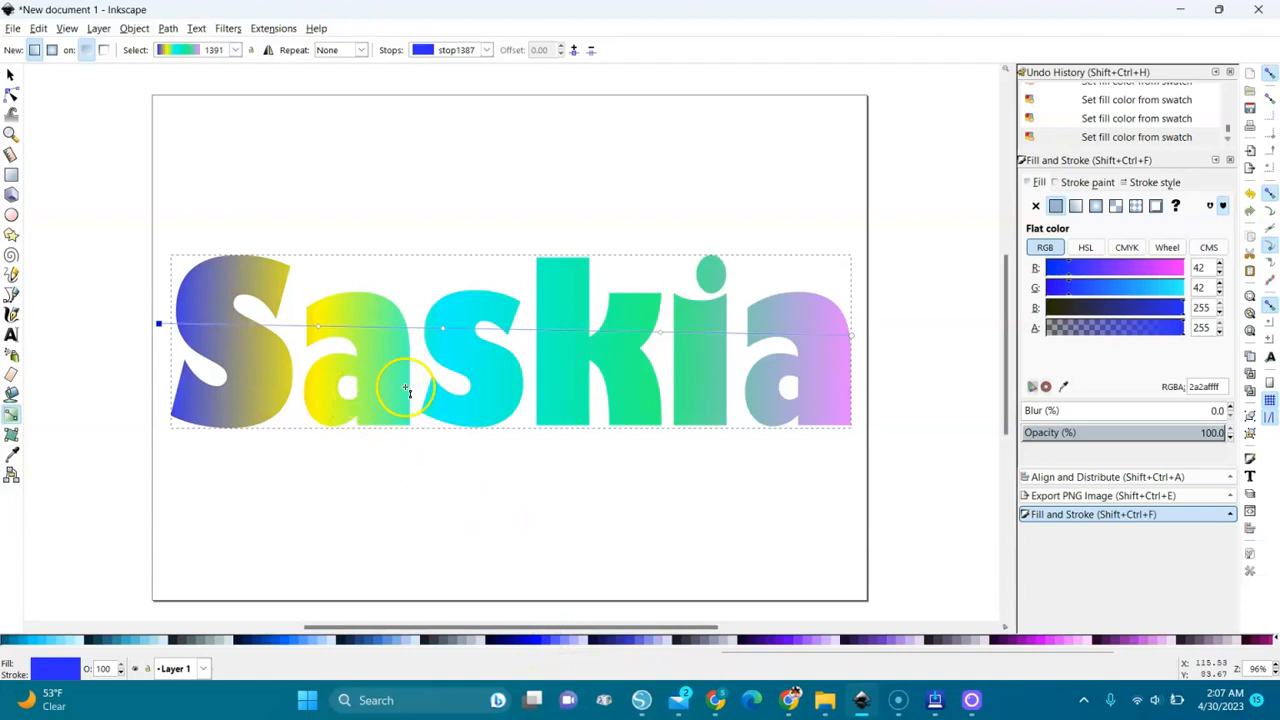
mouse_move(696, 483)
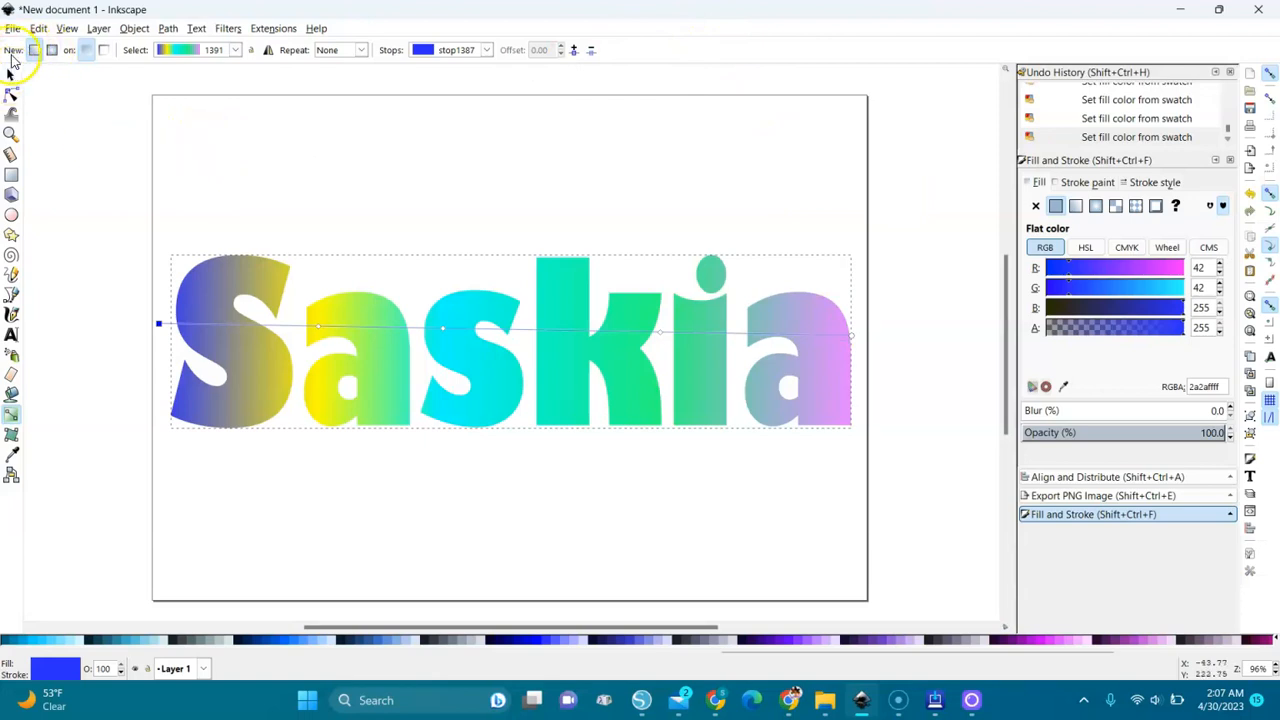
Save the drawing as Inkscape SVG 'Sas' in Downloads.
left_click(11, 27)
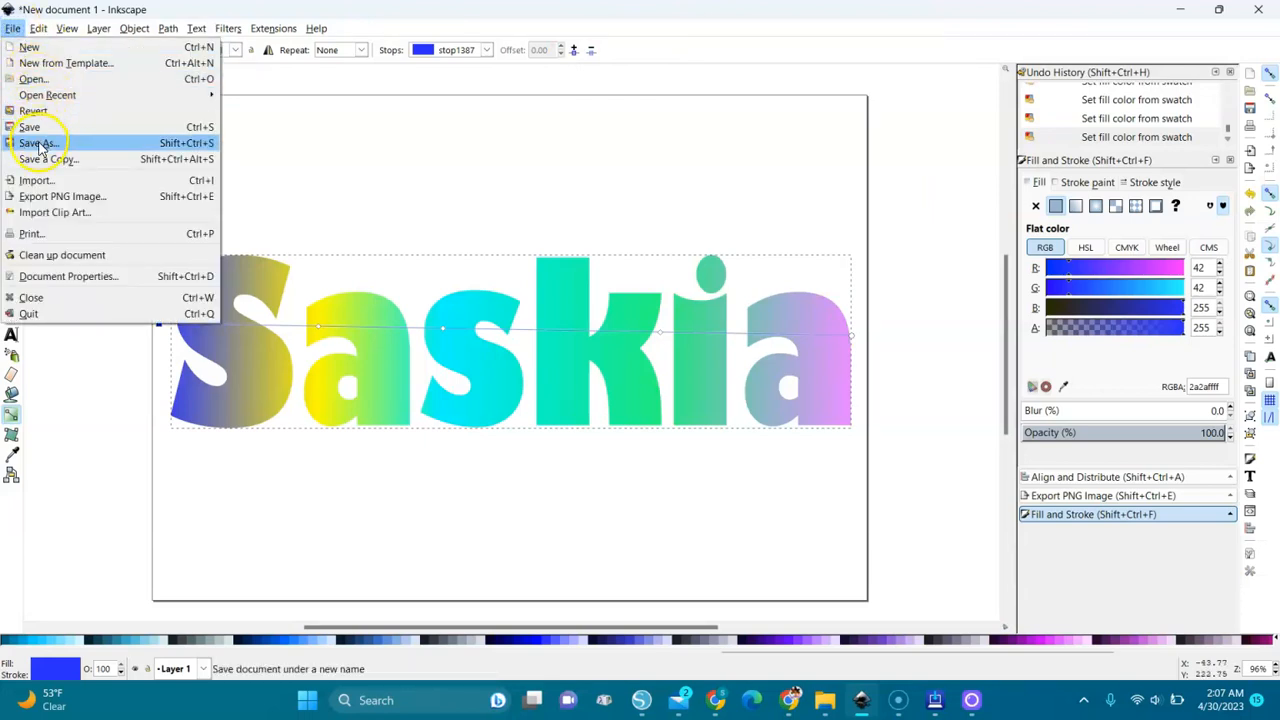
left_click(45, 142)
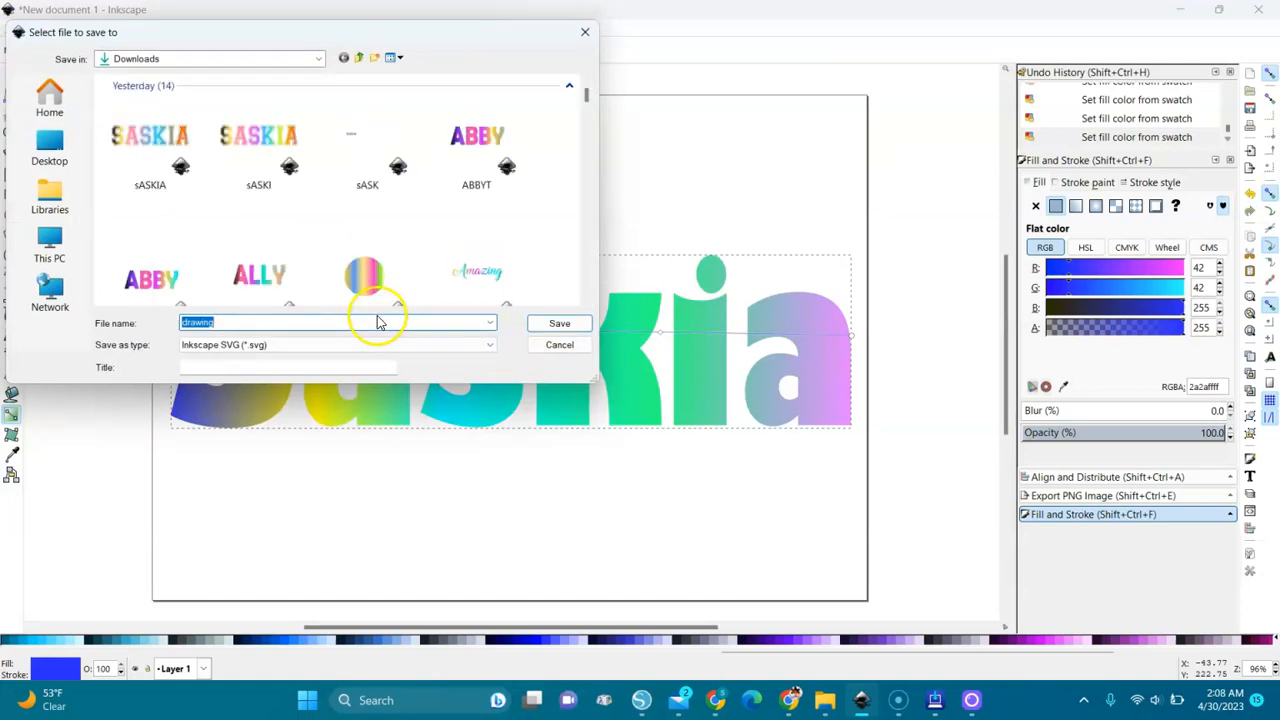
type("Sas")
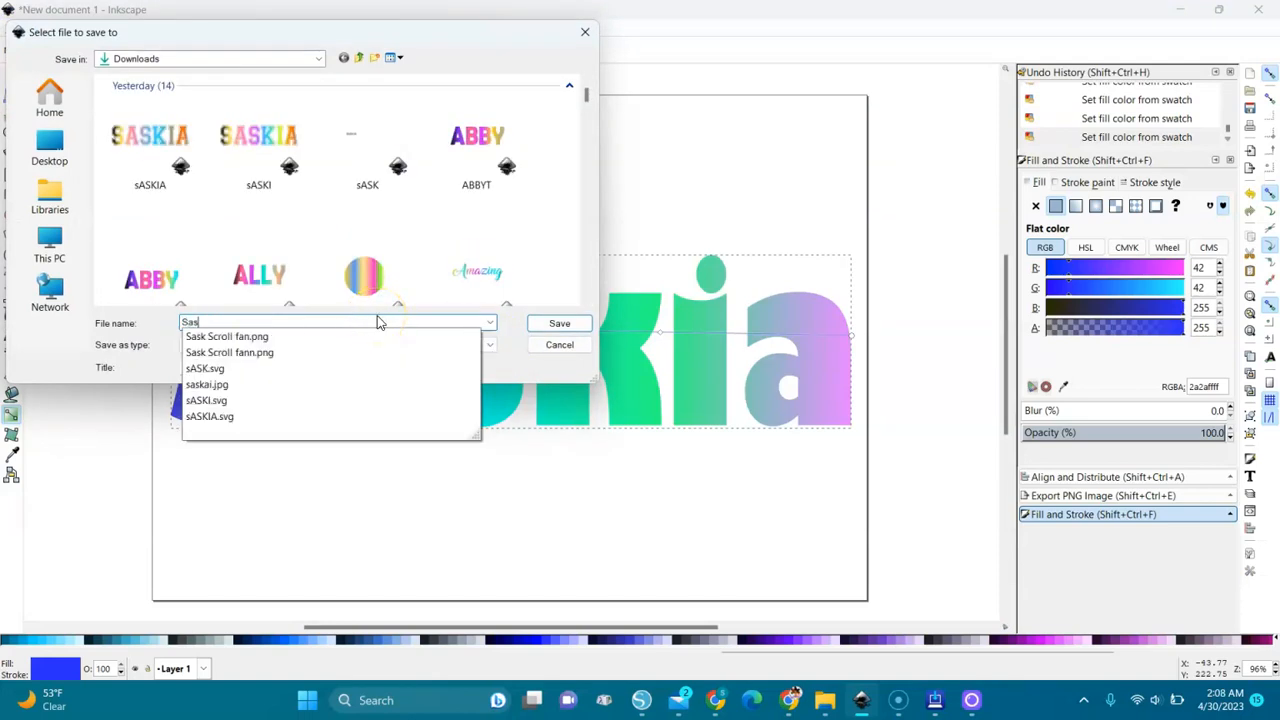
left_click(415, 344)
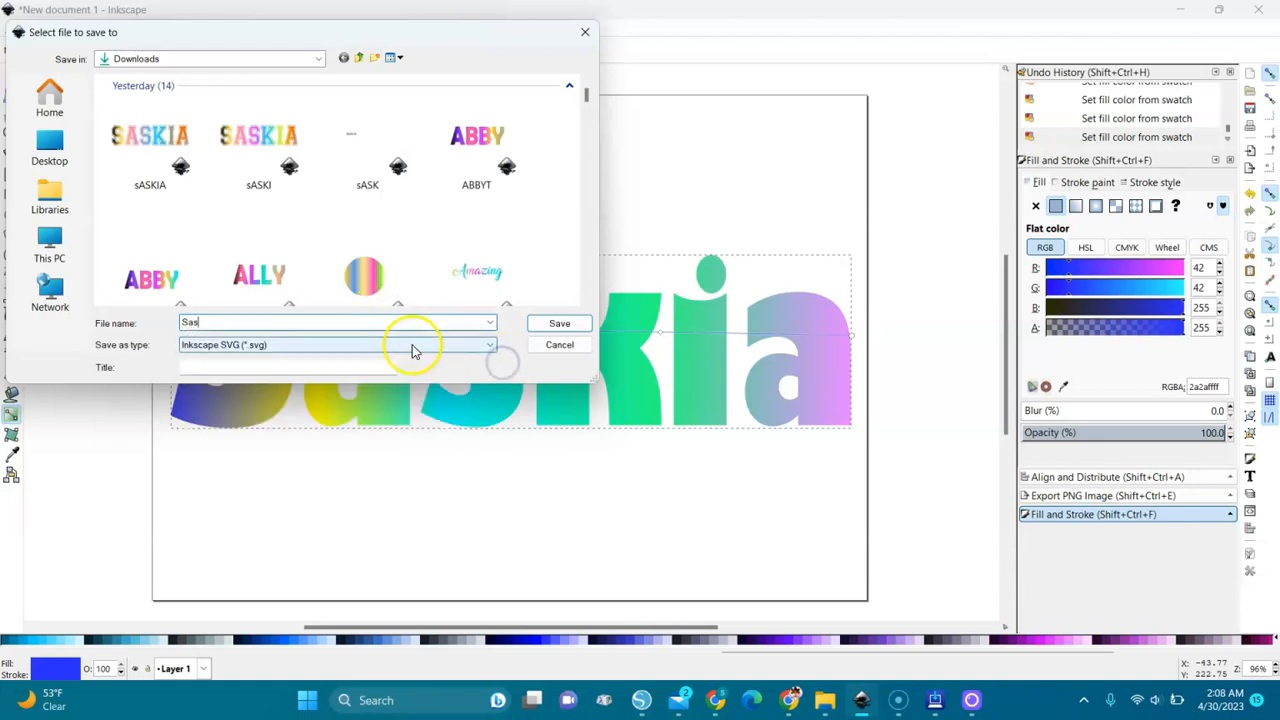
left_click(558, 323)
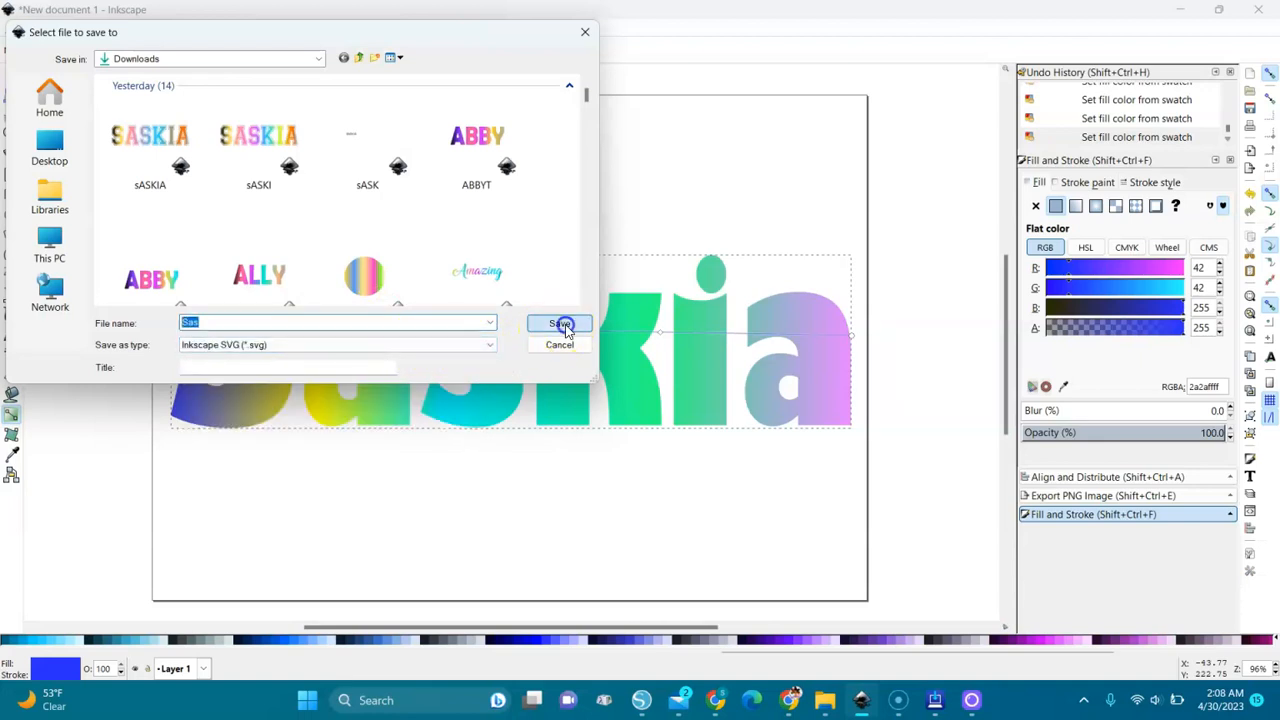
left_click(558, 323)
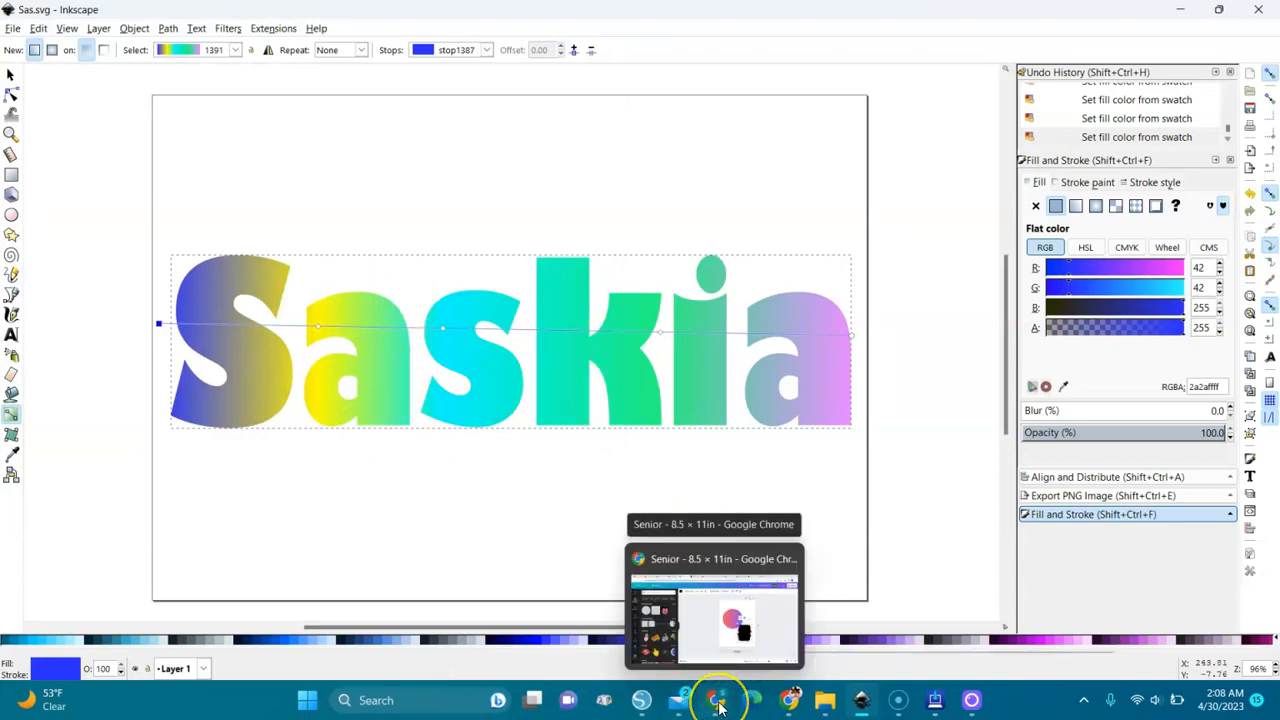
Return to the Canva design in Chrome and add a blank second page.
left_click(718, 700)
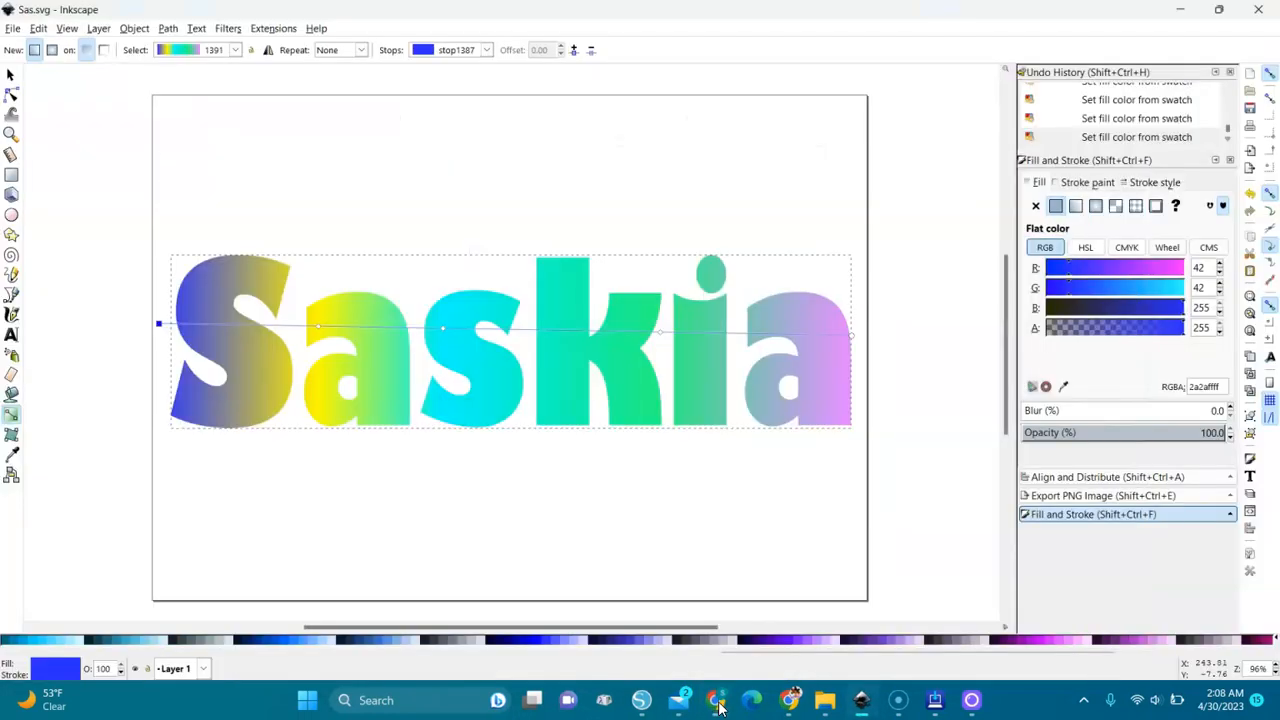
left_click(716, 700)
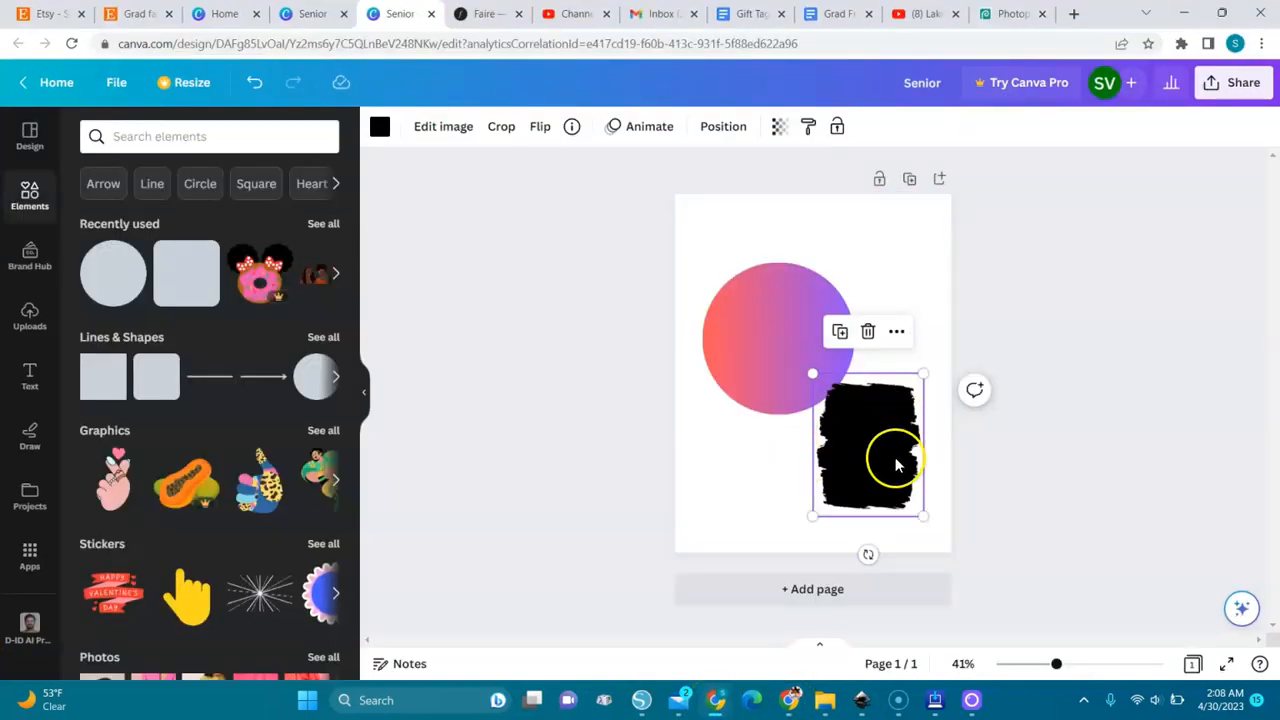
left_click(812, 589)
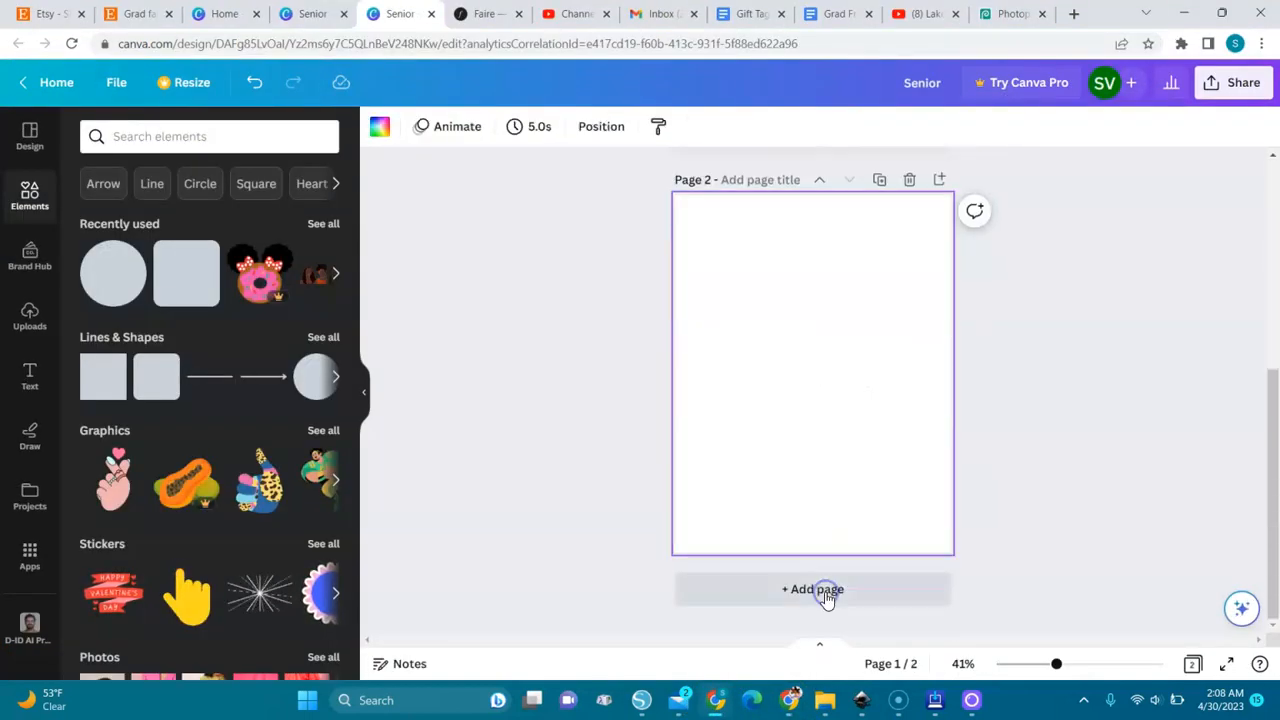
left_click(812, 589)
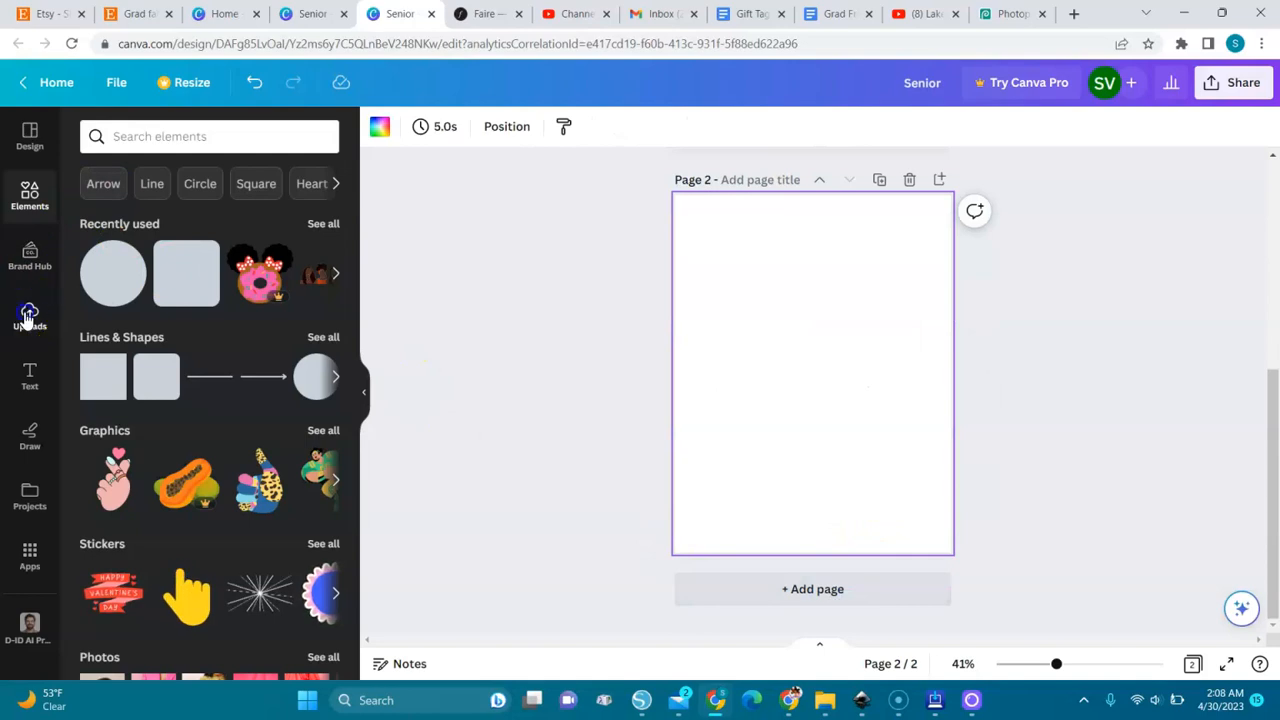
Upload the Sas Saskia SVG from the computer to Canva's Uploads.
left_click(30, 315)
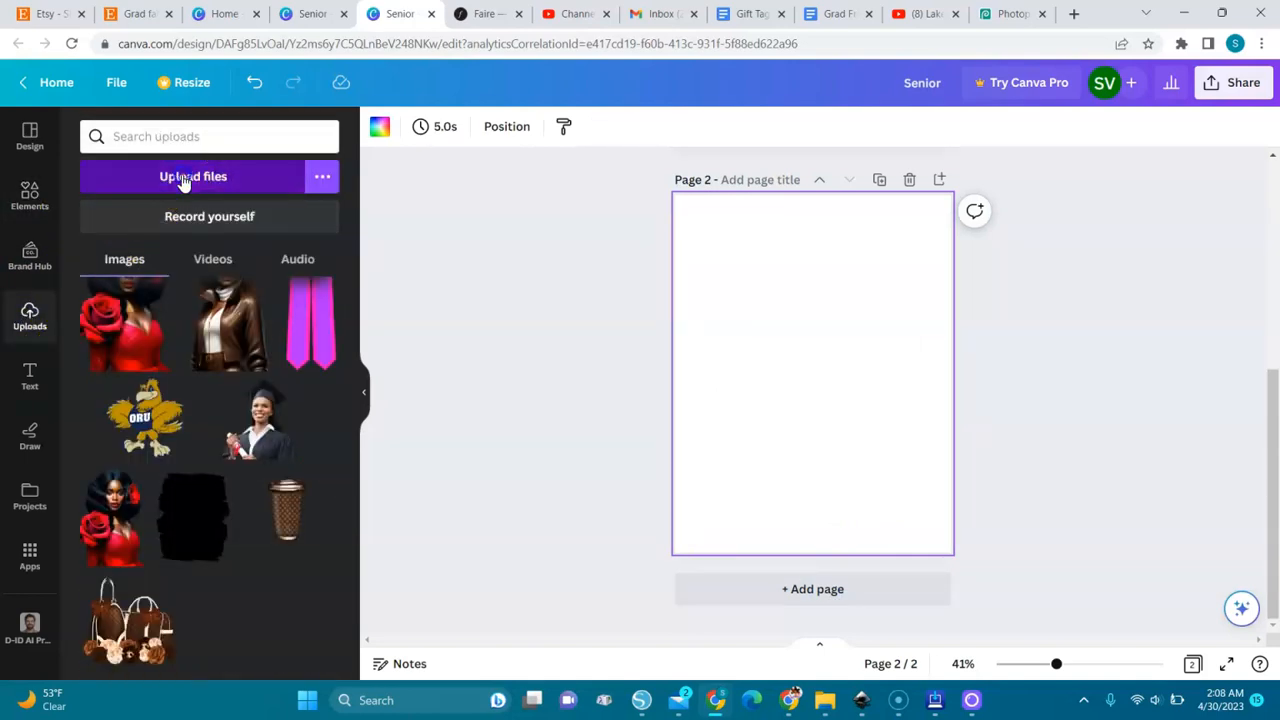
left_click(192, 176)
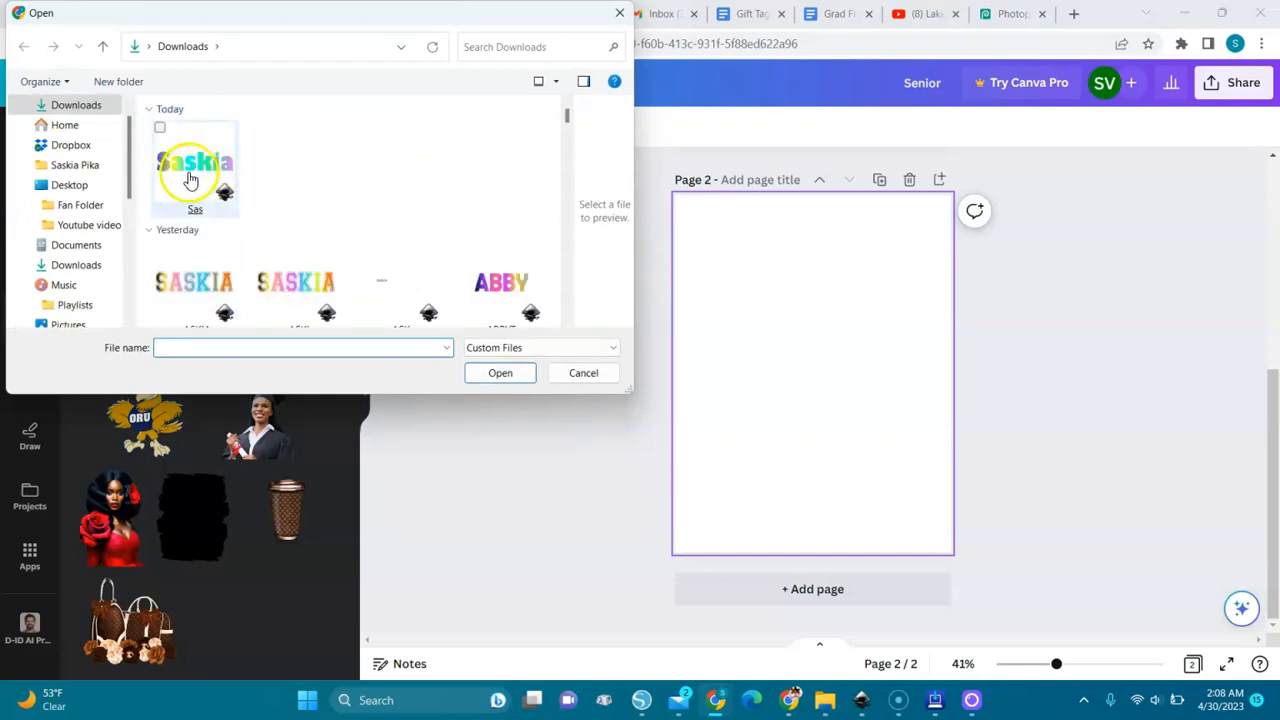
left_click(583, 373)
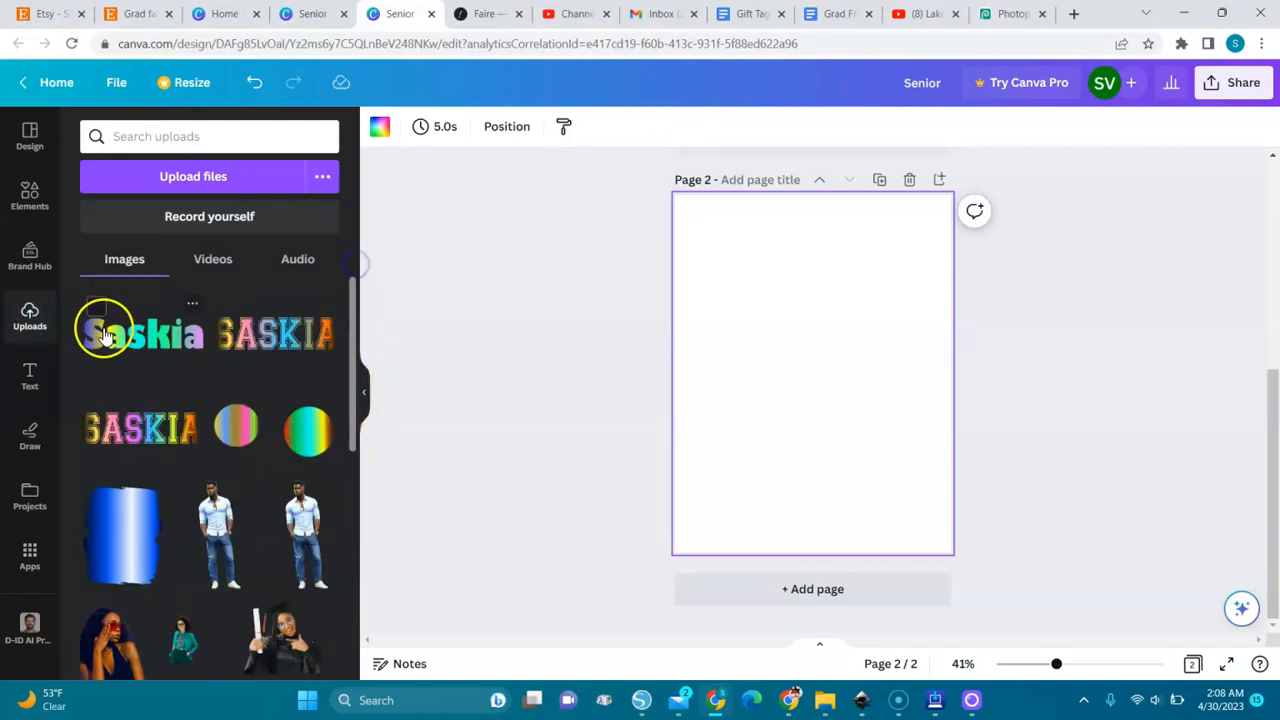
Add the uploaded gradient Saskia thumbnail to the upper half of Canva's page 2.
left_click(130, 335)
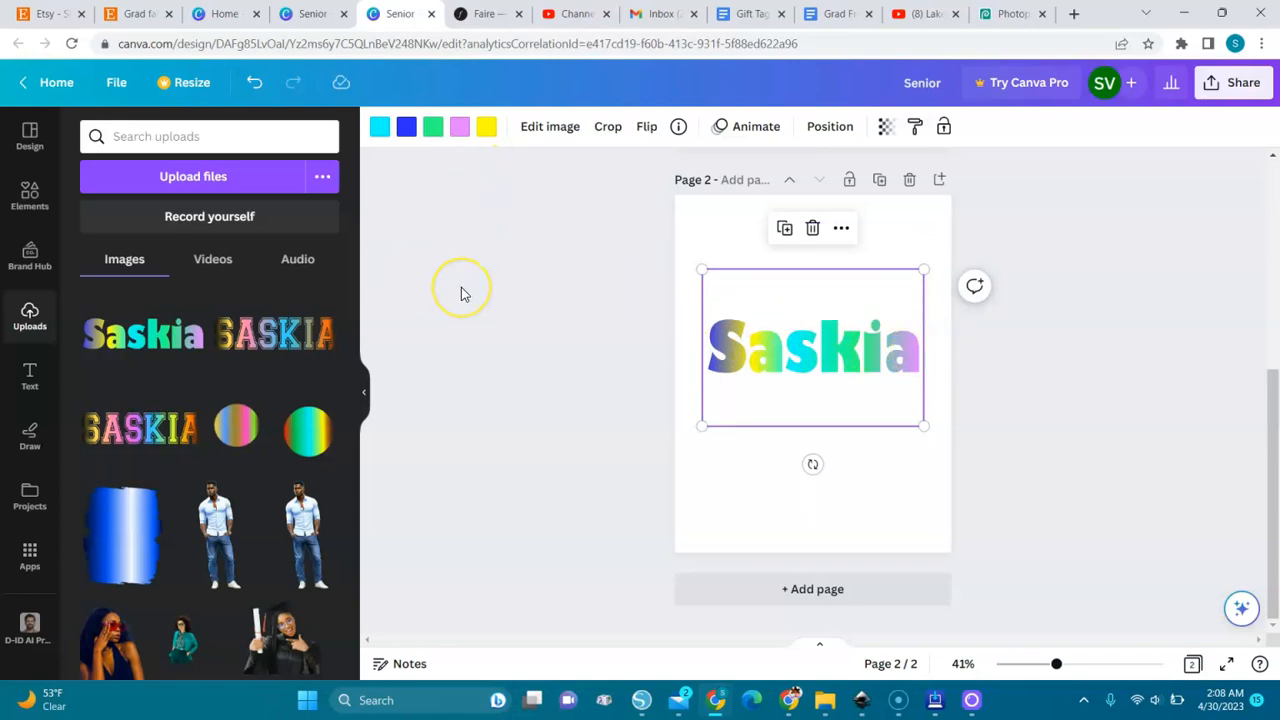
mouse_move(490, 150)
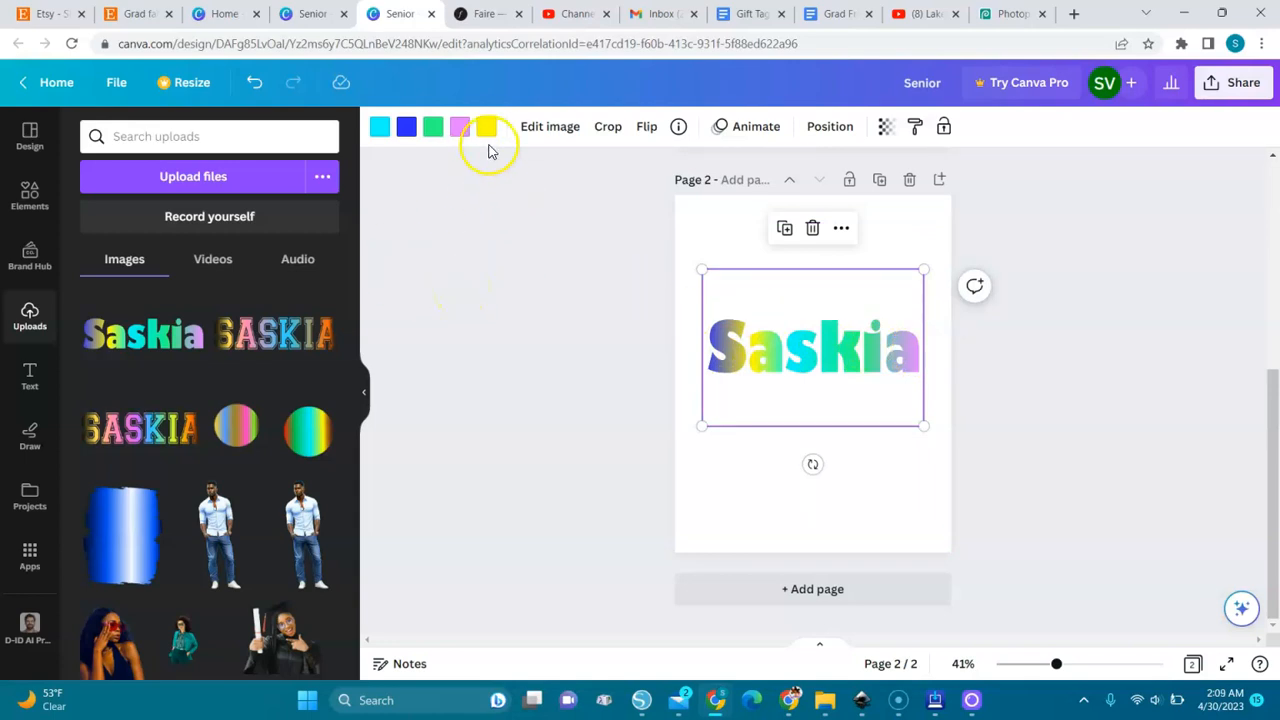
Recolour the Saskia swatches: cyan to red, green to orange, yellow to pink.
left_click(486, 126)
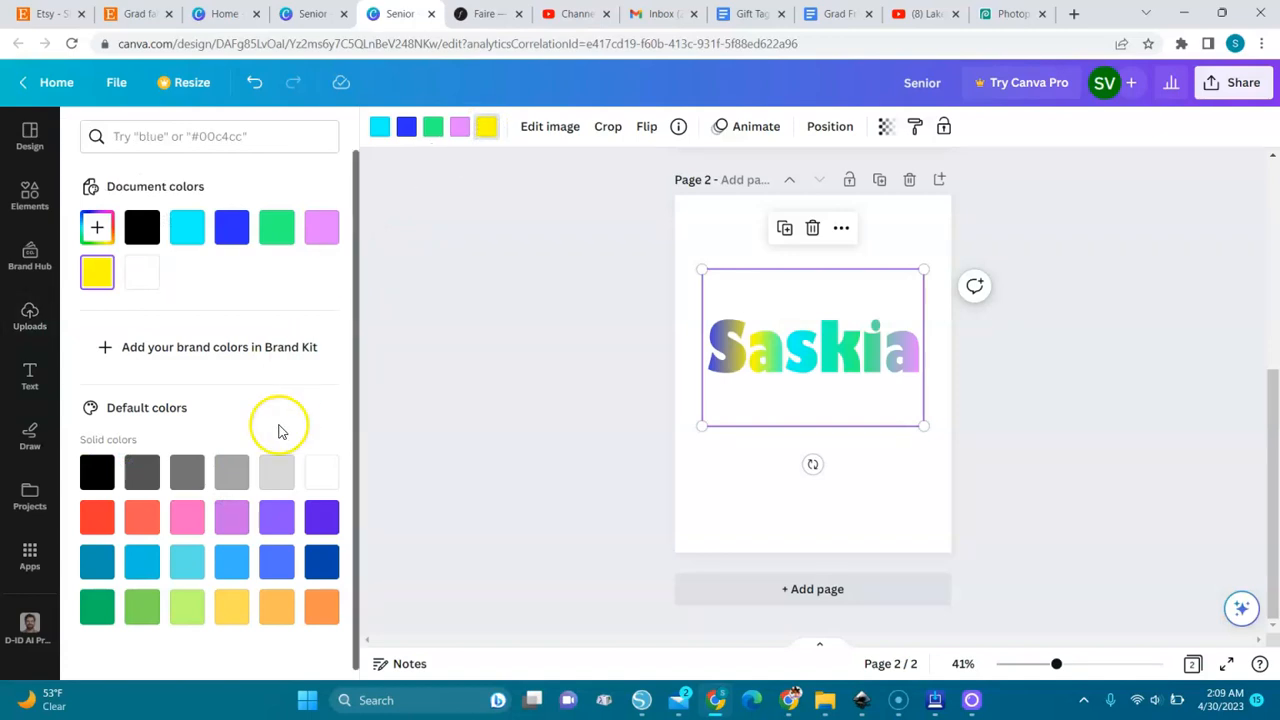
left_click(187, 517)
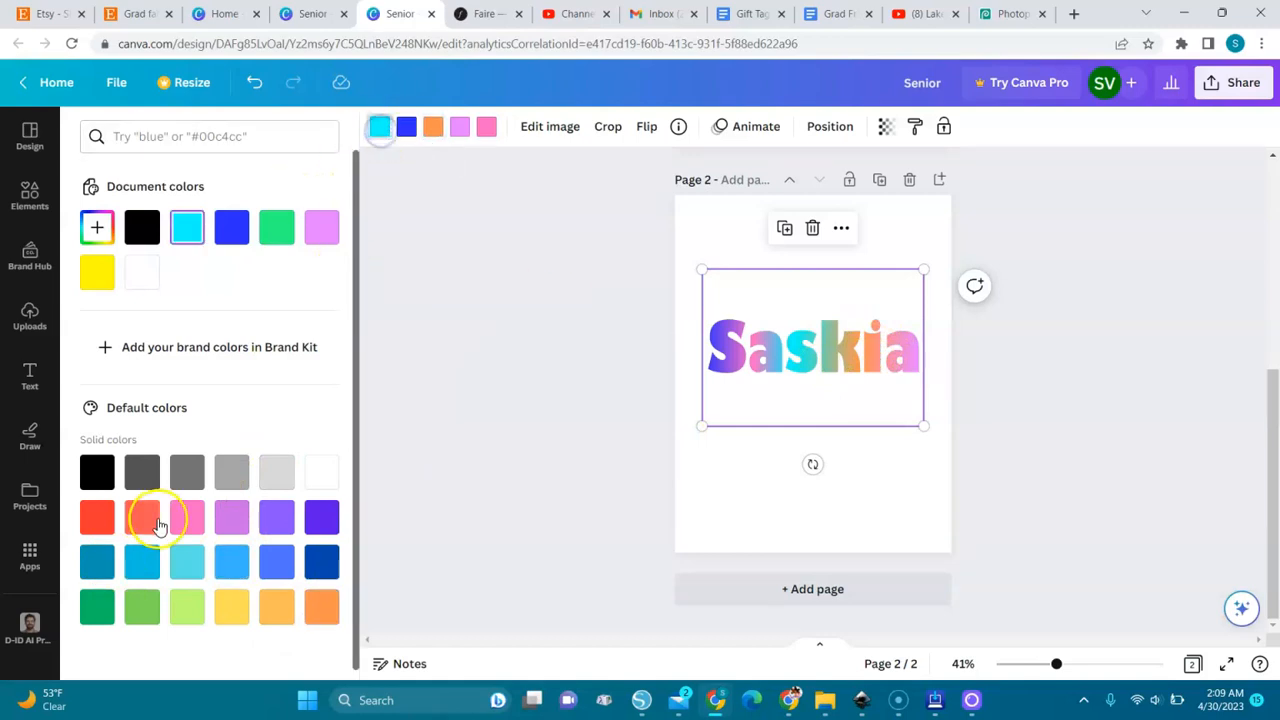
left_click(97, 517)
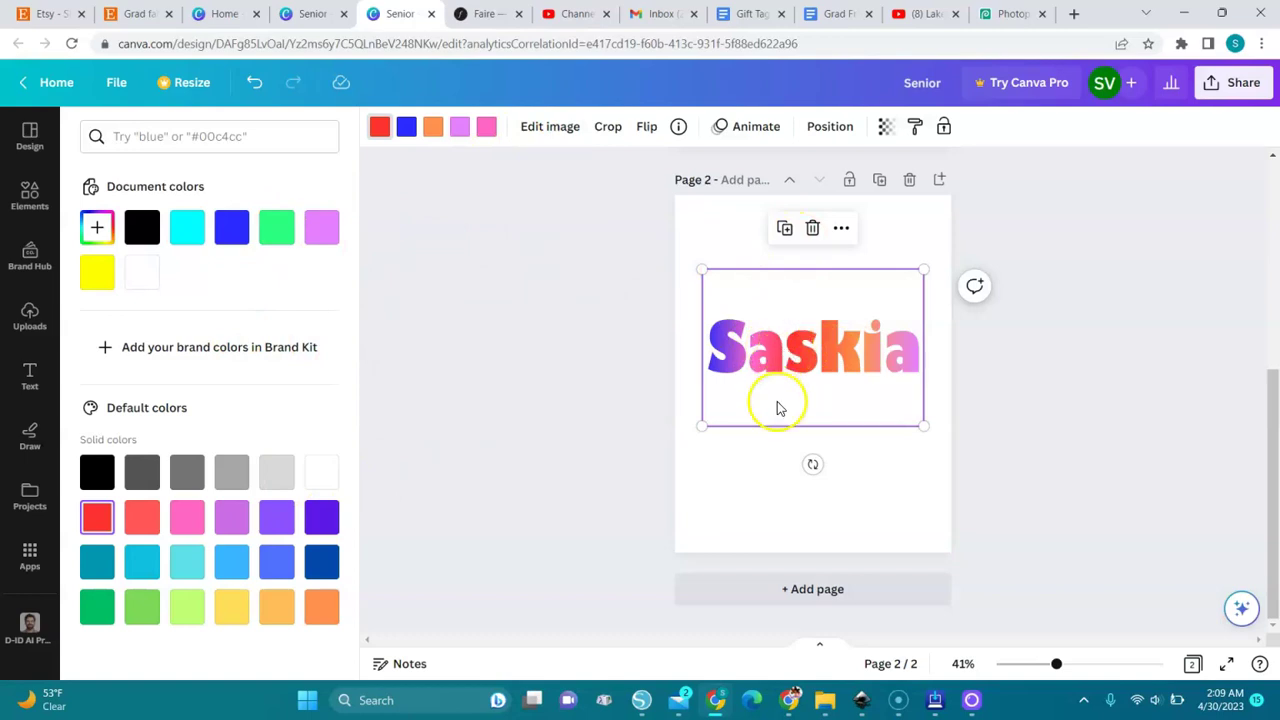
mouse_move(810, 375)
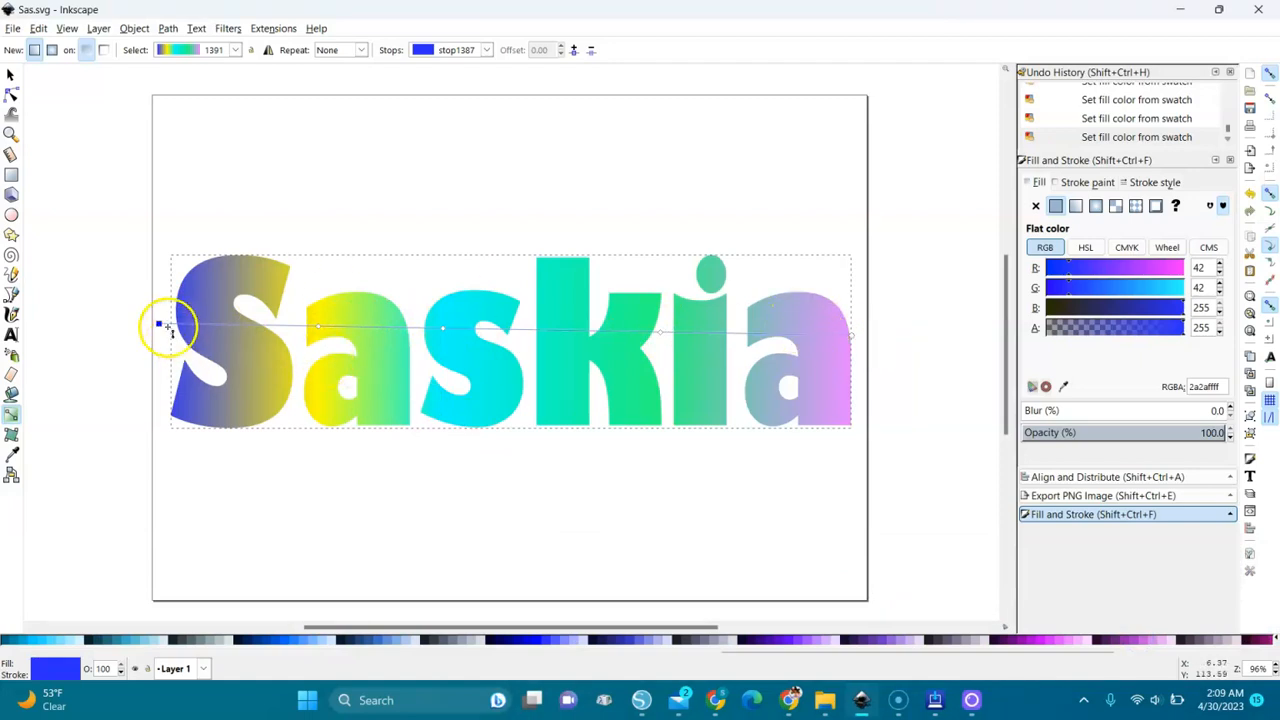
mouse_move(520, 298)
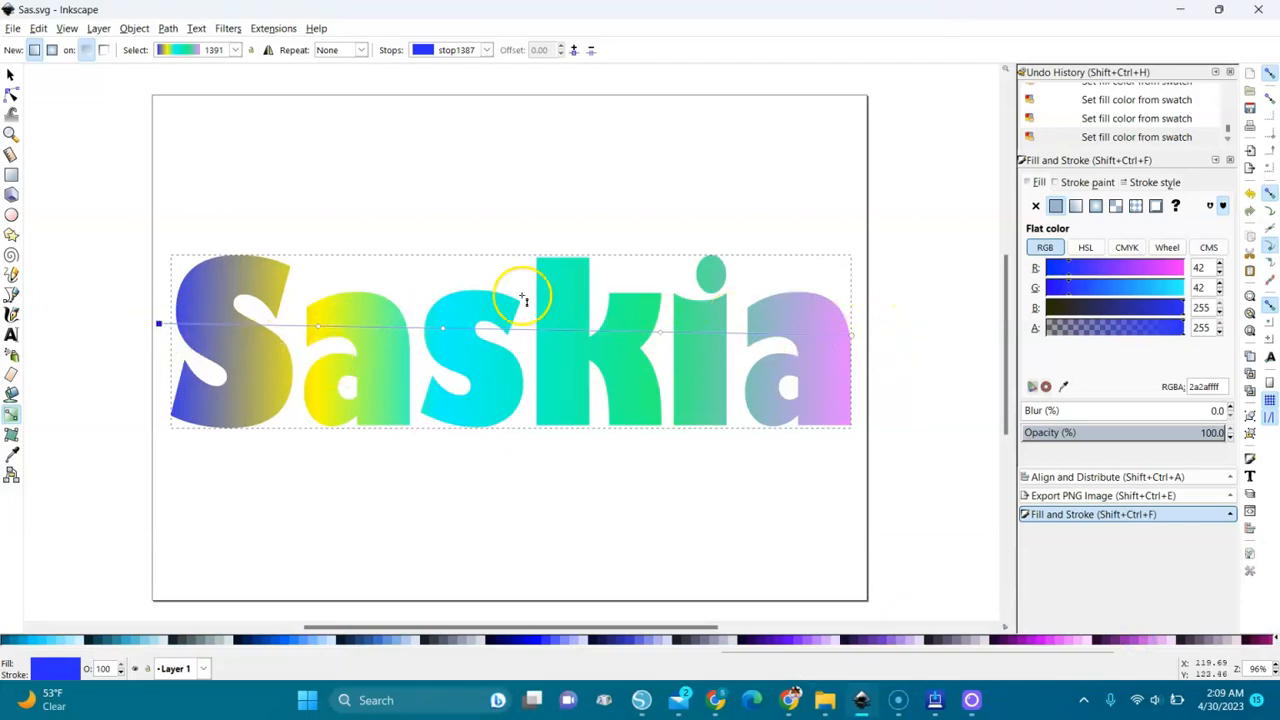
mouse_move(707, 398)
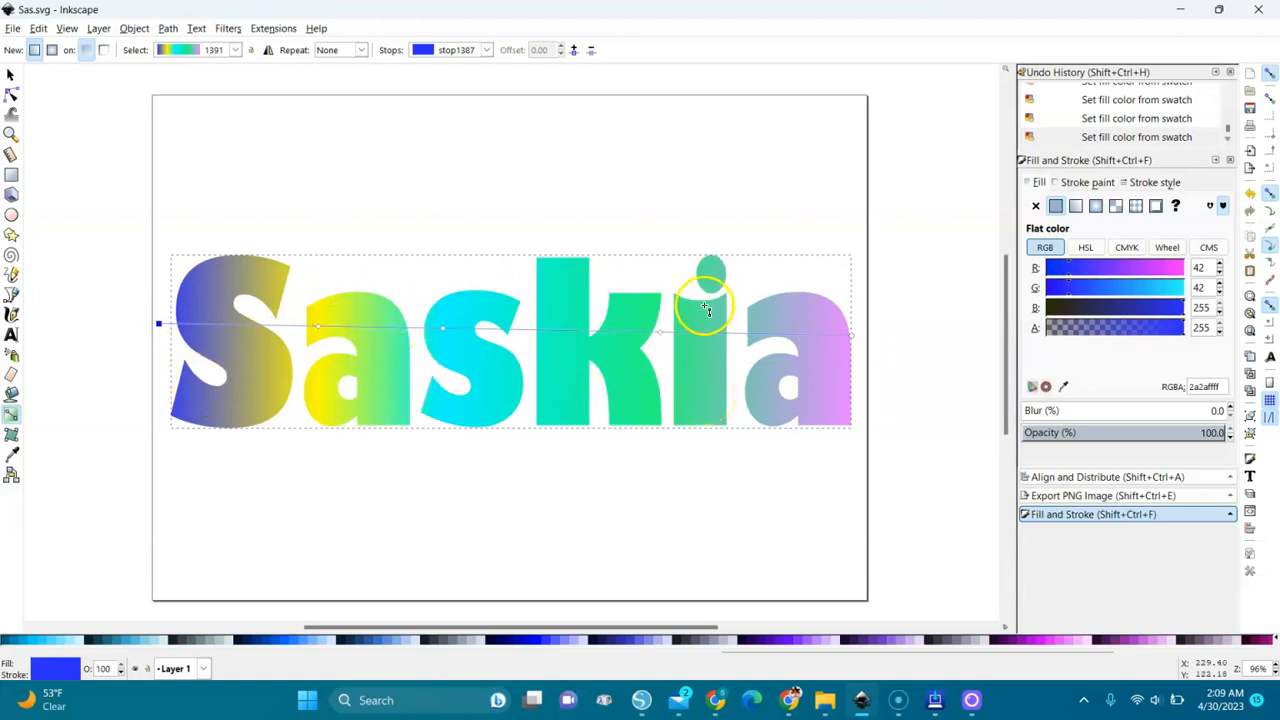
mouse_move(545, 280)
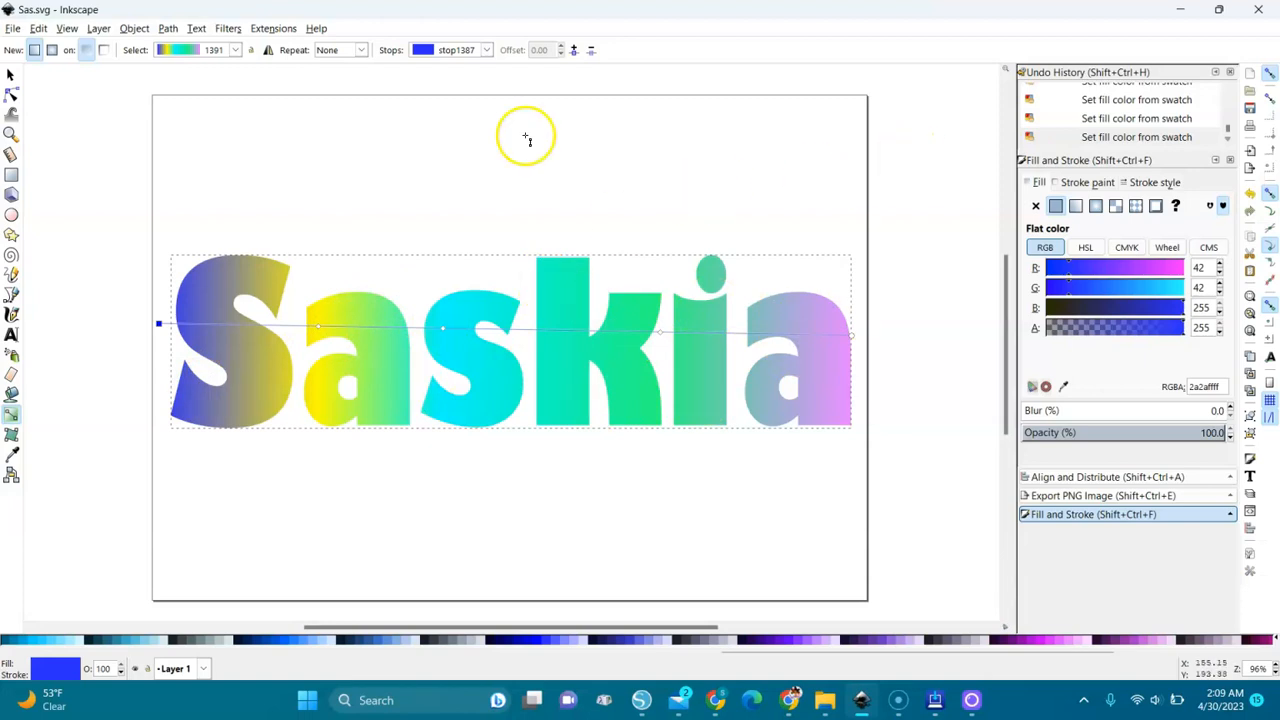
mouse_move(447, 249)
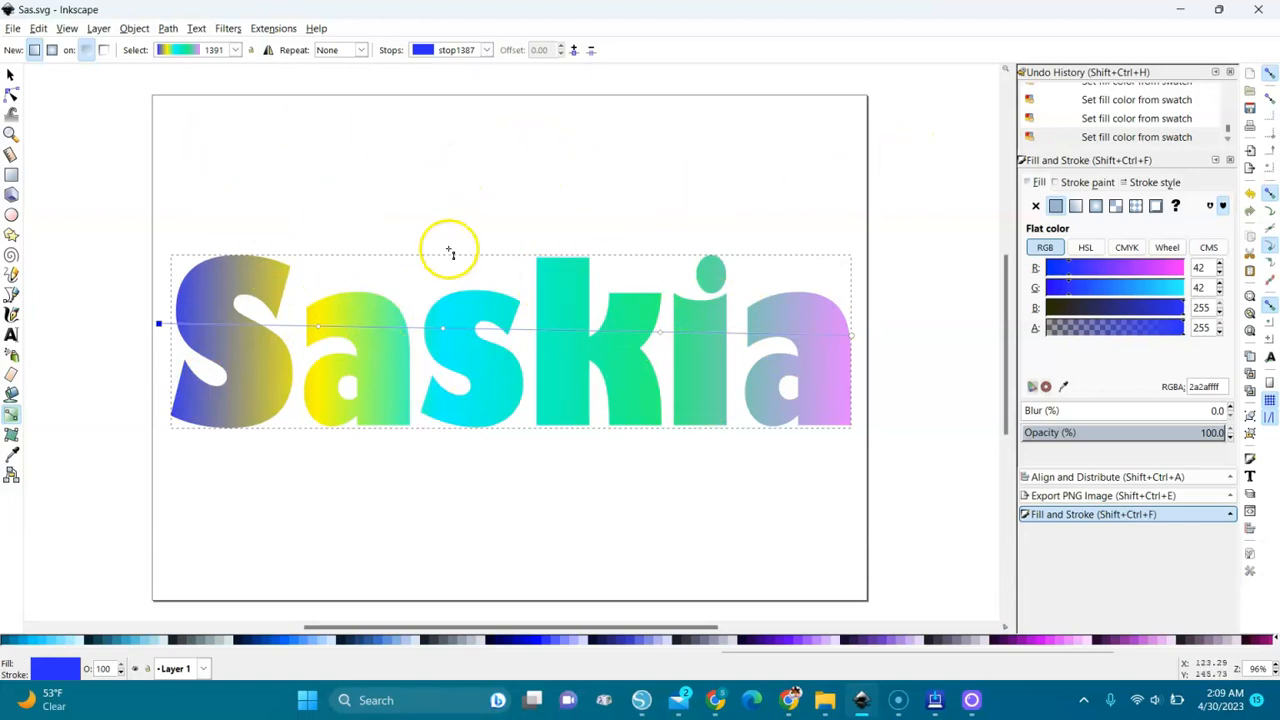
mouse_move(28, 413)
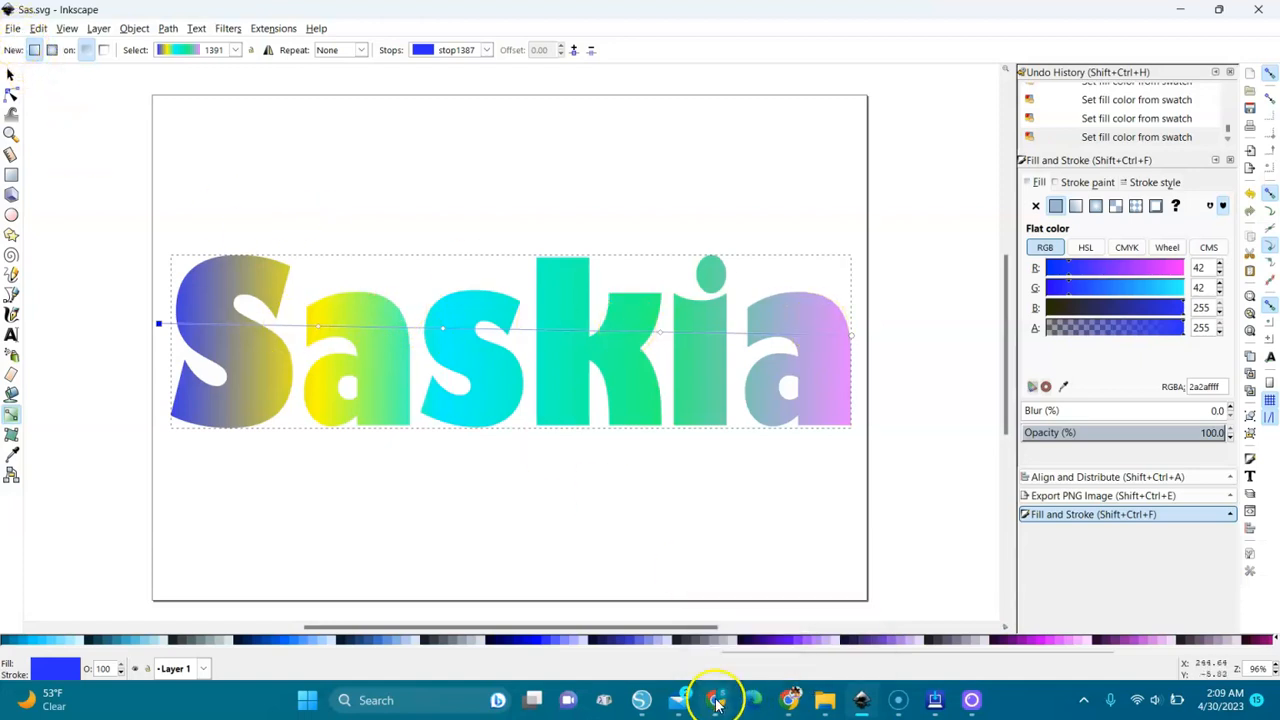
Return to the Canva design and show the previously uploaded SASKIA SVG in Uploads.
left_click(715, 700)
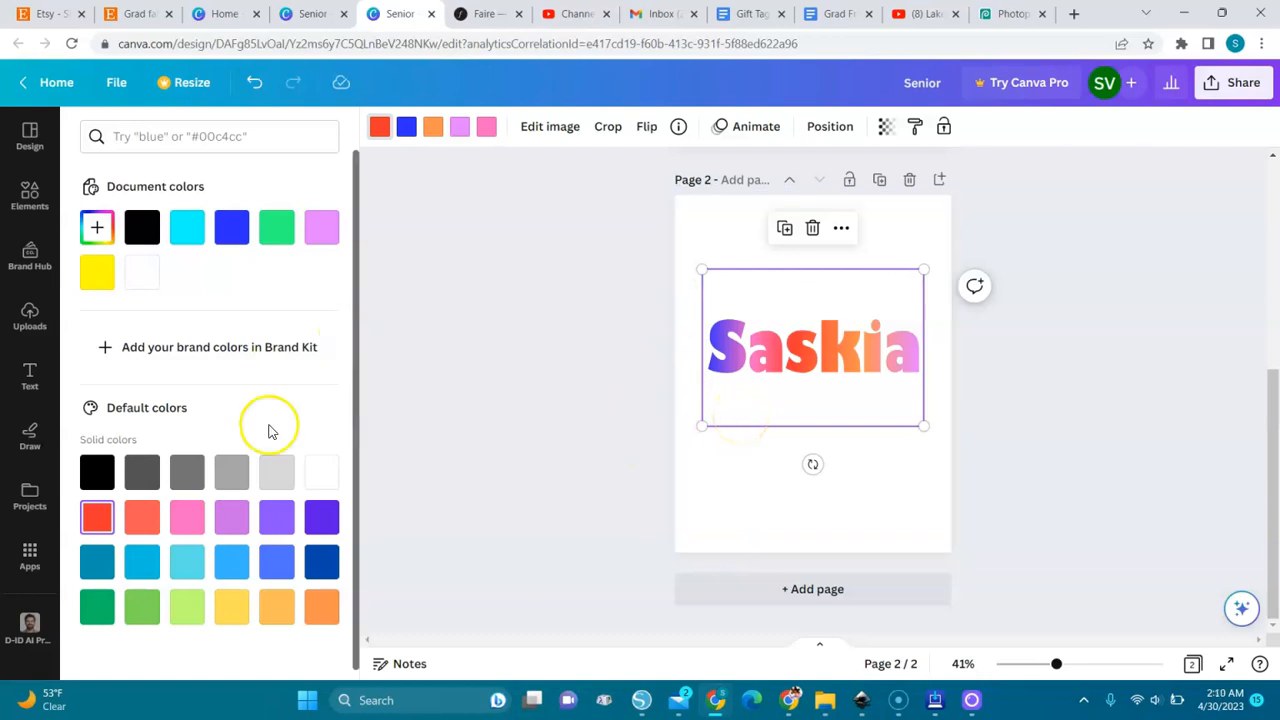
mouse_move(1044, 103)
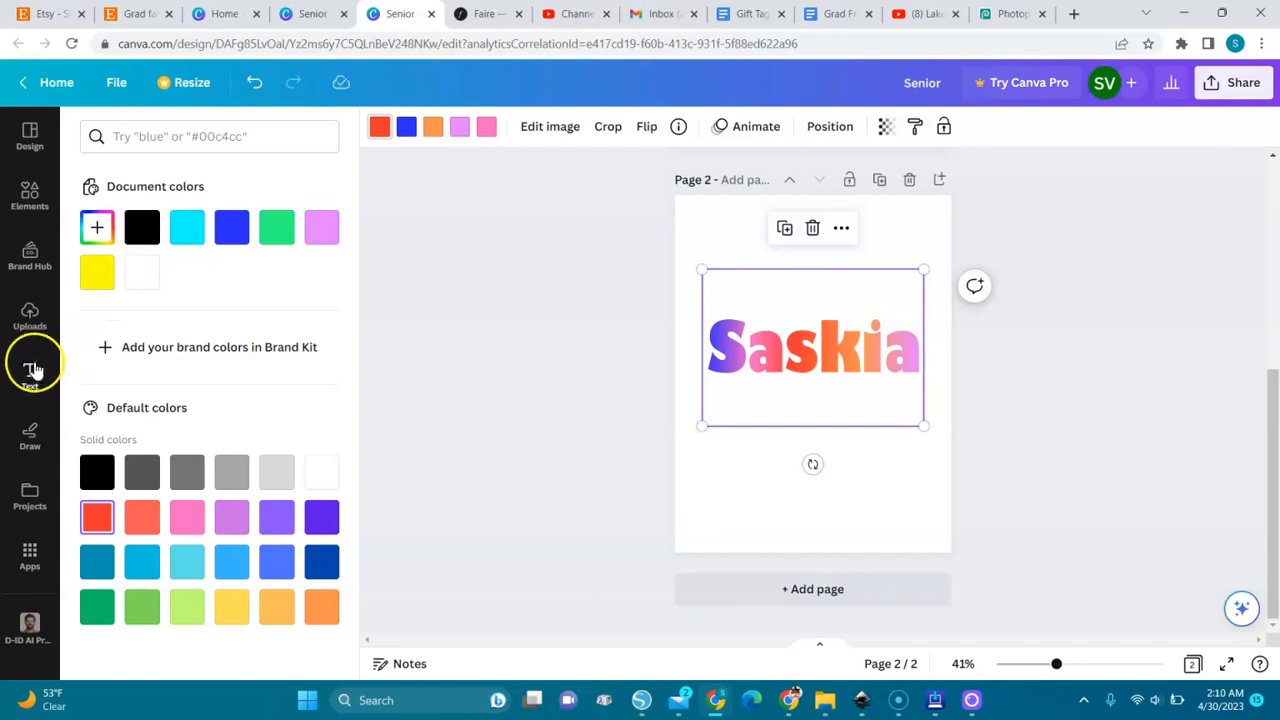
left_click(29, 370)
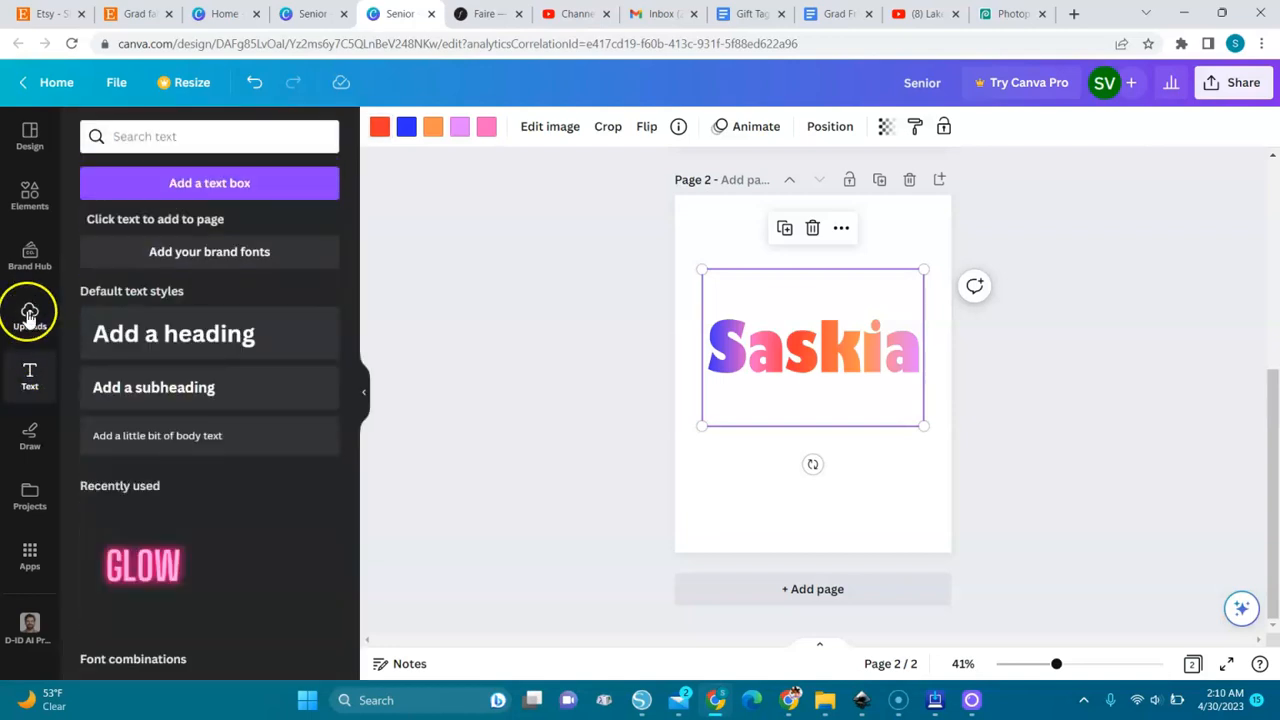
left_click(30, 310)
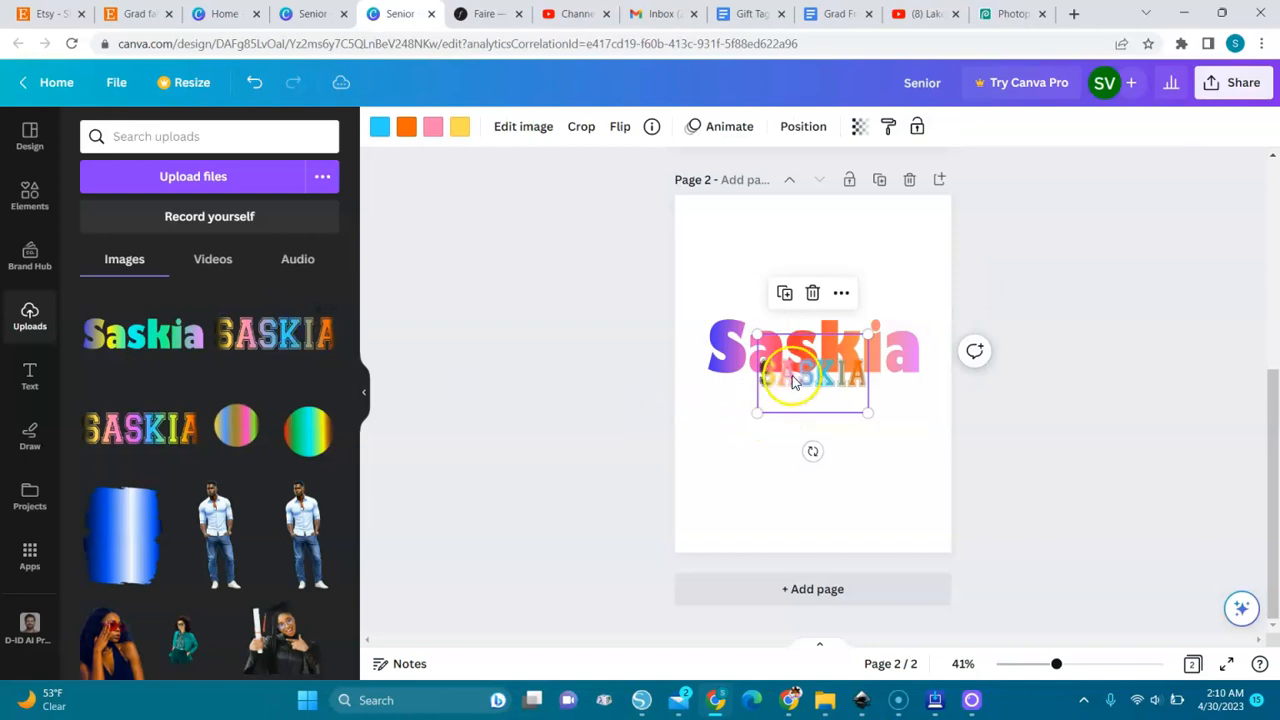
Move SASKIA below the gradient word, delete the extra copy, and enlarge it.
left_click_drag(810, 375, 773, 447)
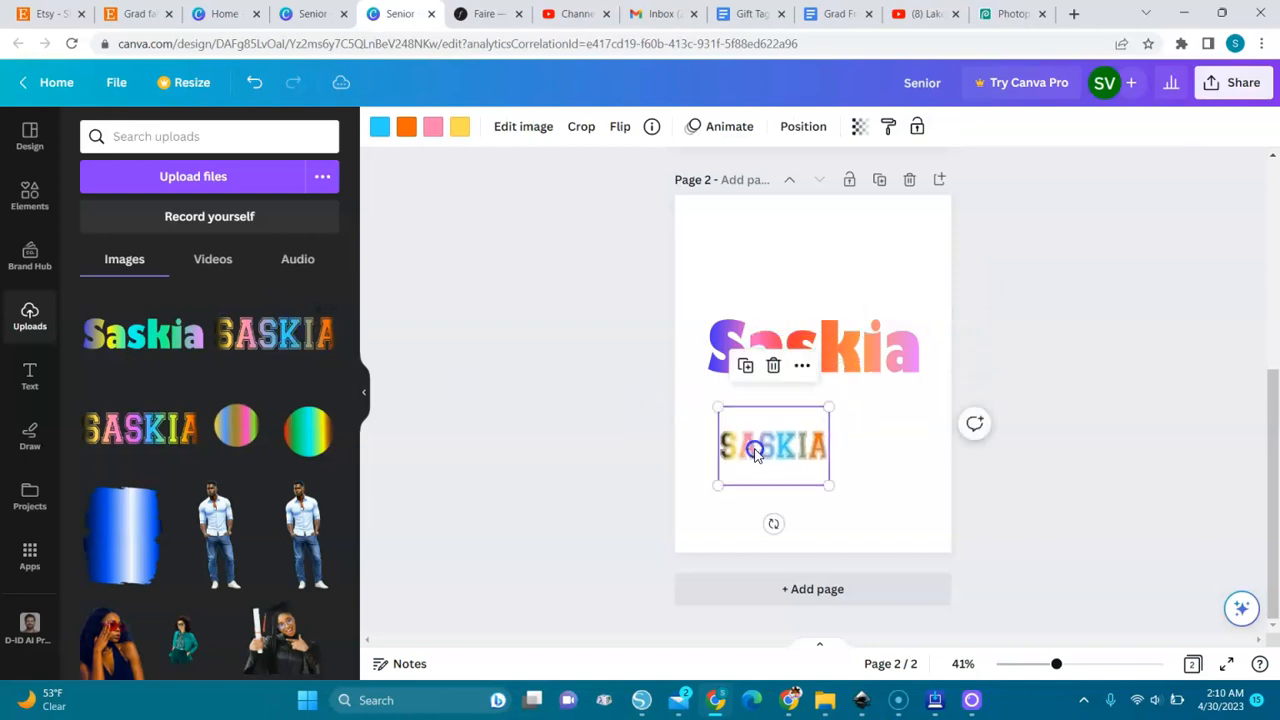
mouse_move(773, 366)
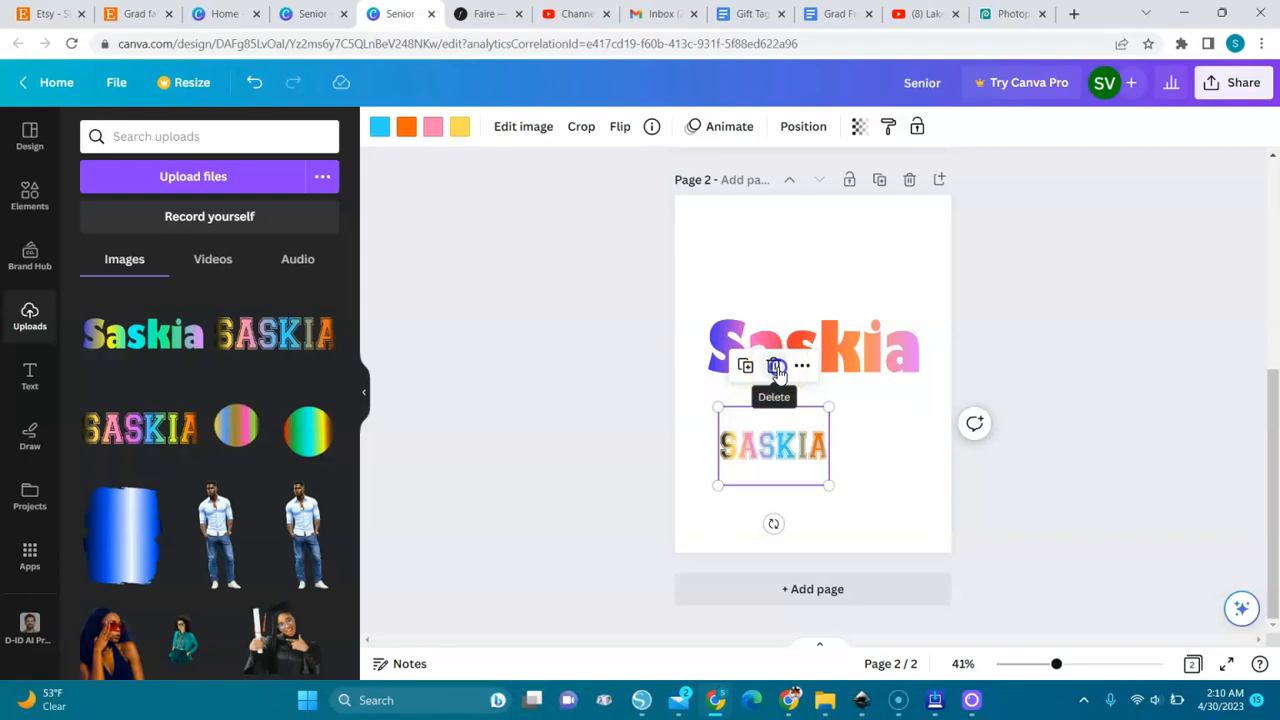
left_click(774, 366)
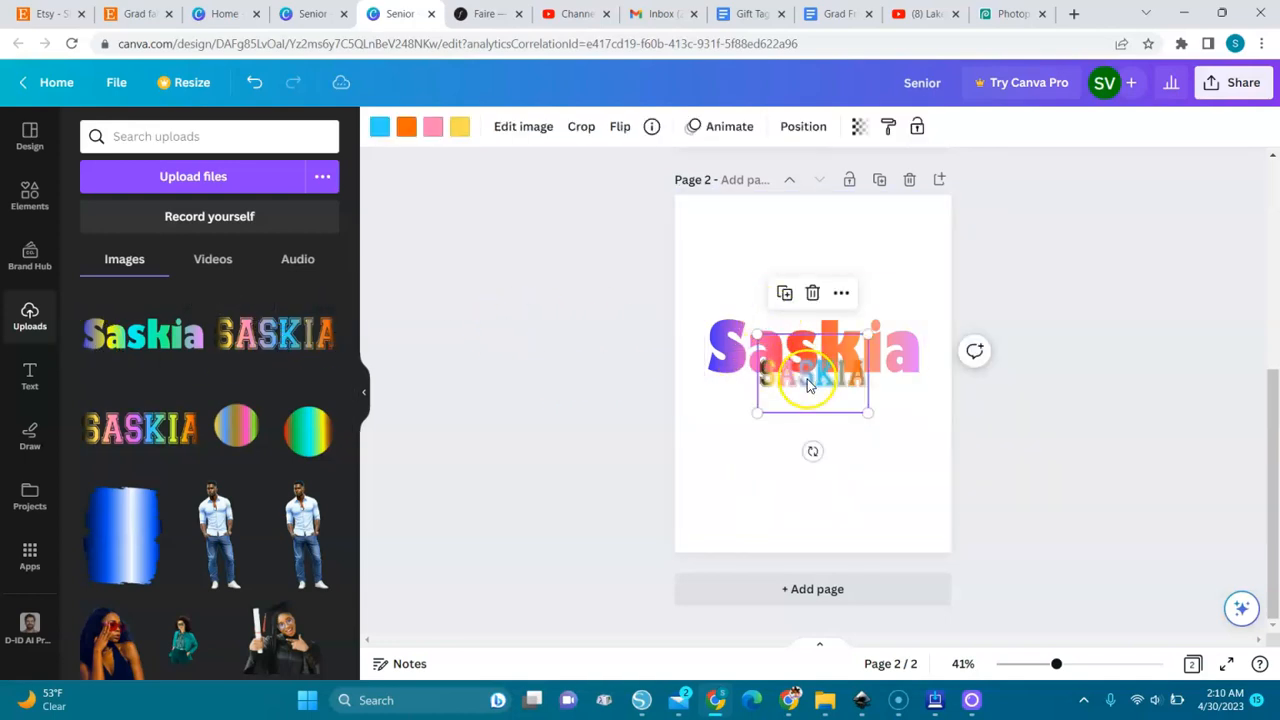
left_click_drag(812, 375, 785, 450)
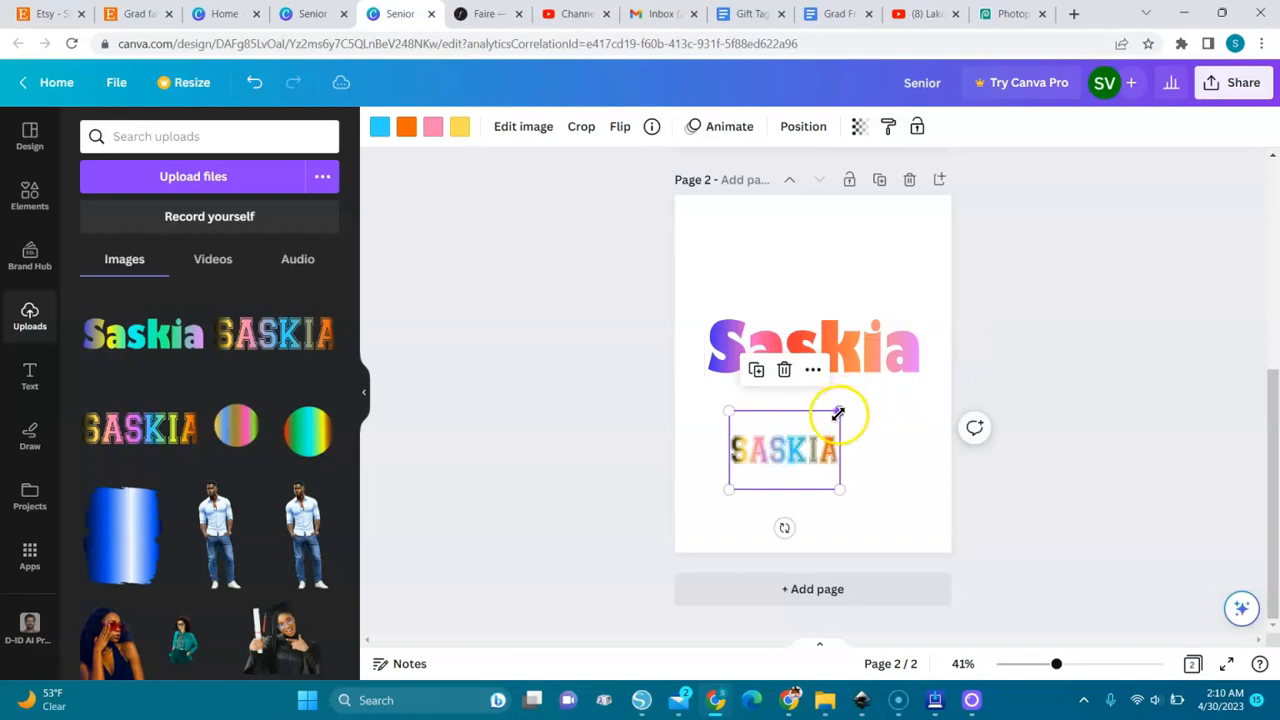
left_click_drag(838, 413, 870, 462)
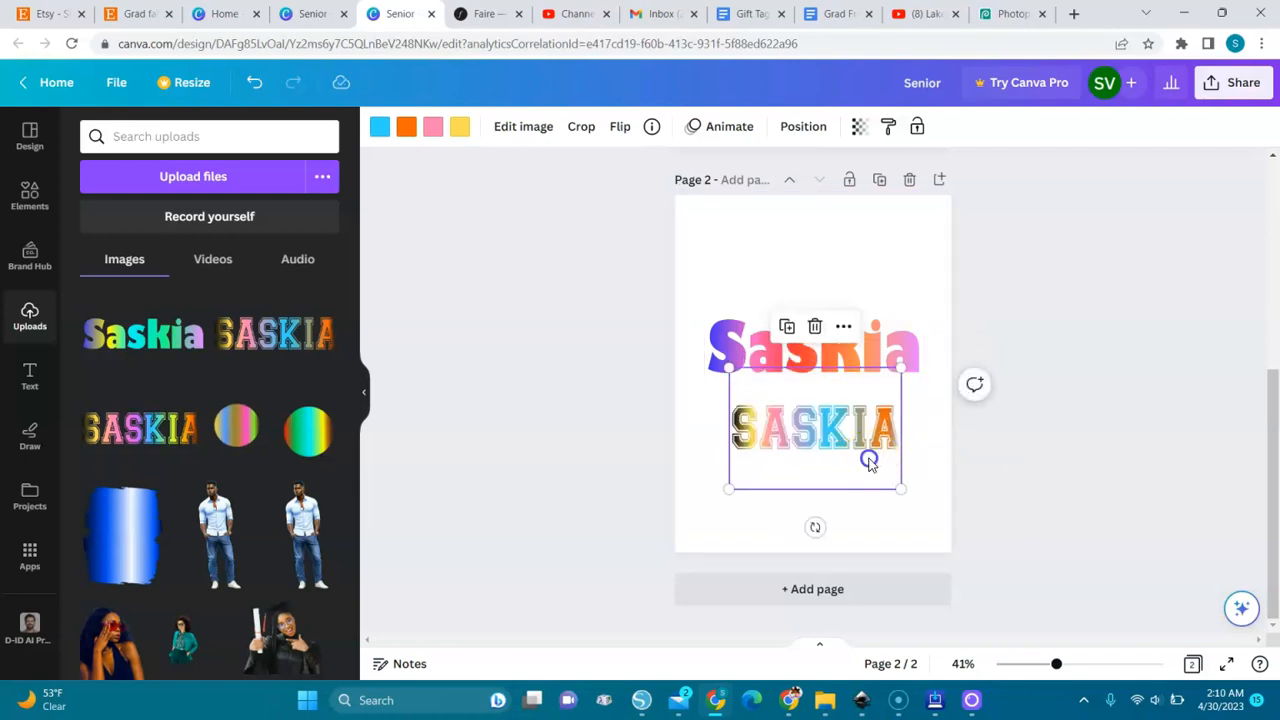
left_click(455, 127)
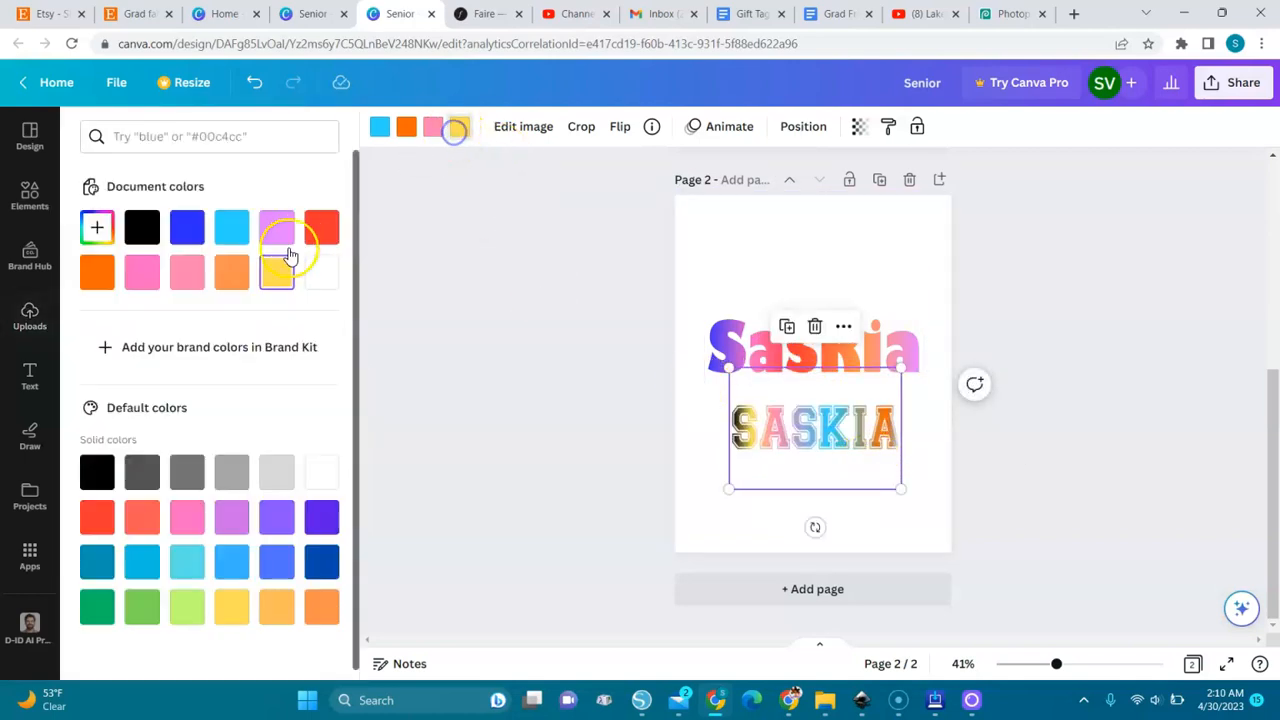
Change SASKIA's yellow to blue, pink to aqua blue #0cc0df, and light blue to orange.
left_click(187, 227)
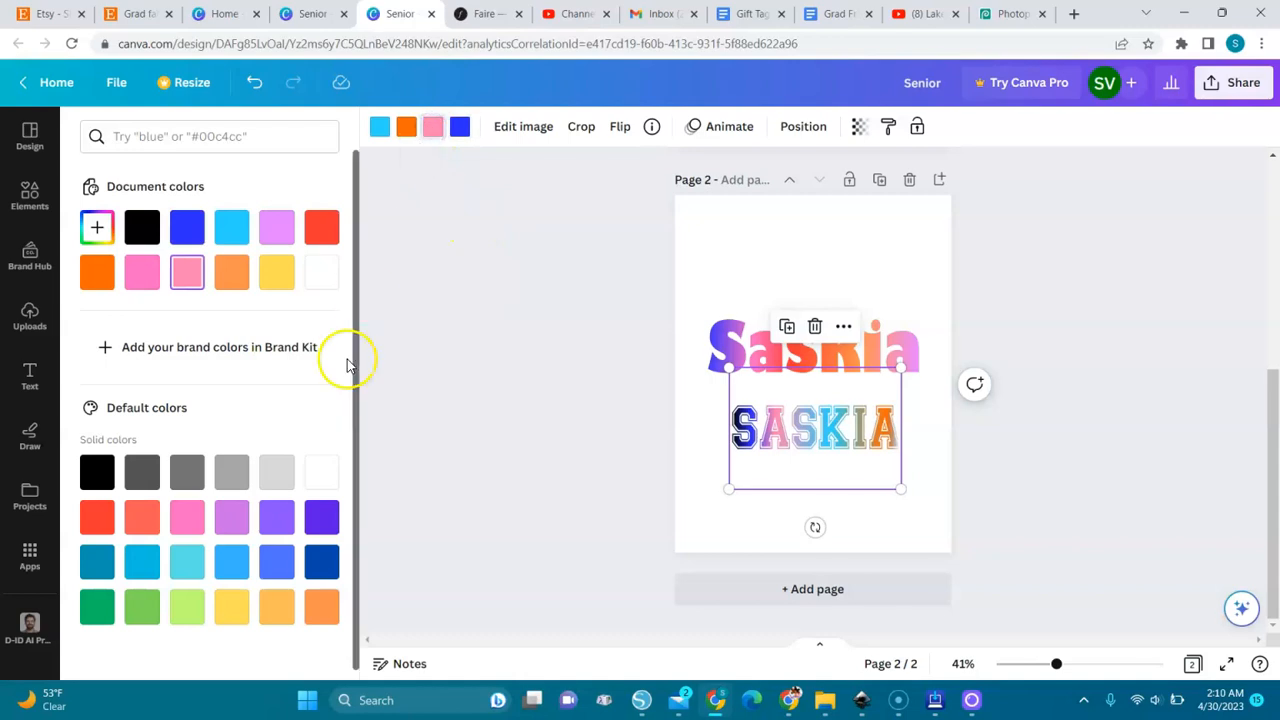
mouse_move(141, 561)
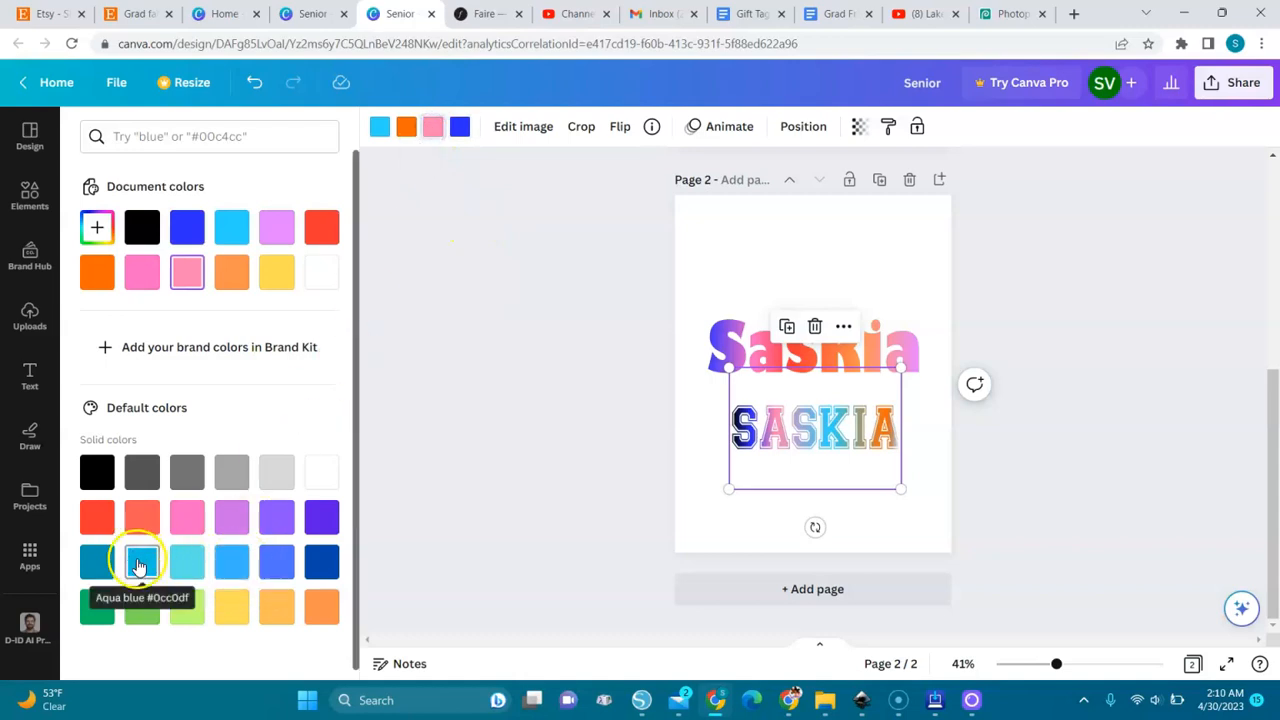
left_click(141, 561)
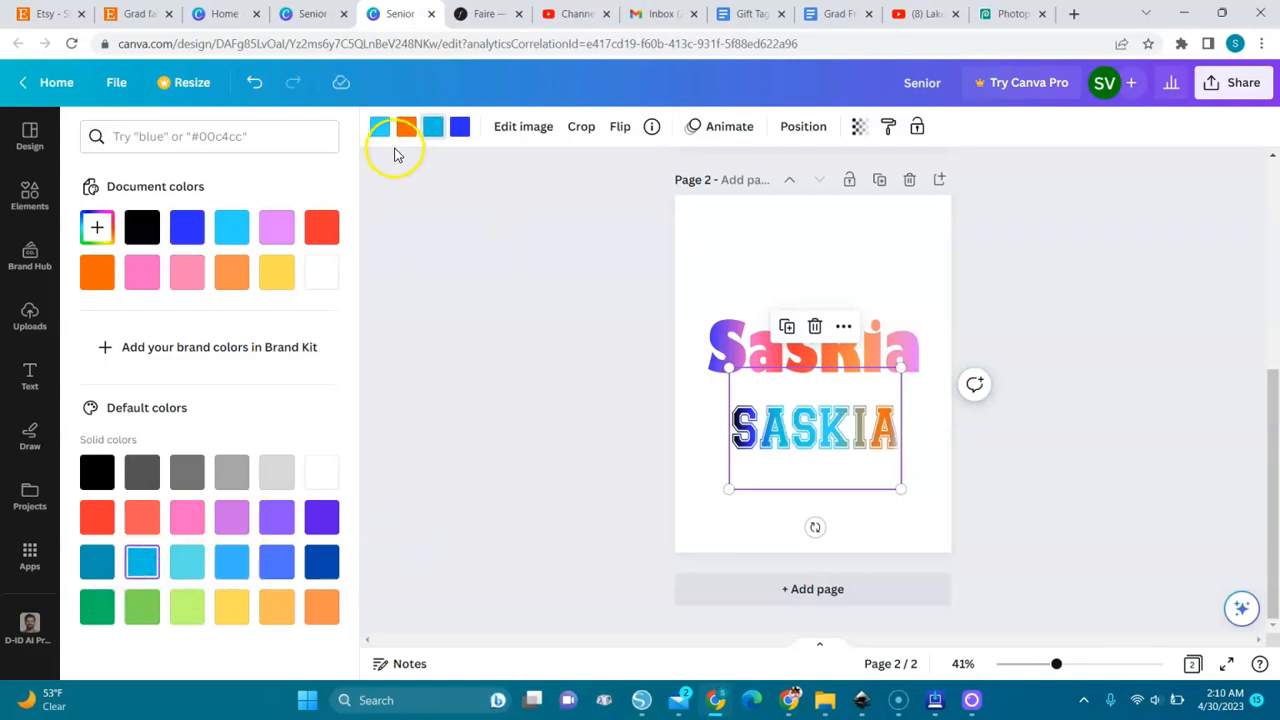
left_click(322, 607)
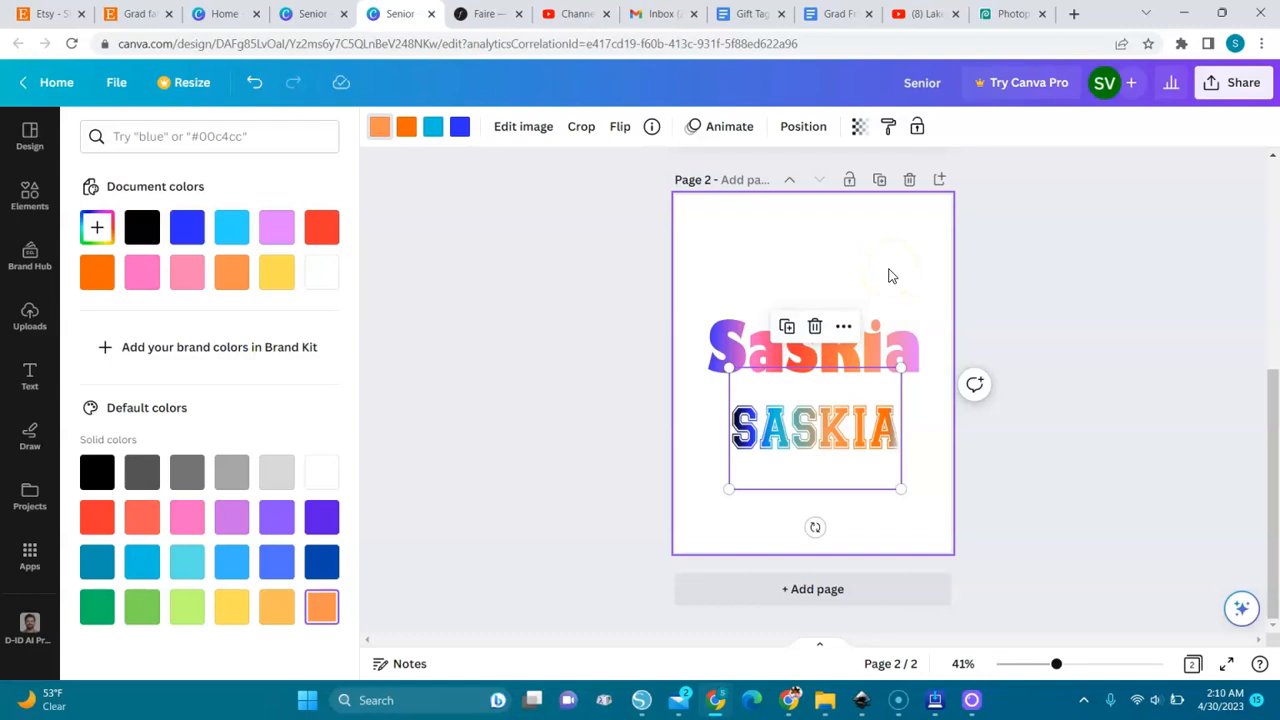
mouse_move(948, 328)
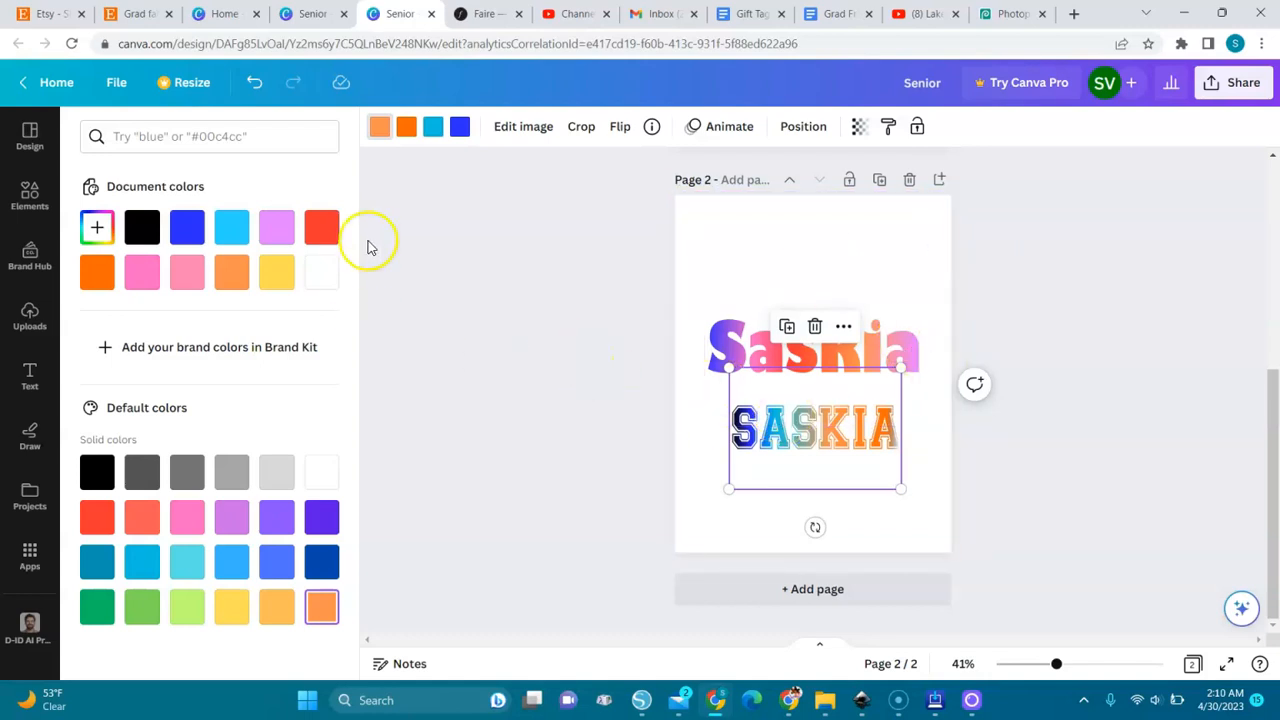
mouse_move(423, 284)
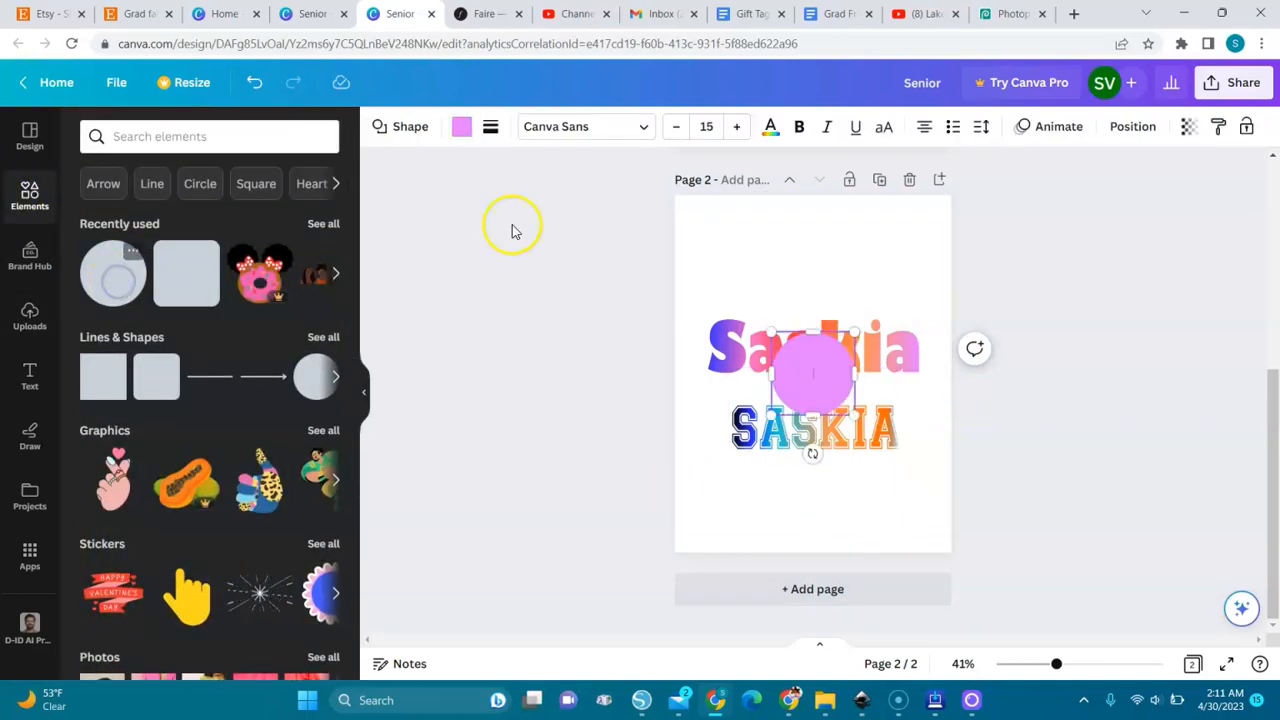
Fill the circle over the Saskia words with the pale pink-to-yellow gradient.
left_click(460, 126)
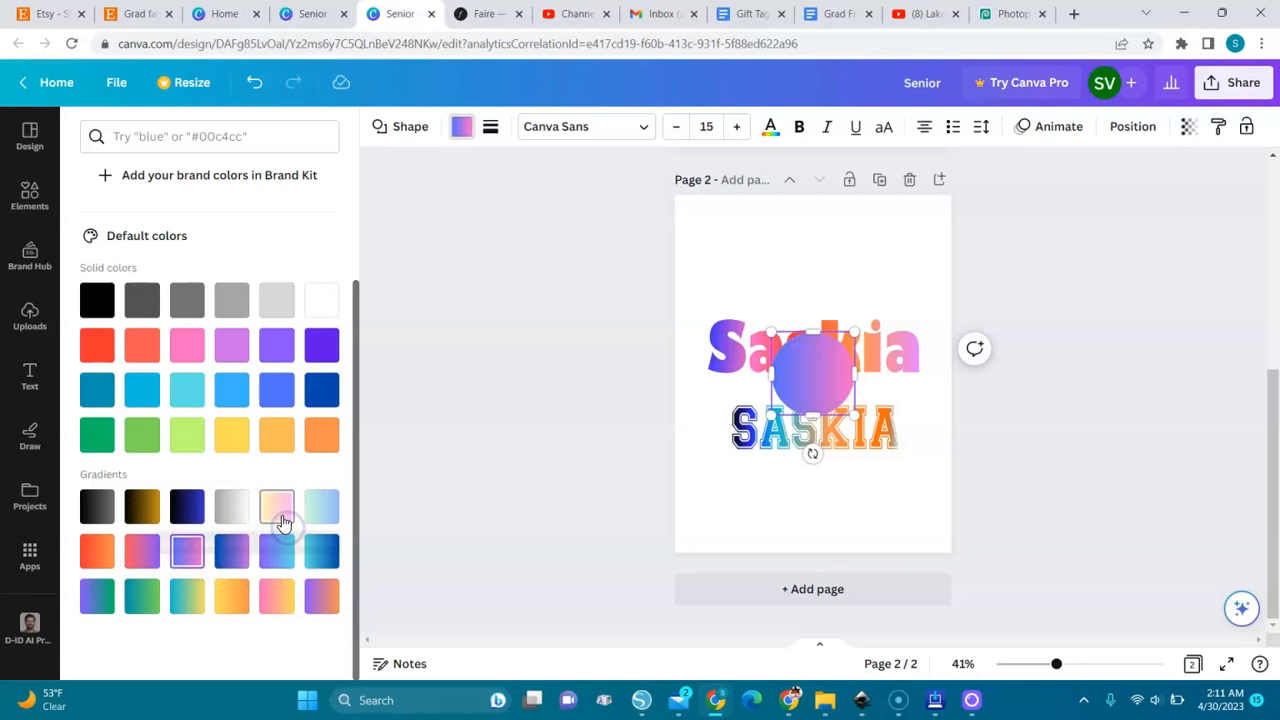
left_click(277, 506)
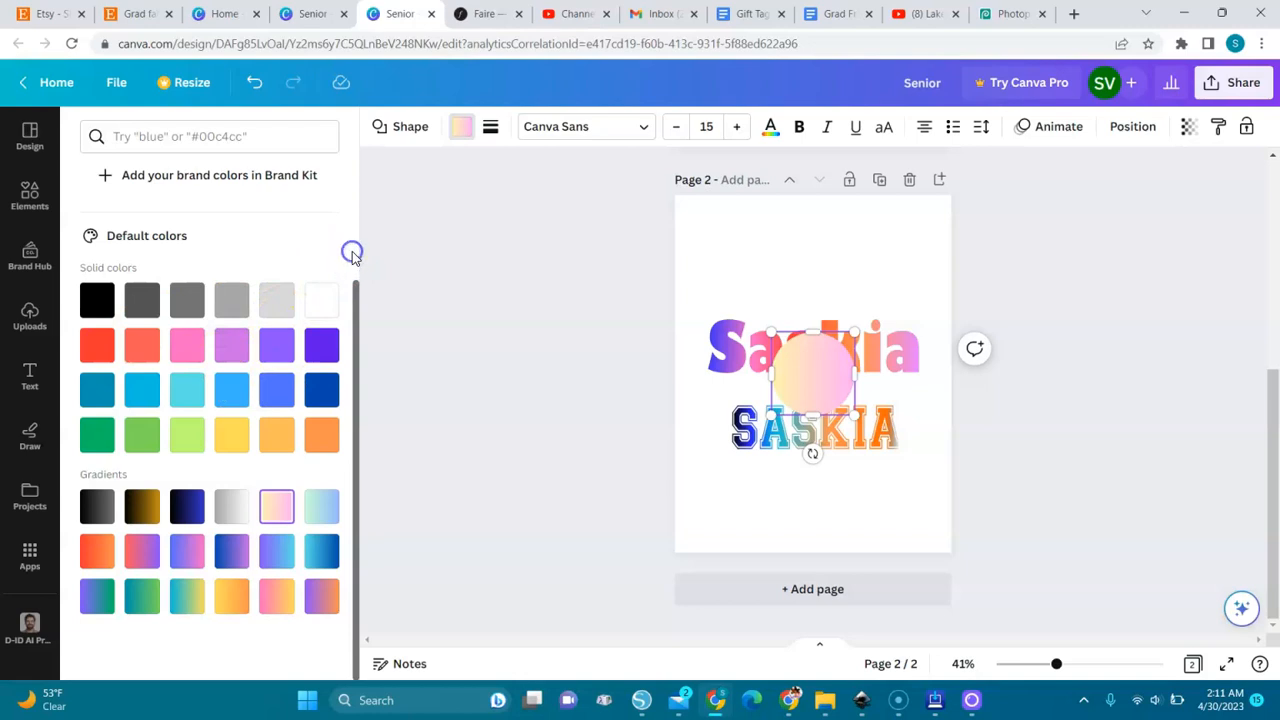
mouse_move(351, 365)
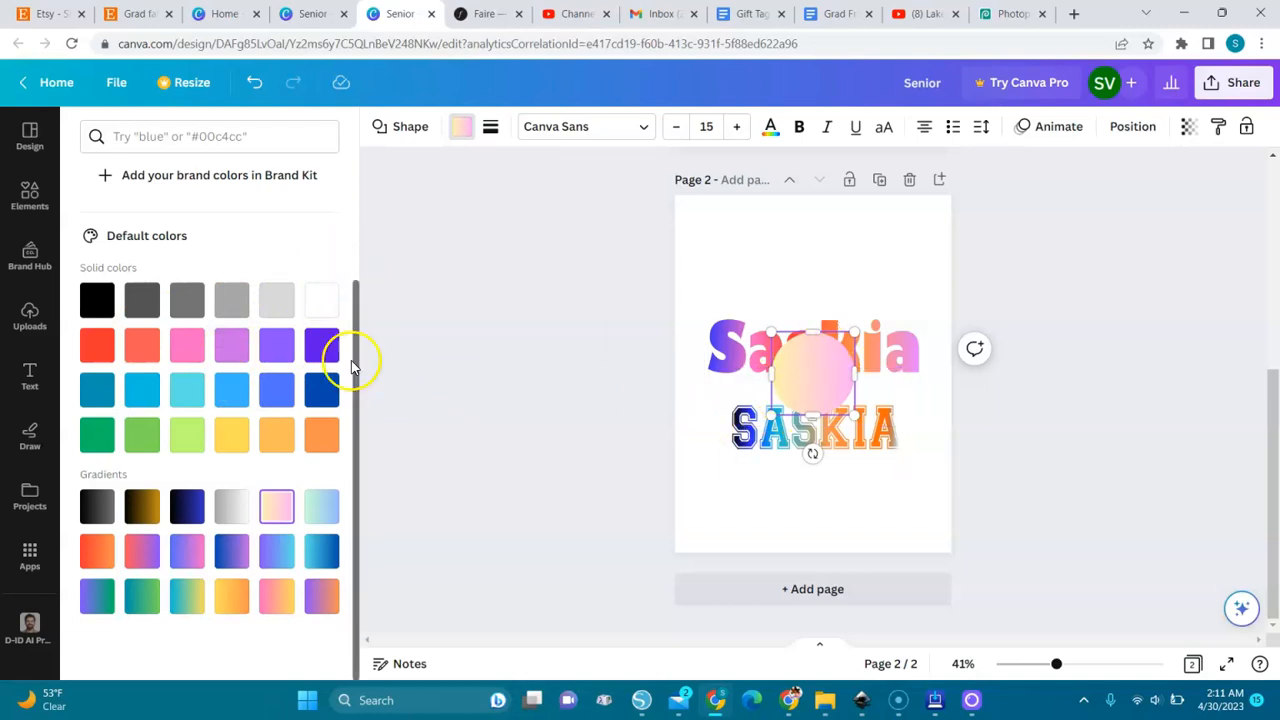
mouse_move(535, 447)
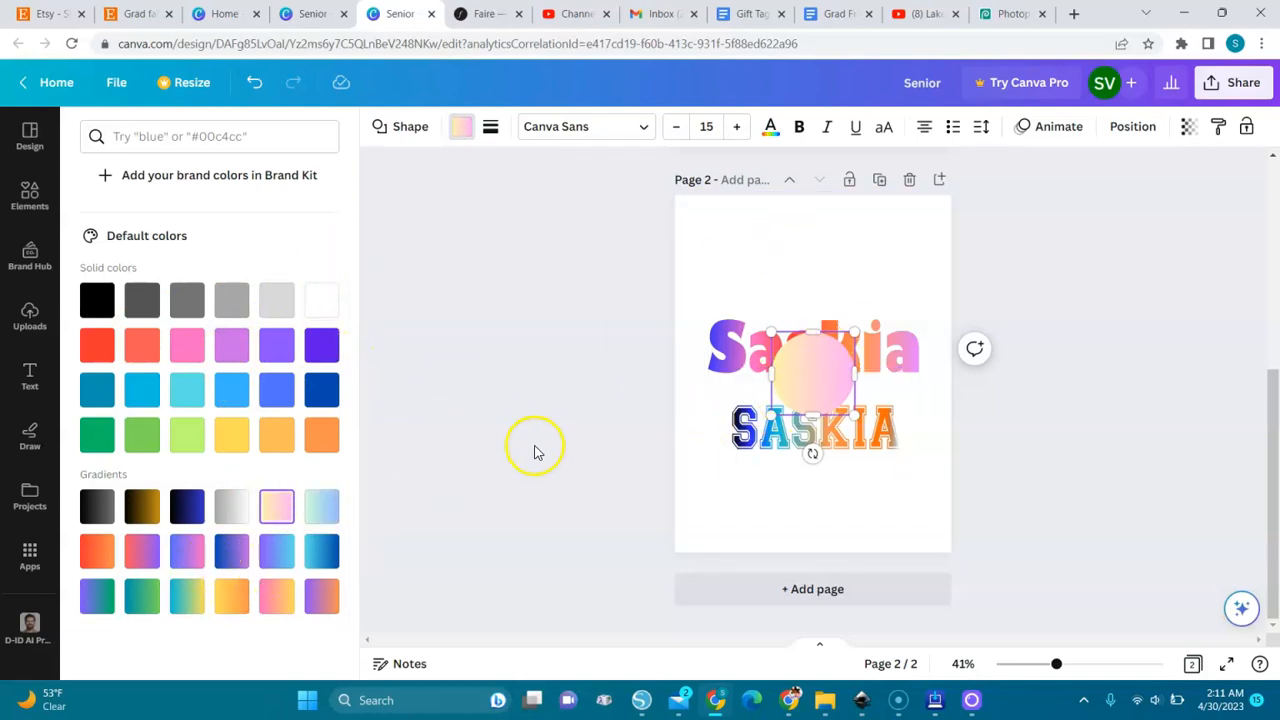